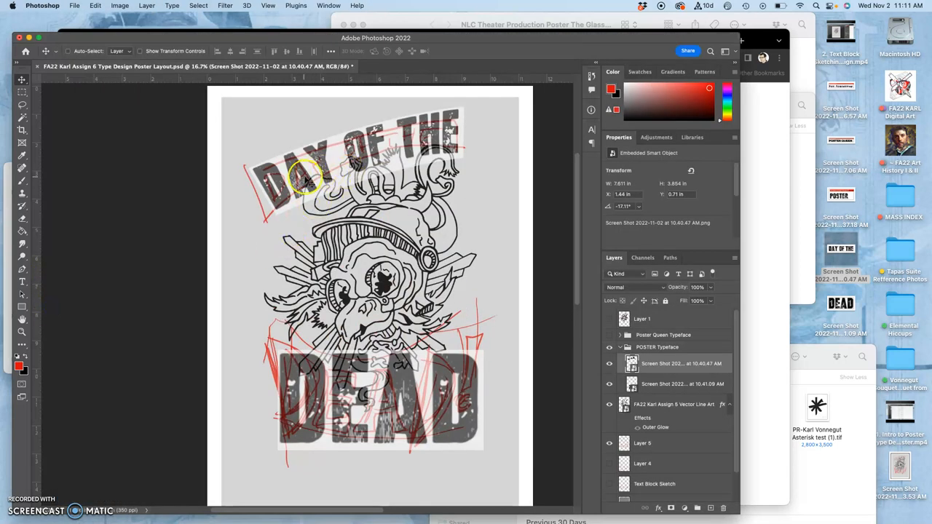
pyautogui.moveTo(589, 46)
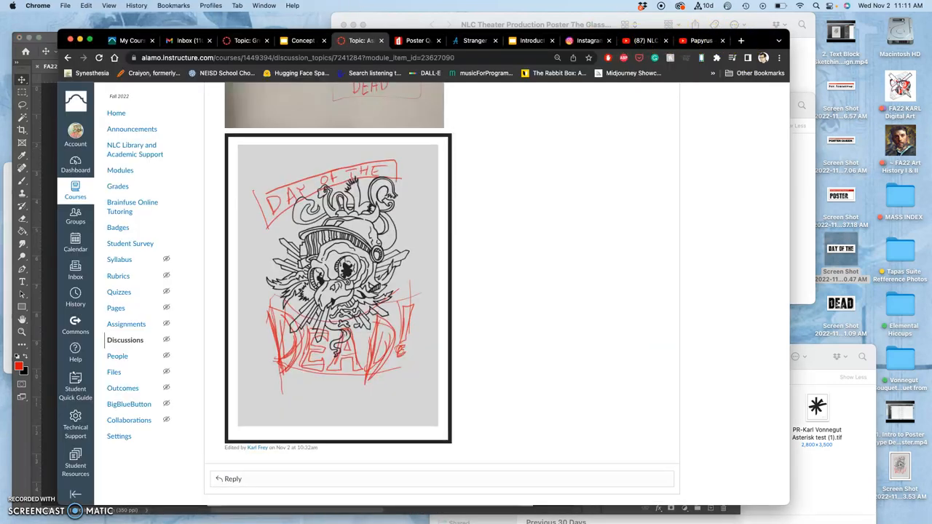
# Step: Check the dafont Poster Queen 'DEAD!' preview in Chrome and return to the Photoshop poster
pyautogui.click(414, 41)
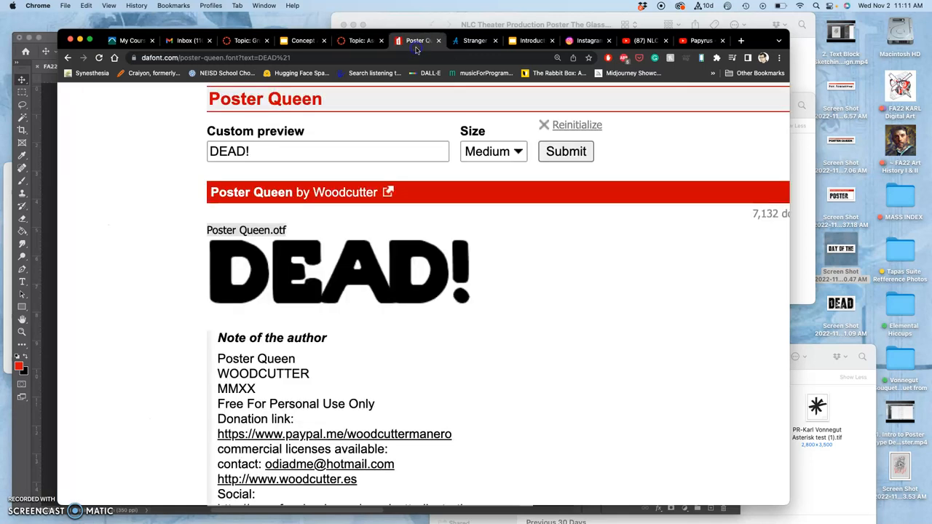
pyautogui.moveTo(320, 283)
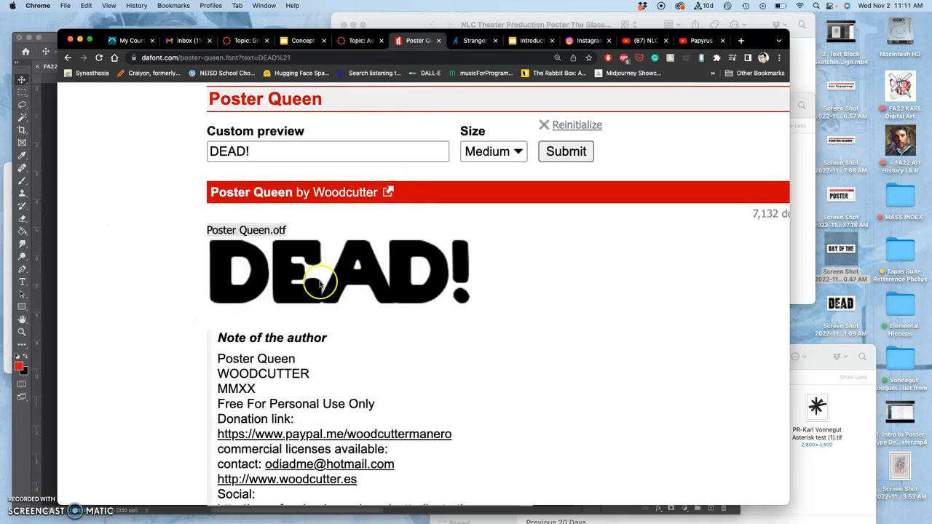
pyautogui.moveTo(143, 86)
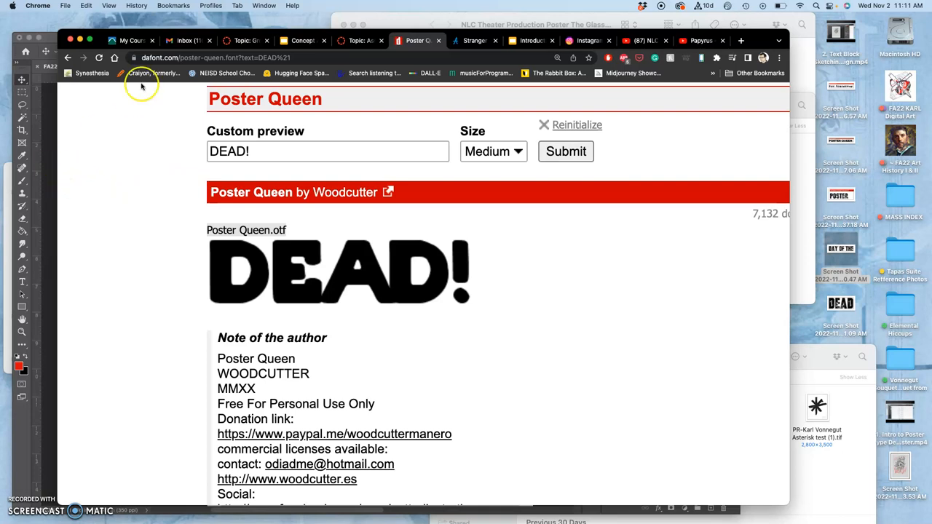
pyautogui.click(68, 58)
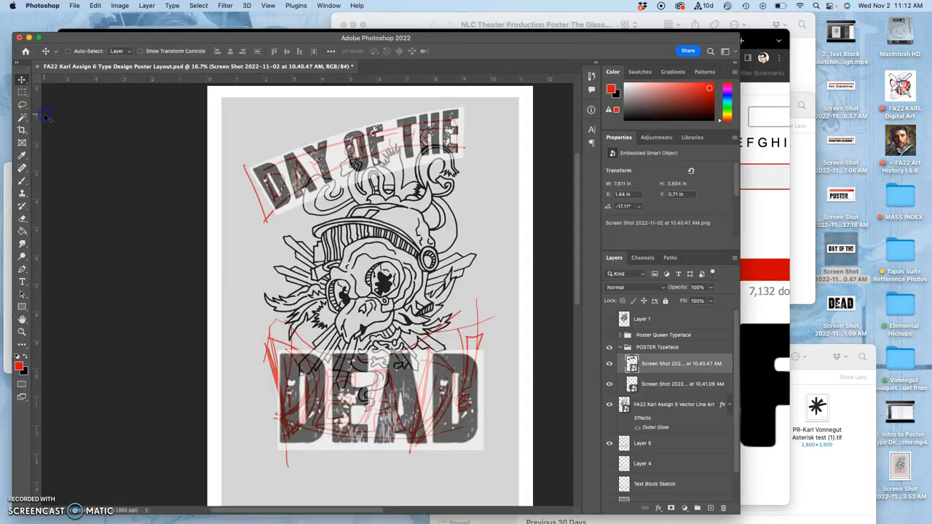
pyautogui.moveTo(405, 236)
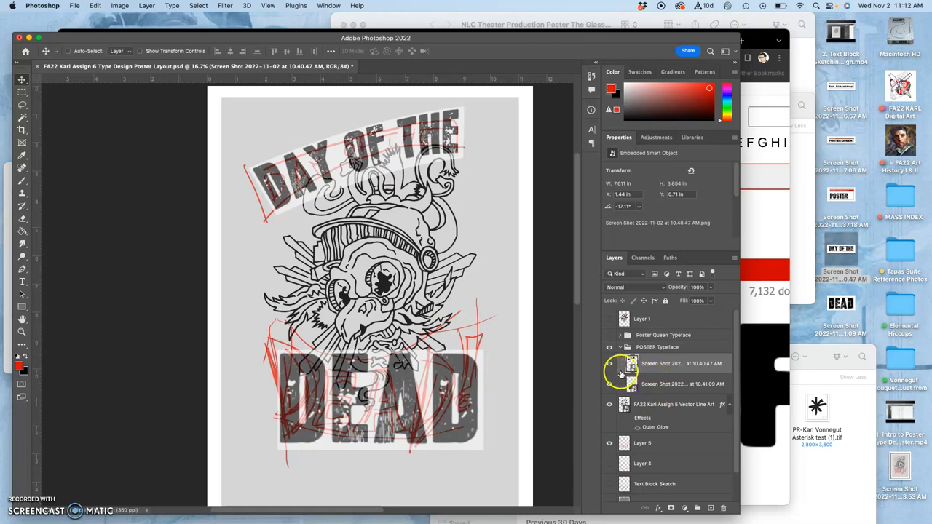
# Step: Hide and re-show the DEAD lettering layer to compare it against the sketch beneath
pyautogui.click(609, 386)
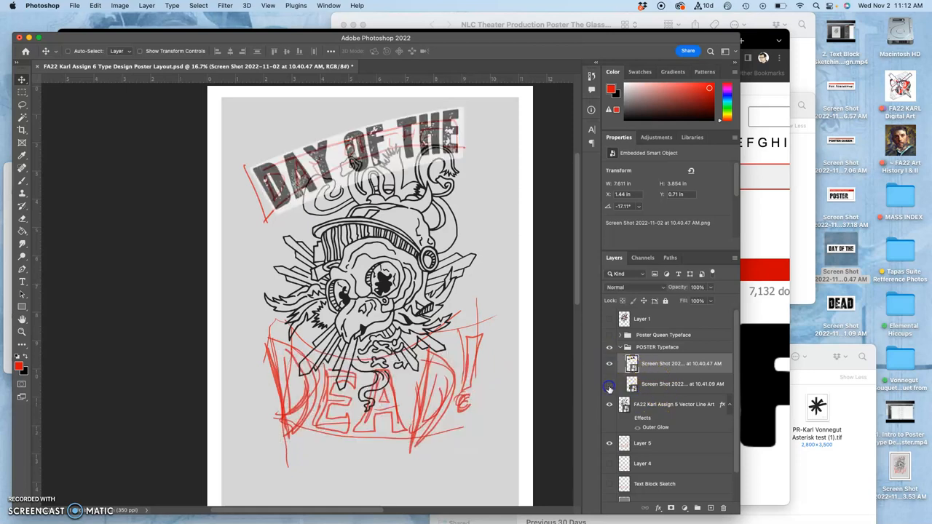
pyautogui.click(683, 384)
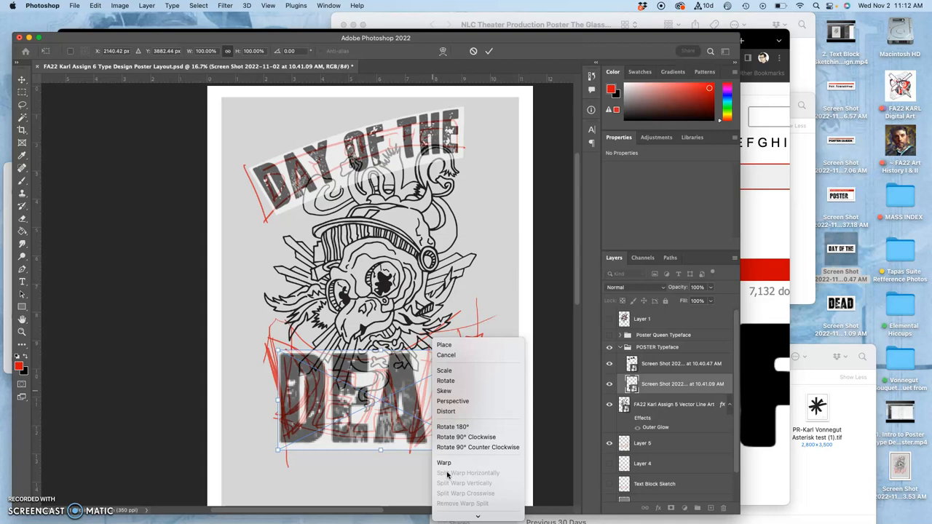
pyautogui.moveTo(477, 447)
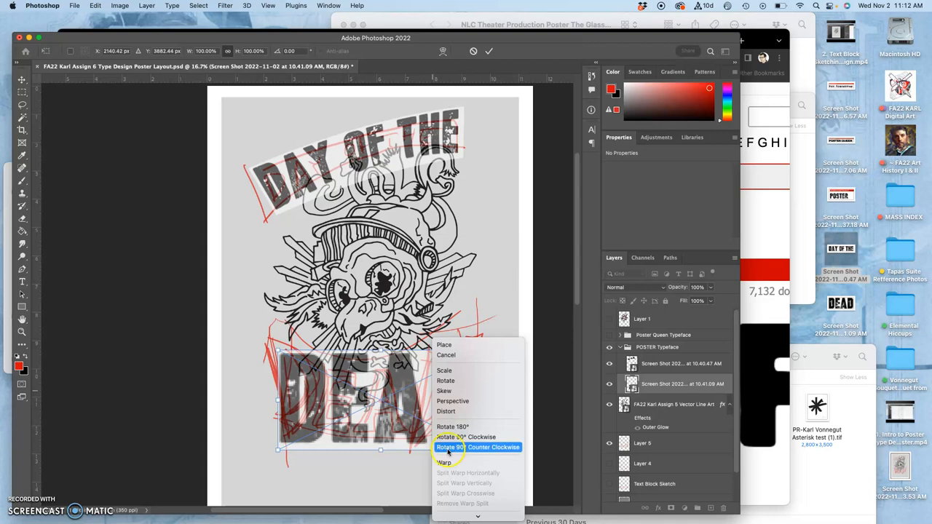
pyautogui.moveTo(478, 390)
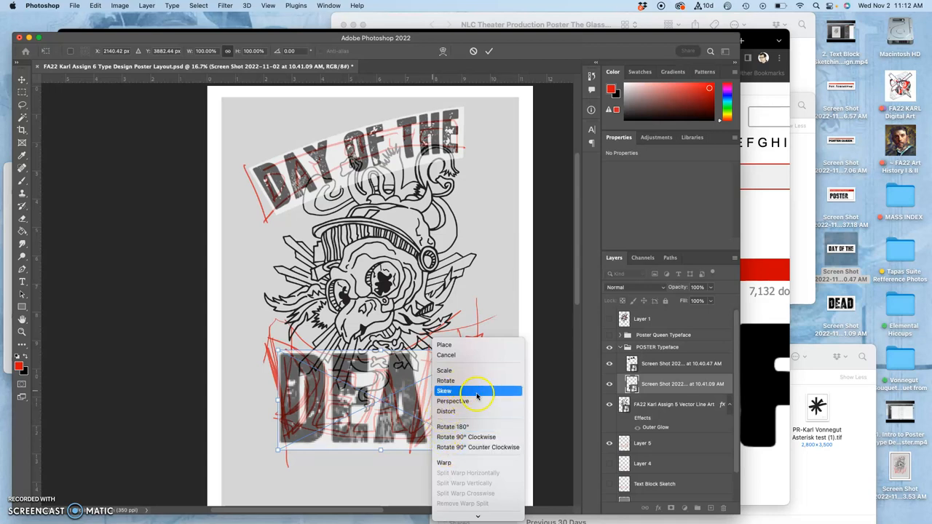
pyautogui.moveTo(454, 463)
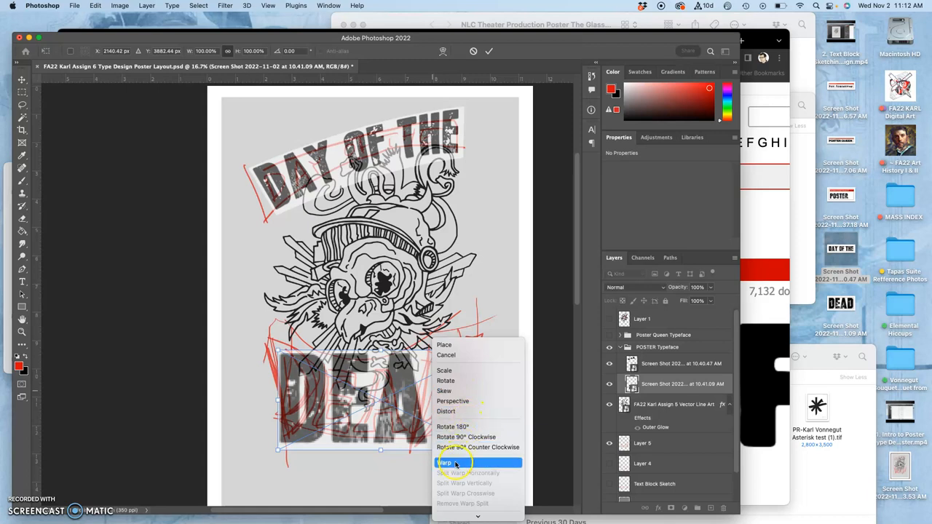
# Step: Warp the DEAD lettering, raising its top-right corner and bending the left edge to the sketch
pyautogui.click(444, 463)
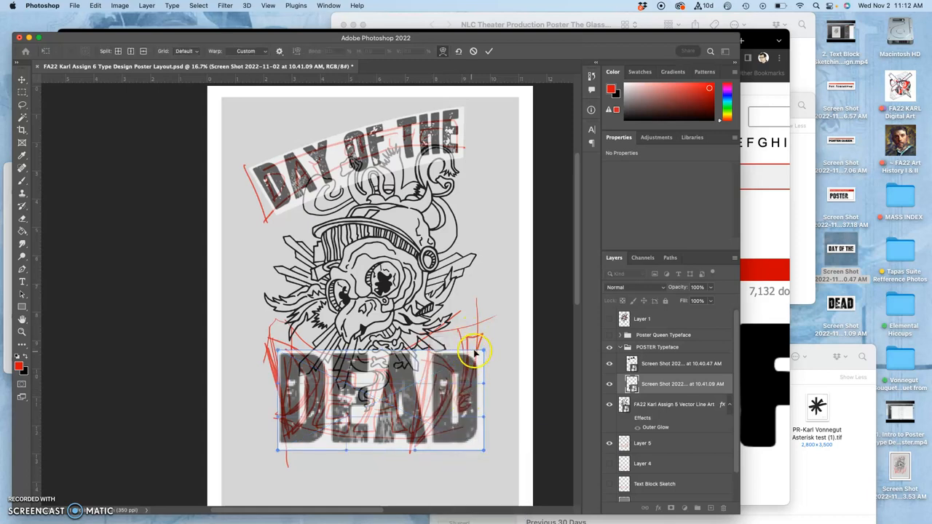
pyautogui.moveTo(473, 342); pyautogui.dragTo(479, 329)
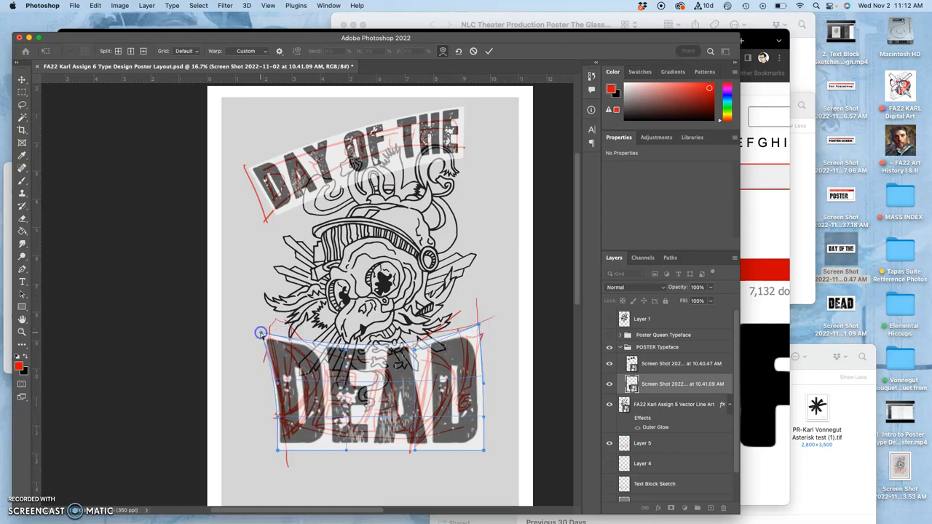
pyautogui.moveTo(261, 334); pyautogui.dragTo(283, 439)
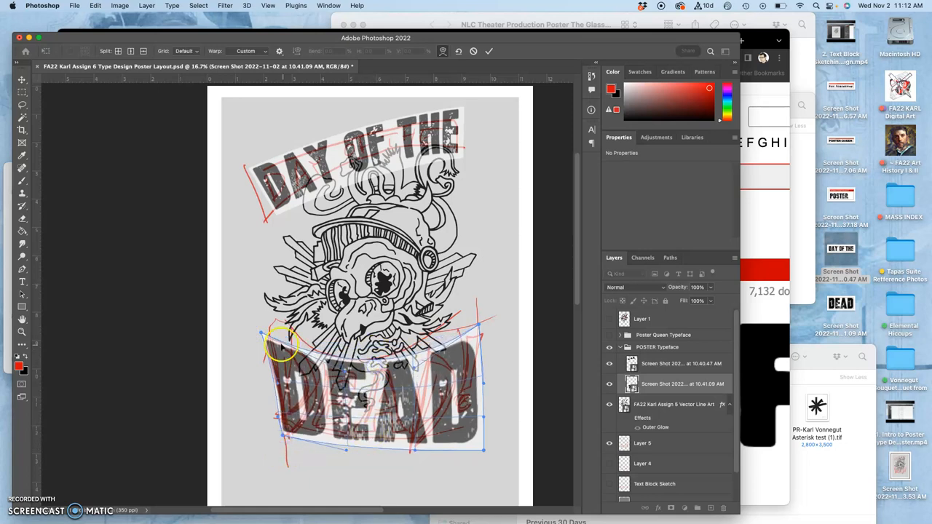
pyautogui.moveTo(280, 342); pyautogui.dragTo(265, 318)
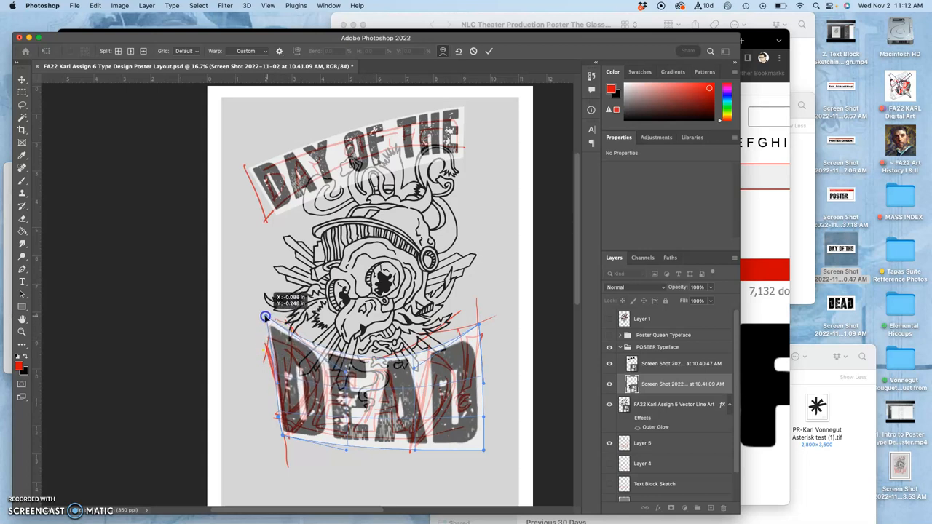
pyautogui.moveTo(265, 318); pyautogui.dragTo(264, 323)
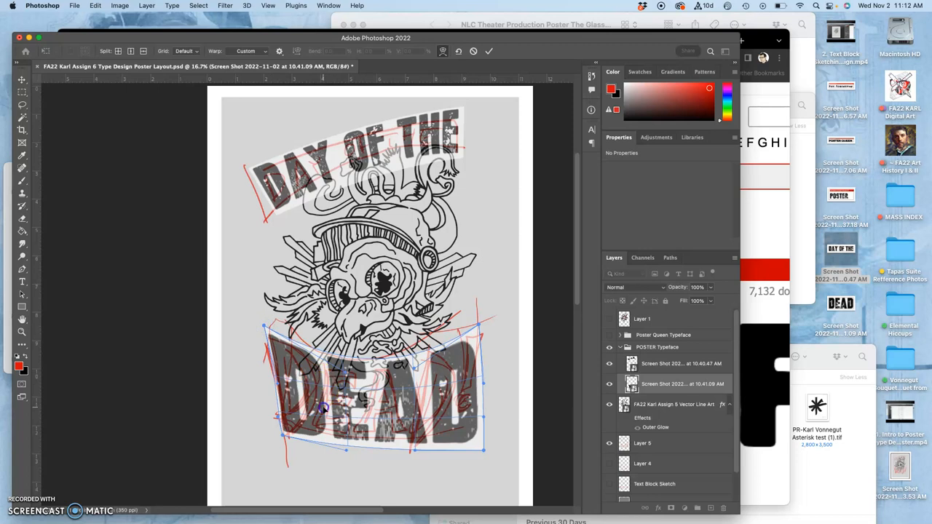
pyautogui.moveTo(364, 422)
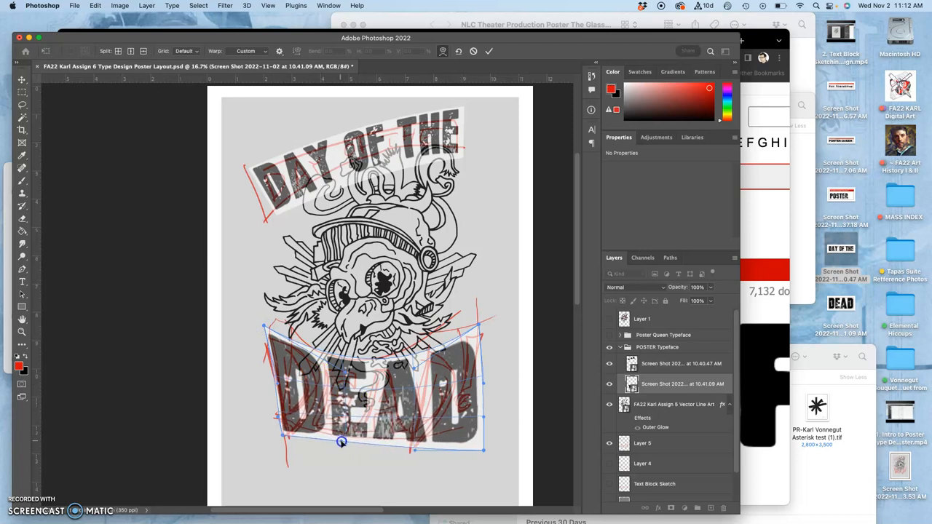
# Step: Reshape DEAD's bottom and right edges, then tilt the lettering slightly to follow the banner
pyautogui.moveTo(342, 443); pyautogui.dragTo(429, 357)
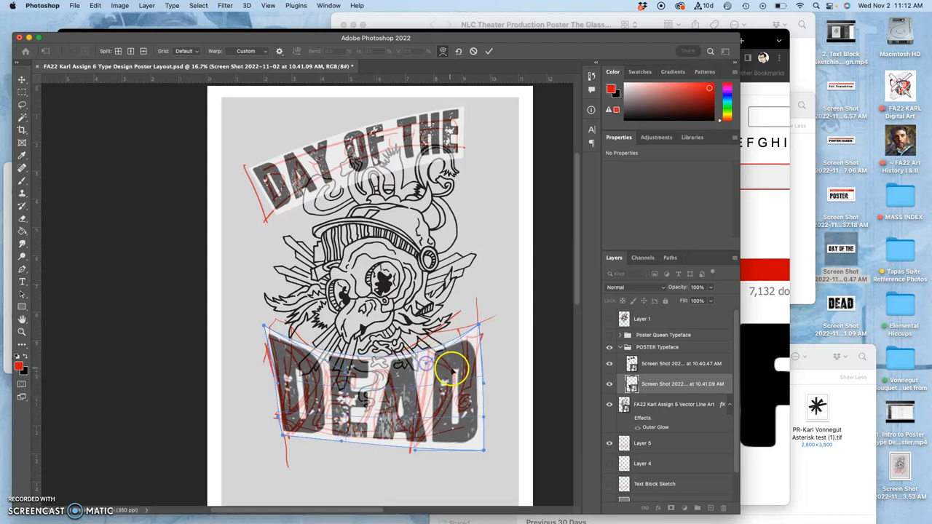
pyautogui.moveTo(451, 371); pyautogui.dragTo(473, 449)
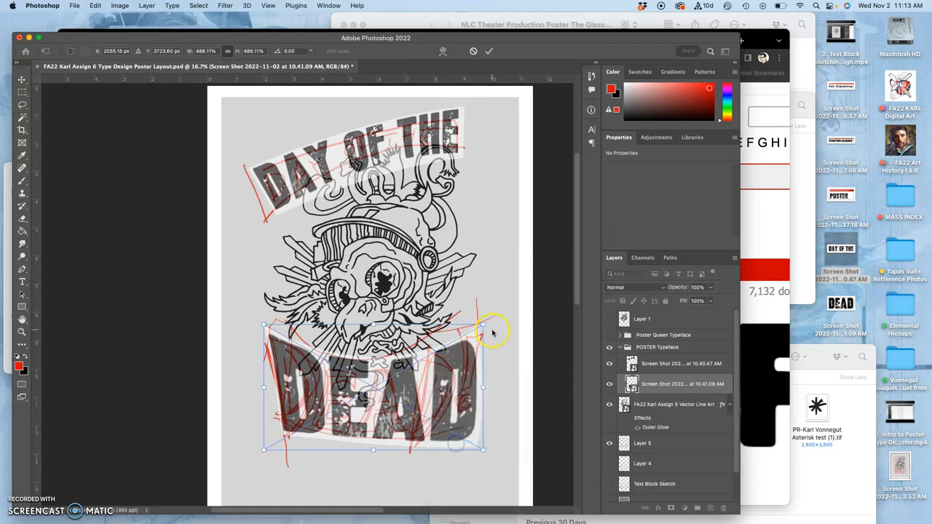
pyautogui.moveTo(482, 325); pyautogui.dragTo(498, 309)
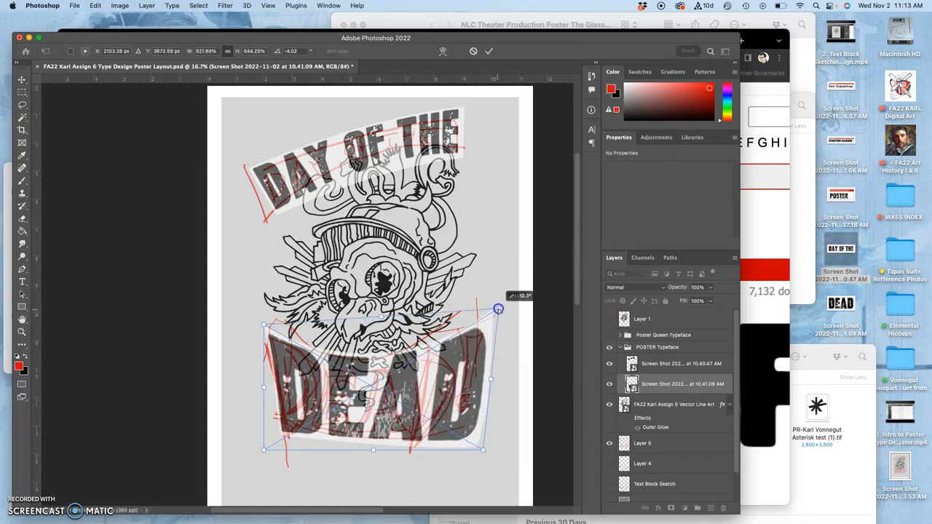
pyautogui.moveTo(498, 309); pyautogui.dragTo(496, 312)
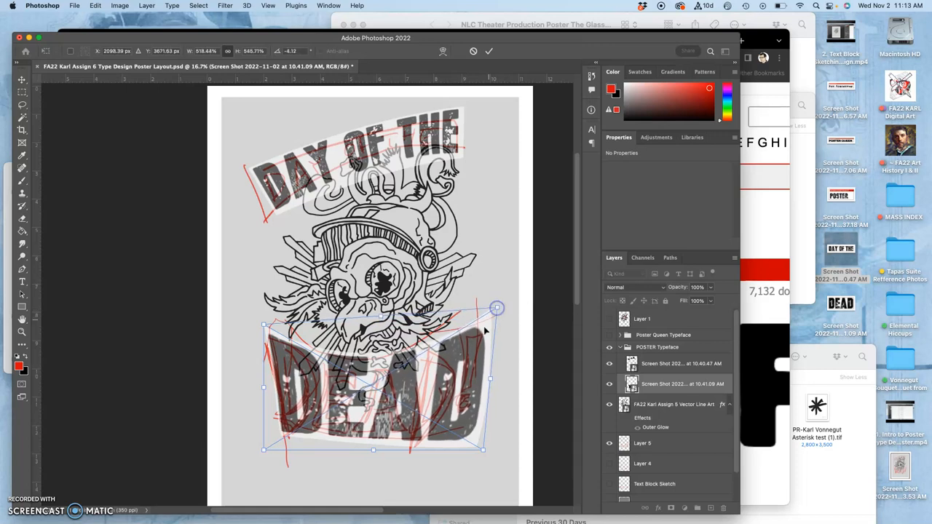
pyautogui.moveTo(463, 351)
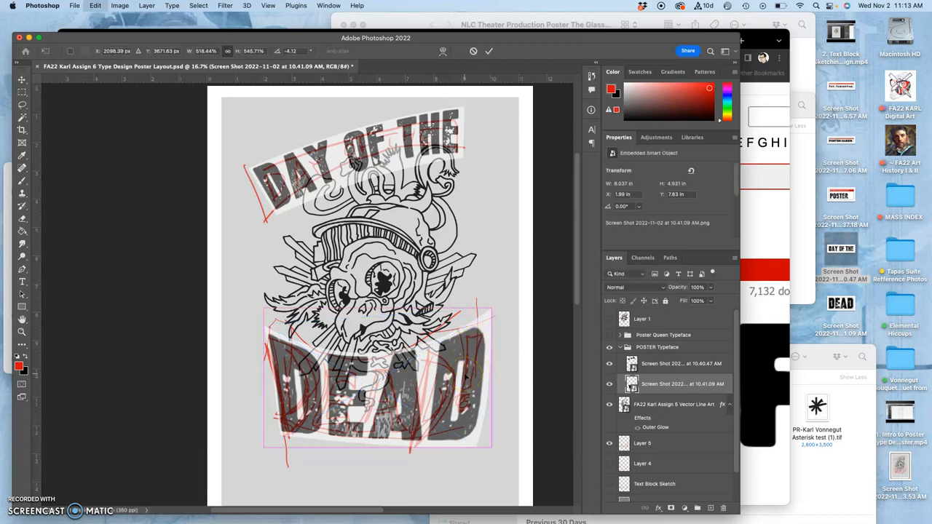
# Step: Switch to Free Transform, stretch DEAD wider to the right and tilt it toward the sketch
pyautogui.rightClick(376, 378)
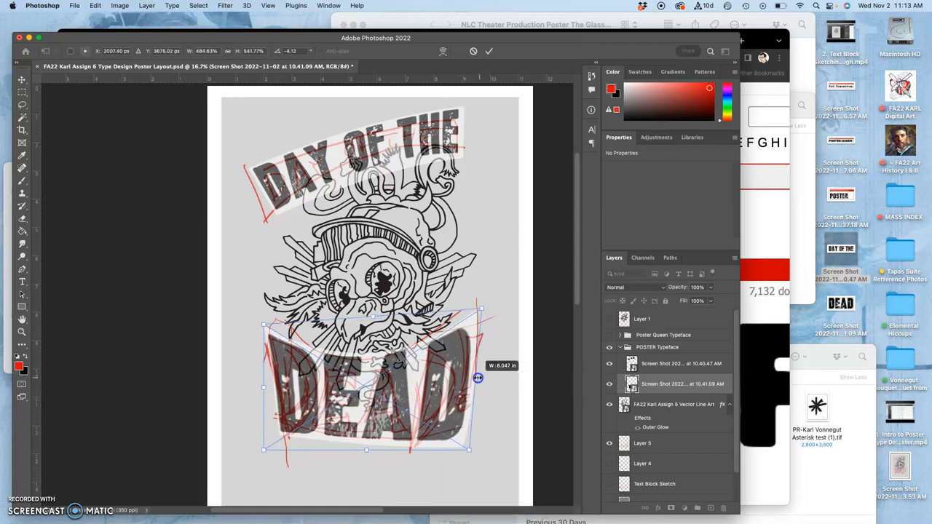
pyautogui.moveTo(477, 378); pyautogui.dragTo(483, 382)
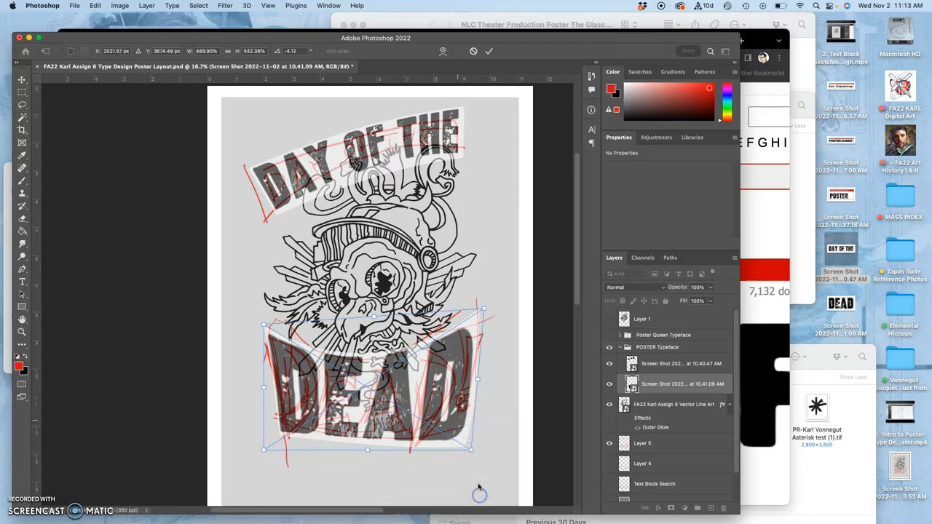
pyautogui.moveTo(477, 451); pyautogui.dragTo(459, 444)
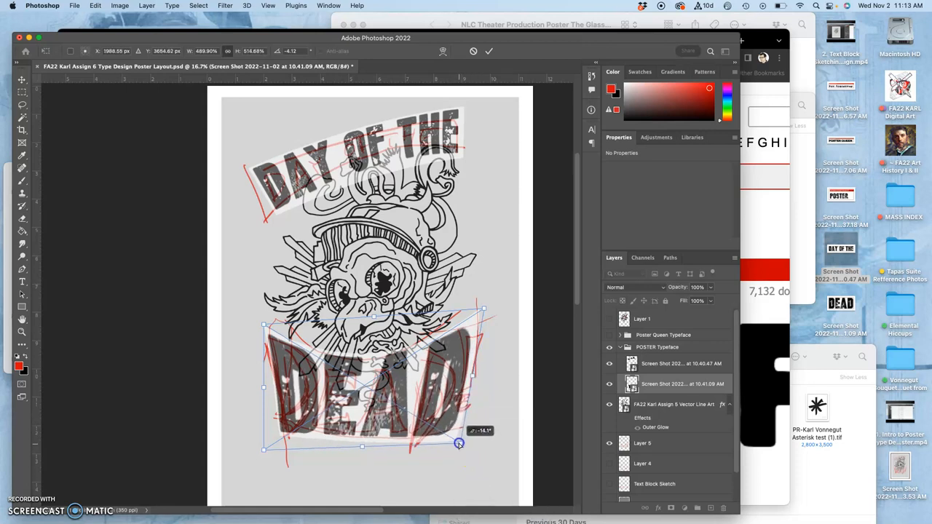
pyautogui.moveTo(460, 443); pyautogui.dragTo(457, 444)
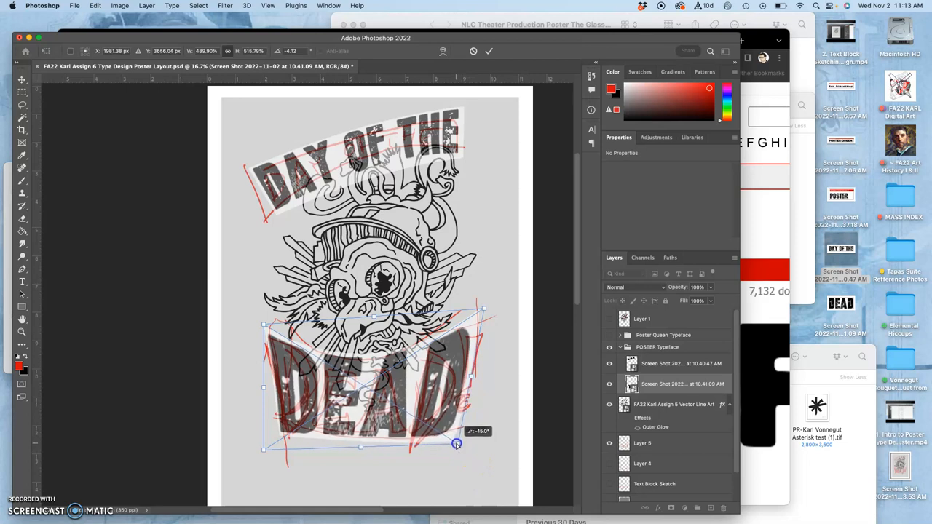
# Step: Refine DEAD's rotation against the sketched banner and commit the transform
pyautogui.moveTo(457, 443); pyautogui.dragTo(482, 309)
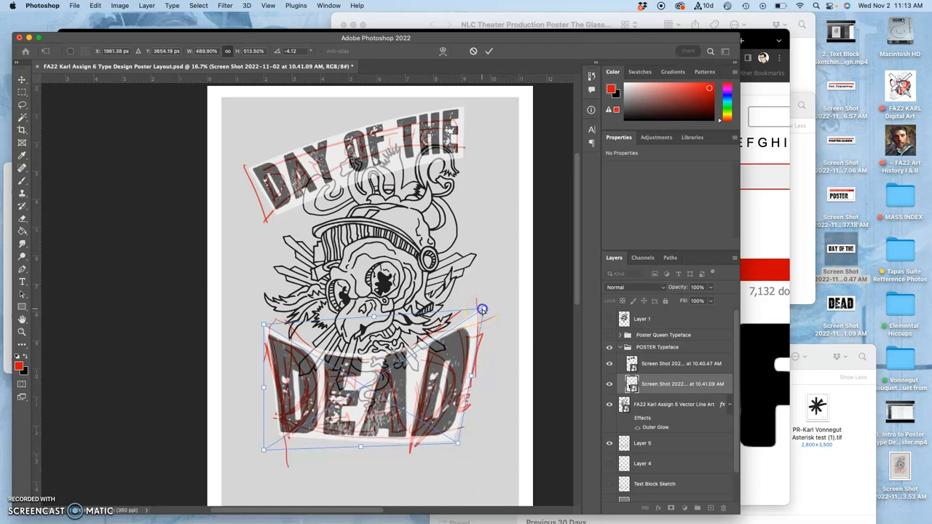
pyautogui.moveTo(482, 308); pyautogui.dragTo(479, 315)
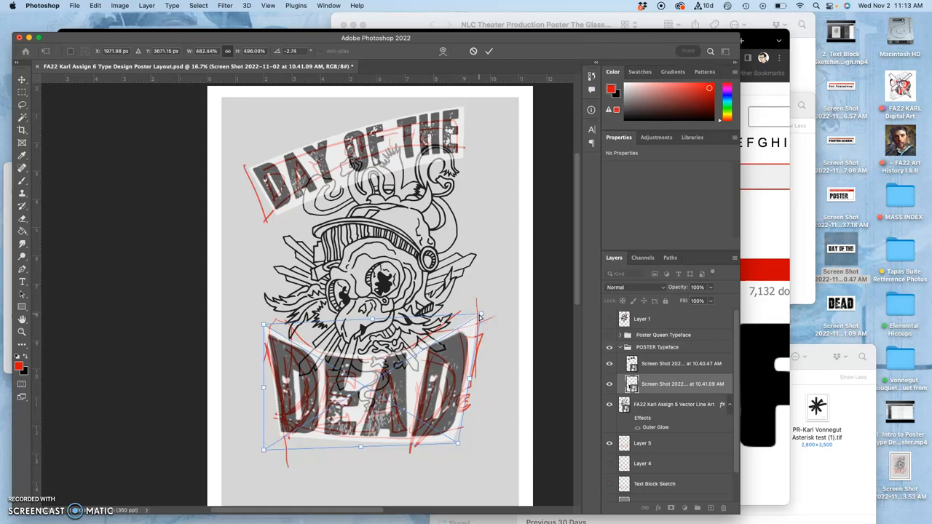
pyautogui.click(489, 51)
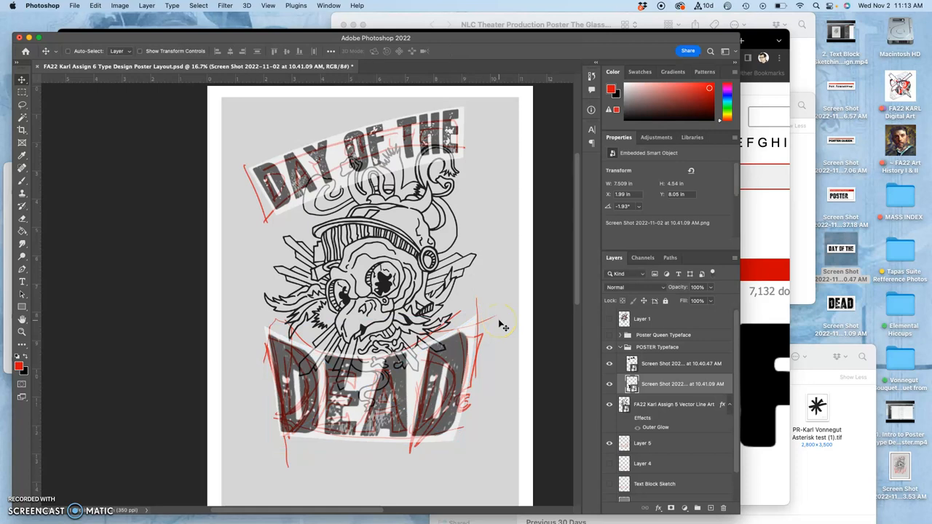
pyautogui.moveTo(504, 326)
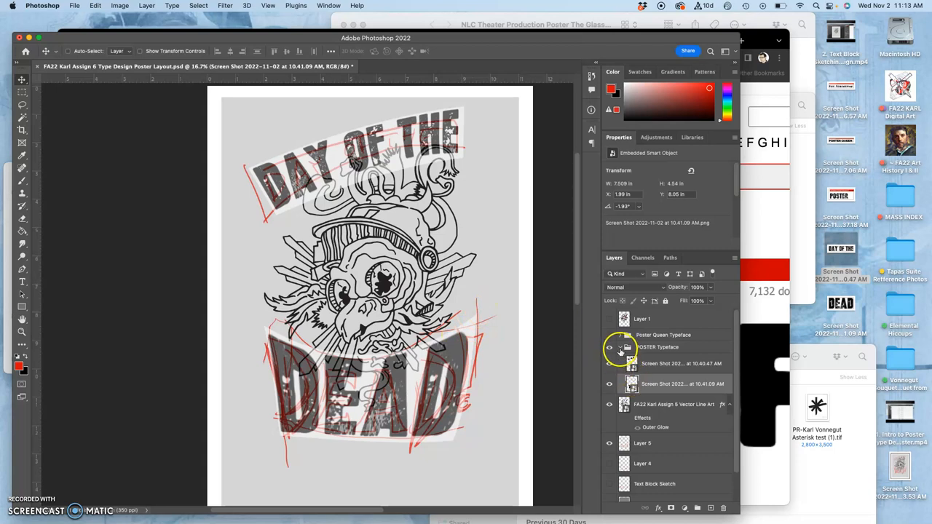
pyautogui.click(621, 346)
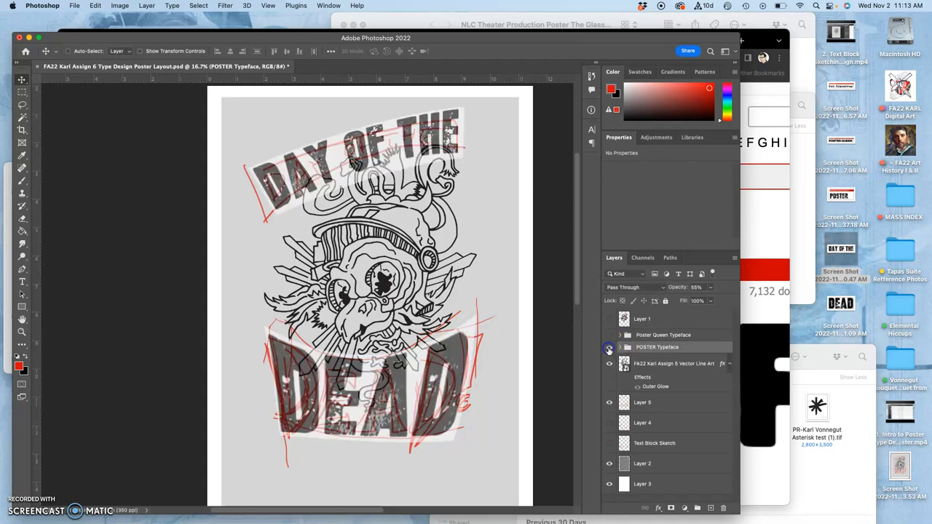
pyautogui.click(610, 335)
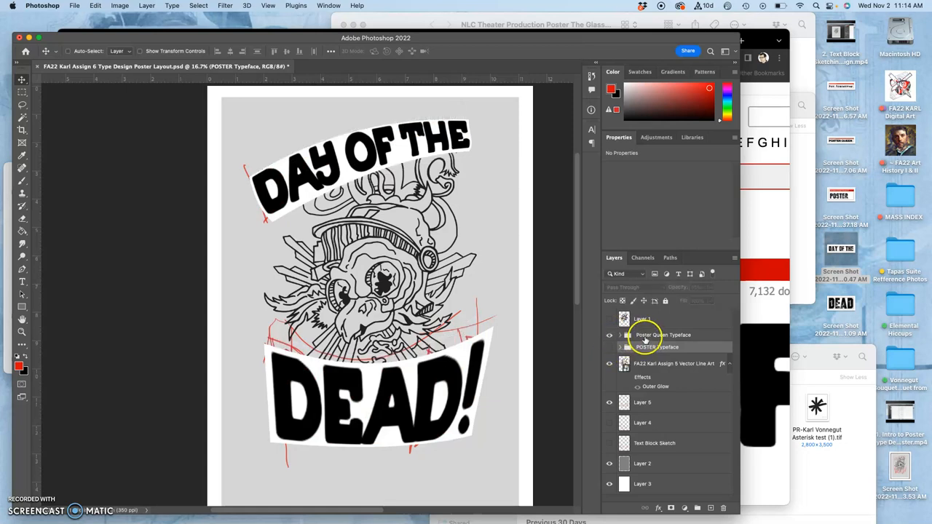
pyautogui.click(662, 335)
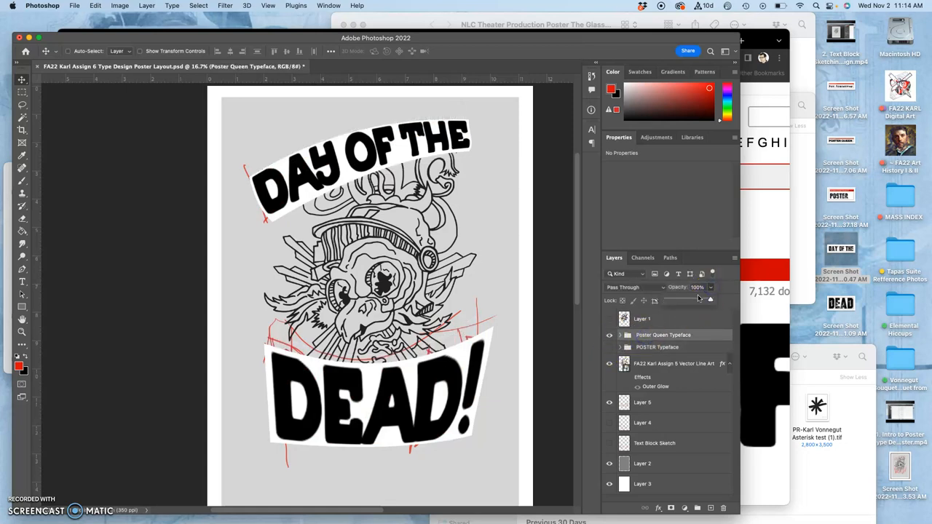
pyautogui.moveTo(711, 300); pyautogui.dragTo(690, 300)
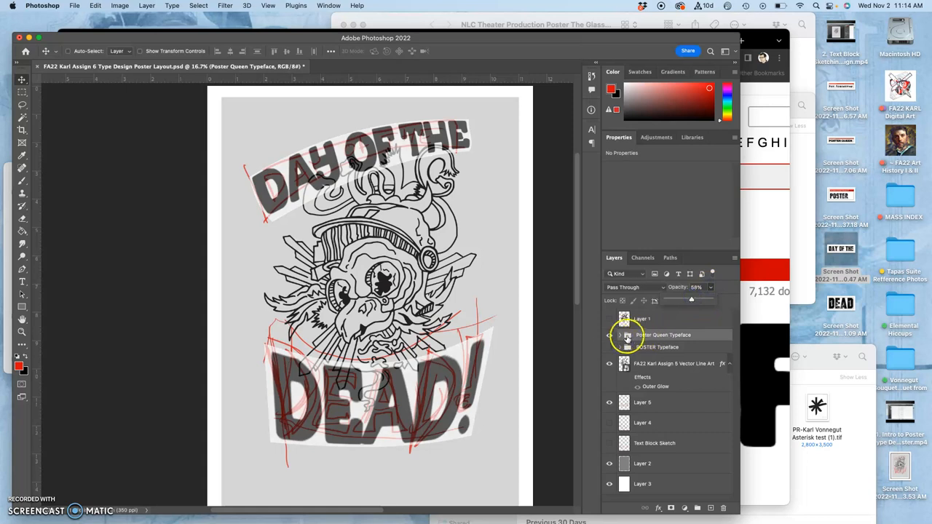
pyautogui.click(610, 335)
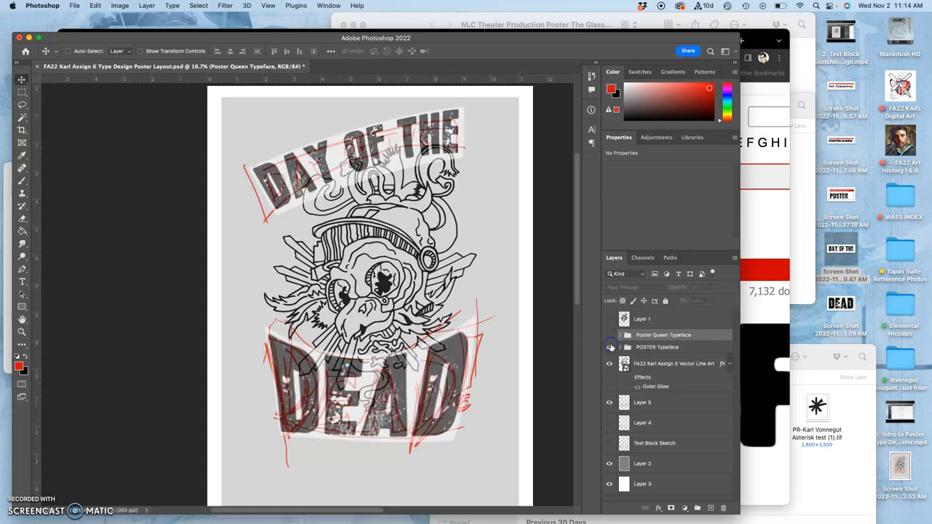
pyautogui.click(610, 347)
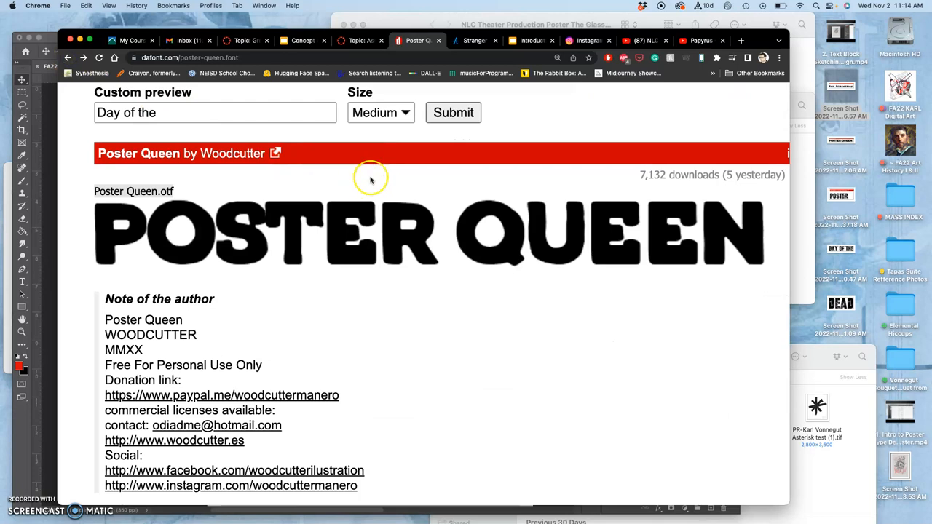
# Step: Return to the dafont poster search results and preview the custom text in Not Posterman
pyautogui.scroll(3)
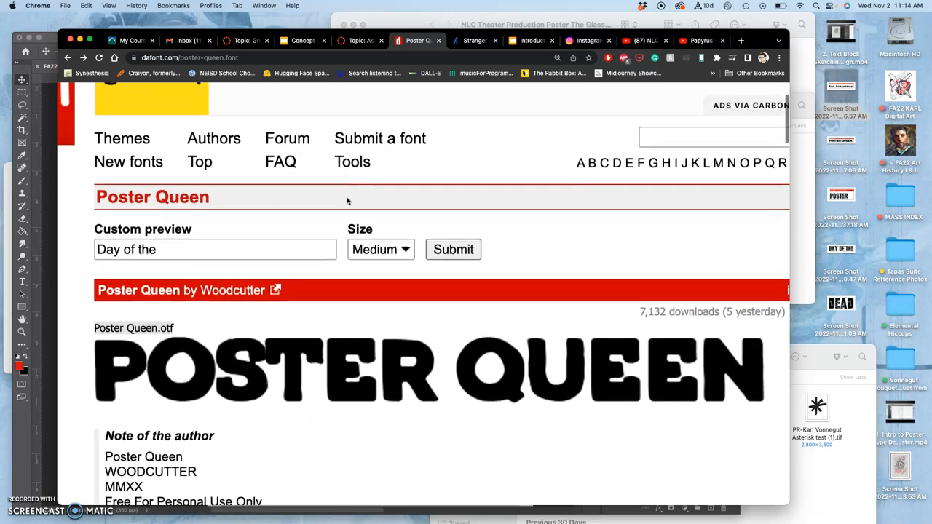
pyautogui.click(70, 58)
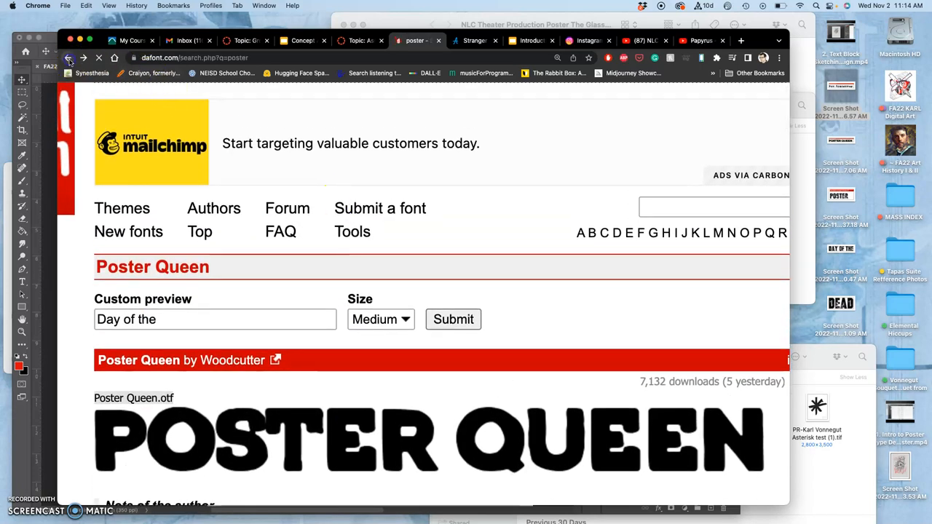
pyautogui.scroll(-3)
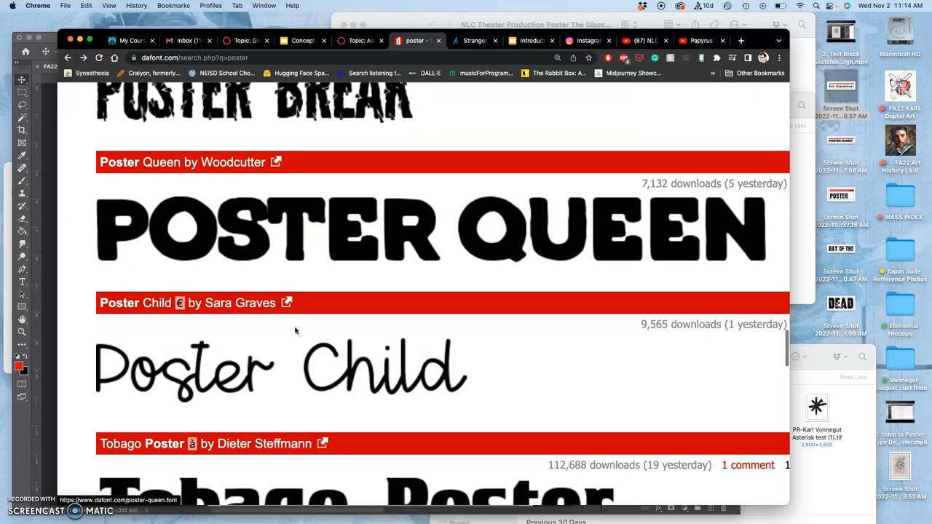
pyautogui.scroll(-3)
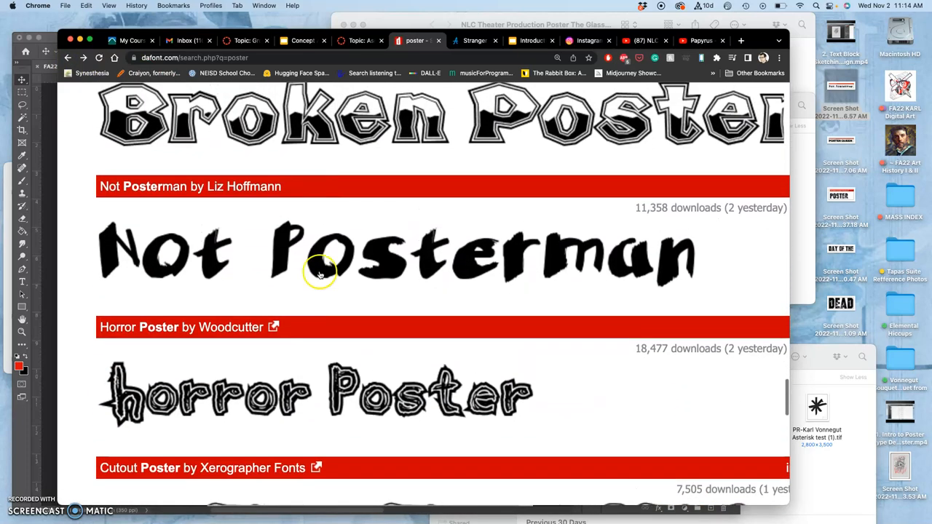
pyautogui.moveTo(143, 191)
pyautogui.write('Day of the')
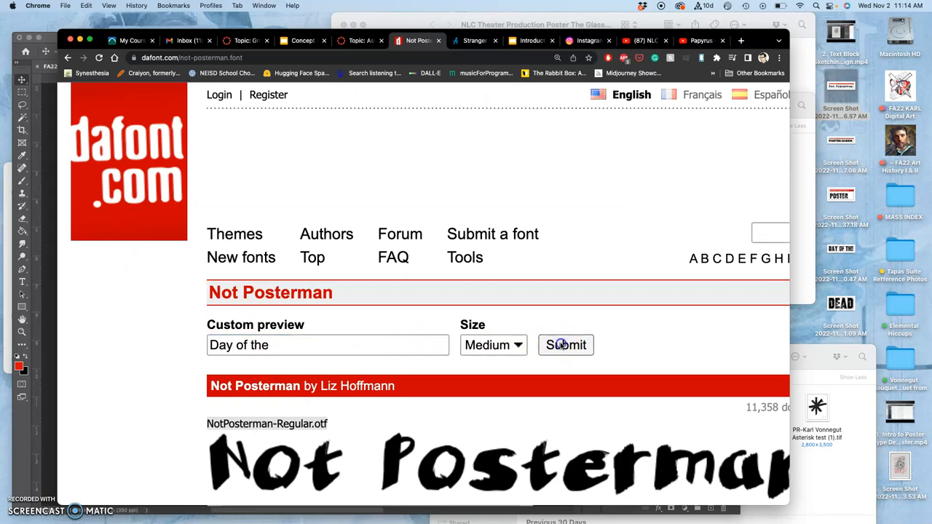
pyautogui.click(565, 344)
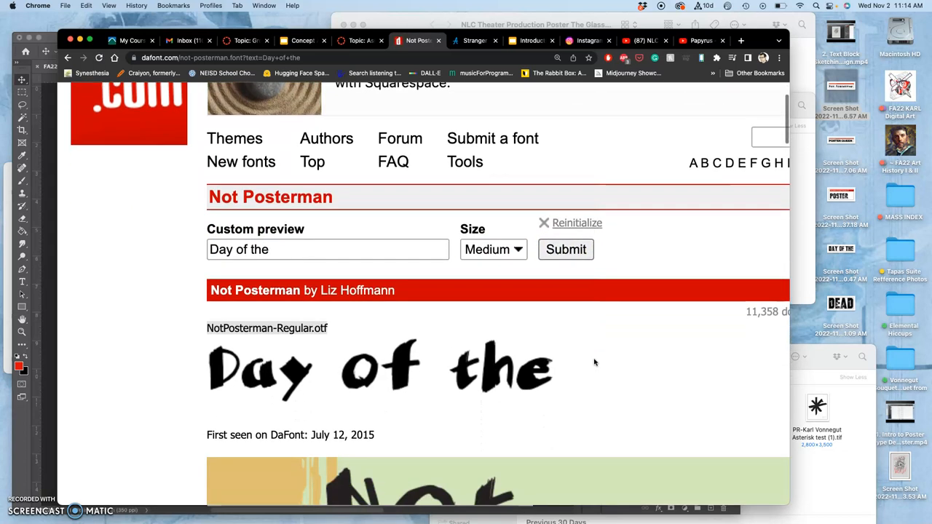
# Step: Set the Not Posterman custom preview size to Large and apply it
pyautogui.scroll(-3)
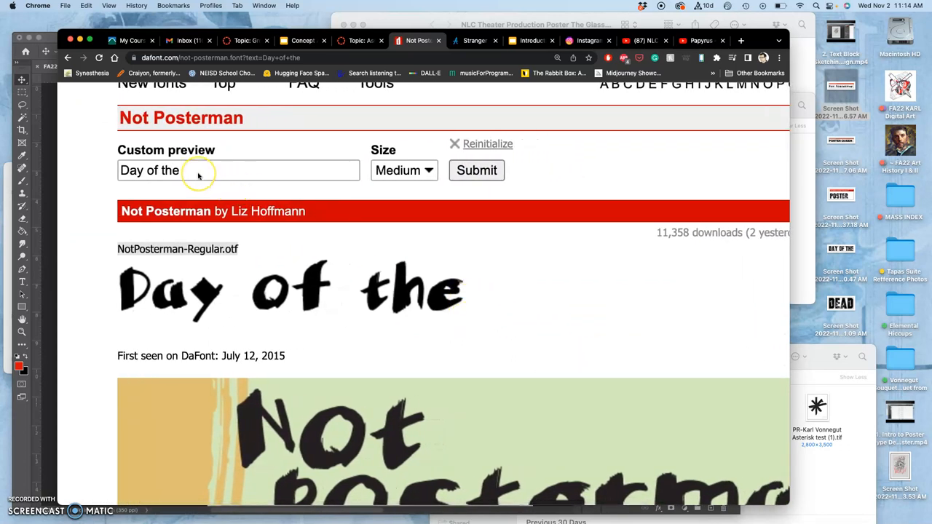
pyautogui.moveTo(196, 174)
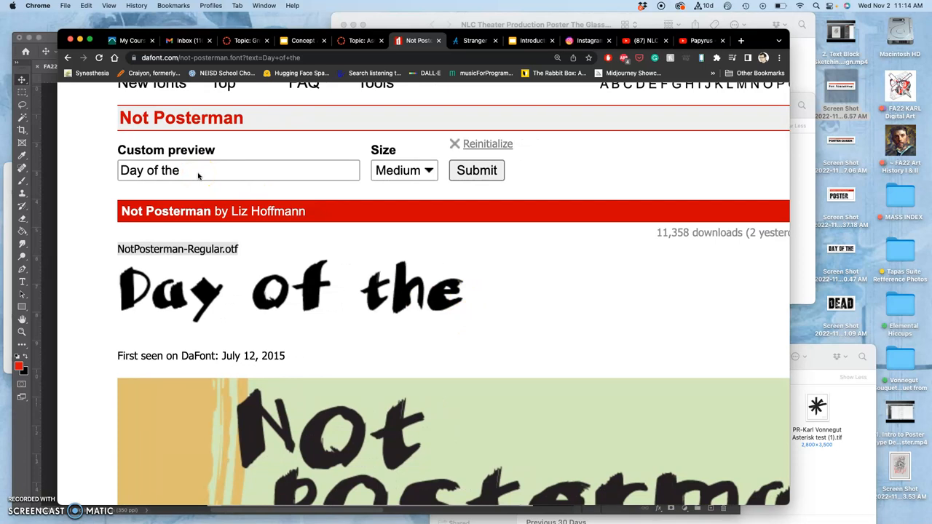
pyautogui.click(405, 169)
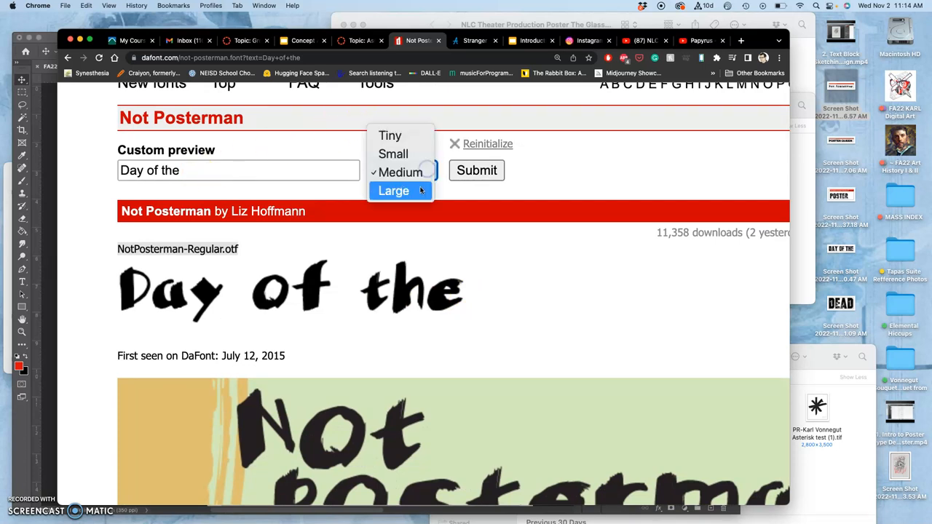
pyautogui.click(393, 189)
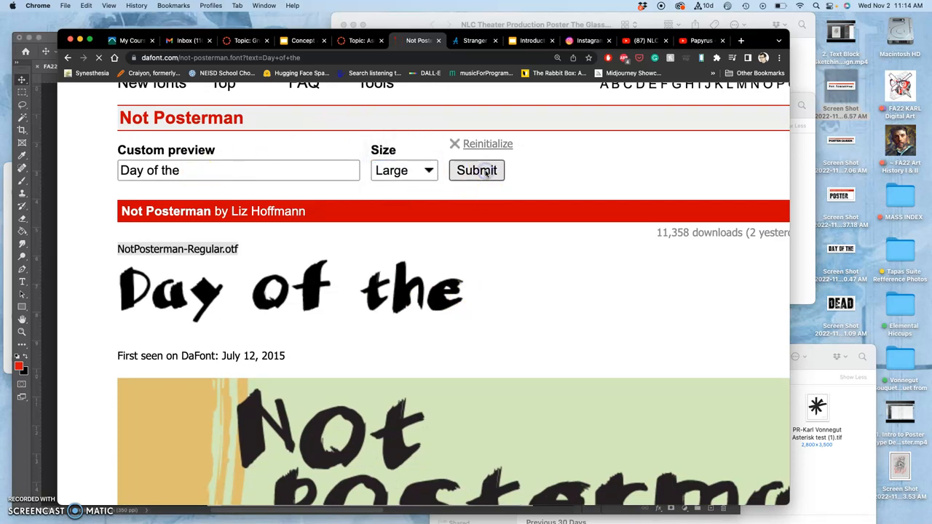
pyautogui.click(477, 169)
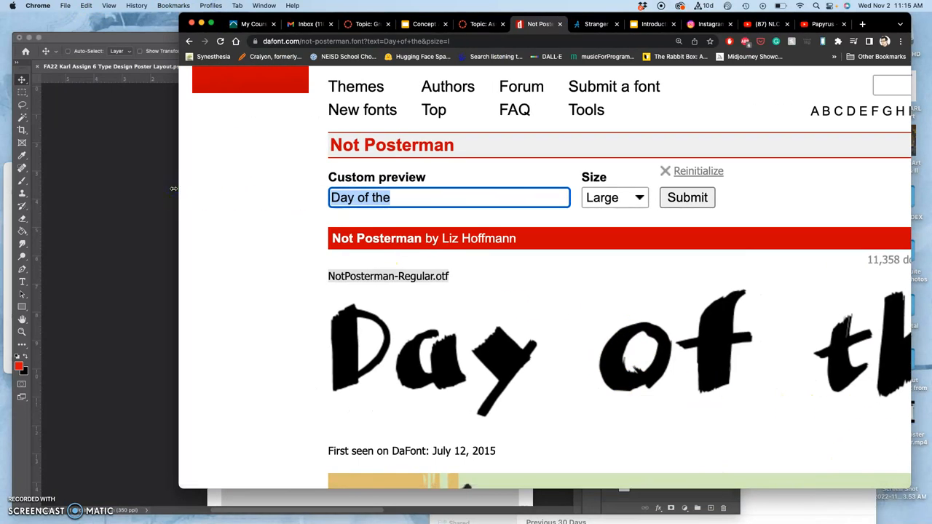
# Step: Change the Not Posterman custom preview text to 'DEAD!' and render it
pyautogui.write('DEAD')
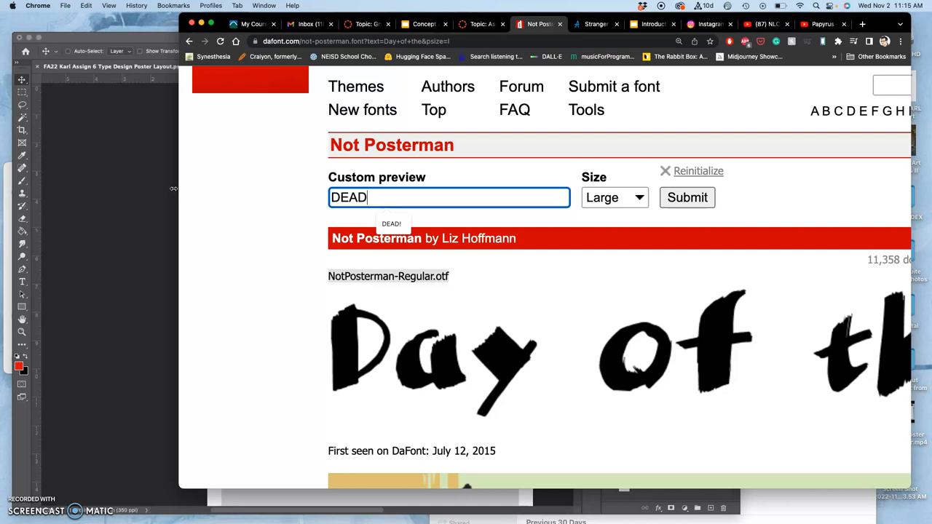
pyautogui.write('!')
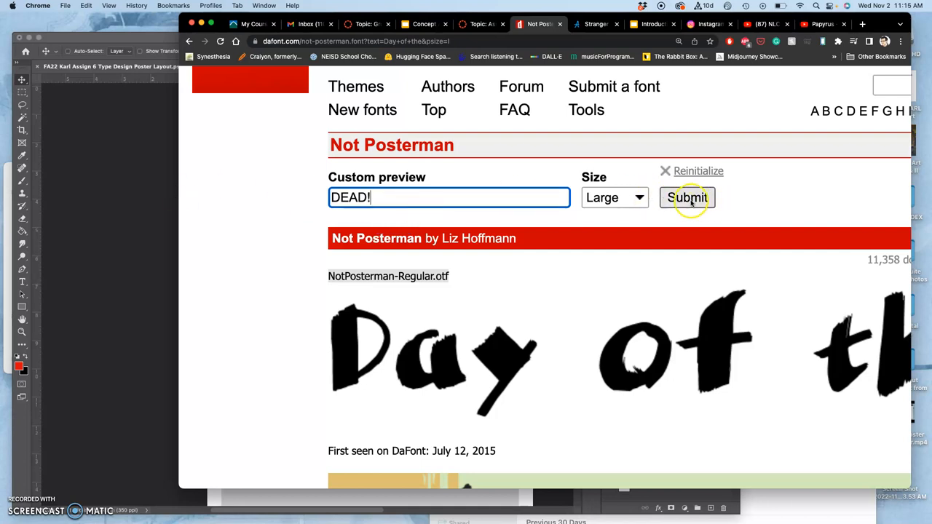
pyautogui.click(687, 198)
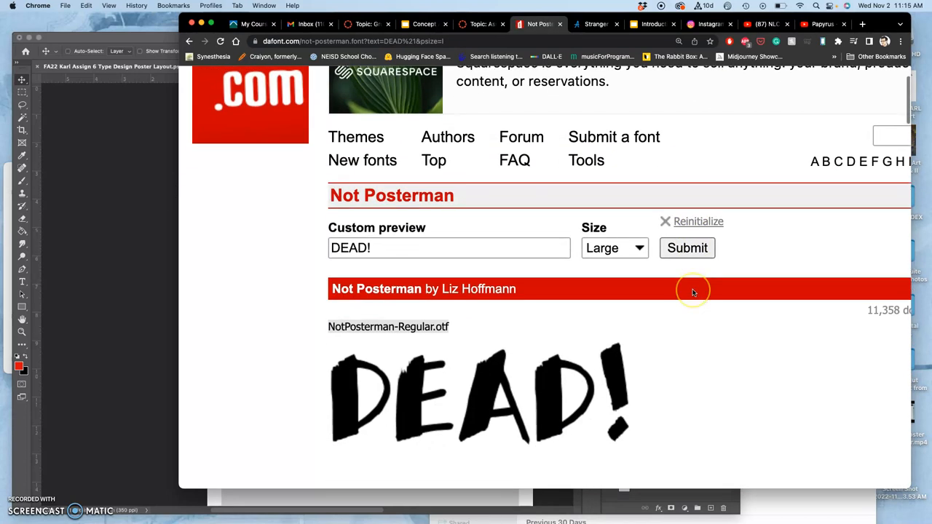
pyautogui.scroll(-3)
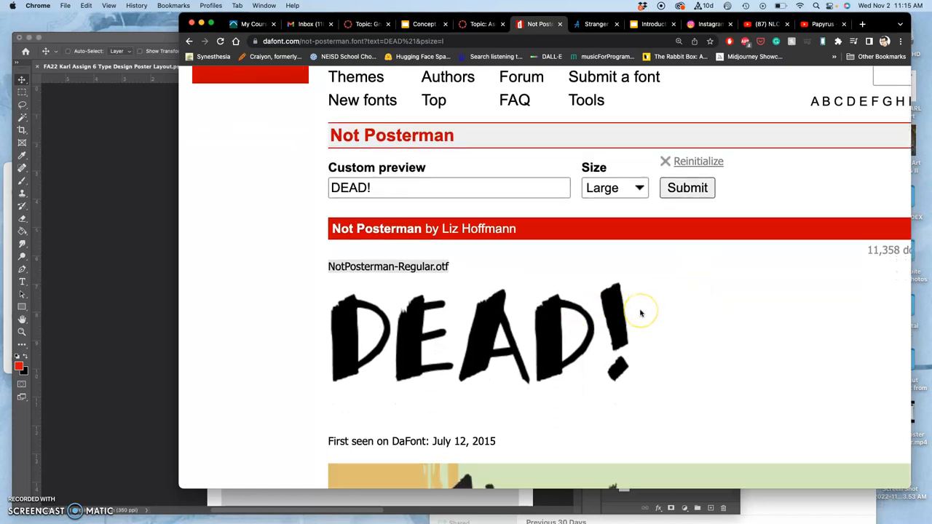
pyautogui.moveTo(640, 313)
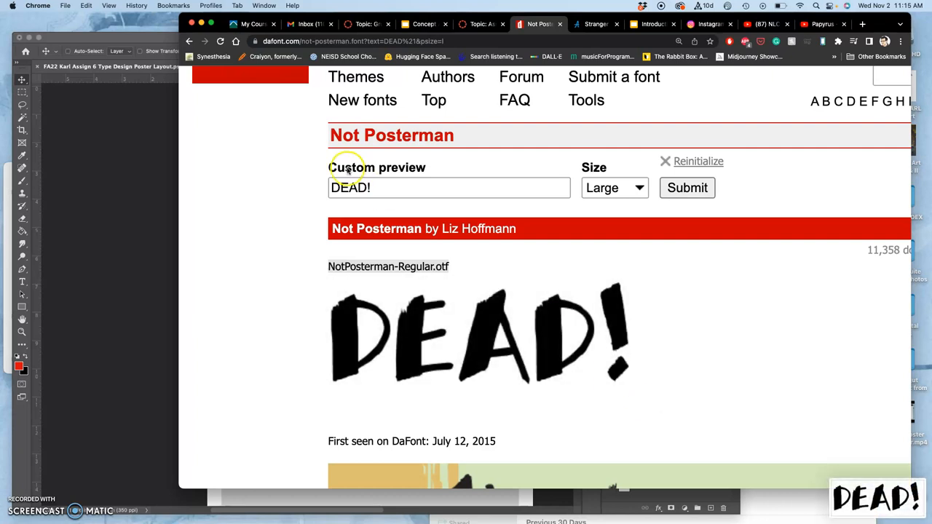
# Step: Change the Not Posterman preview text to 'DAY OF THE' and render it
pyautogui.click(449, 188)
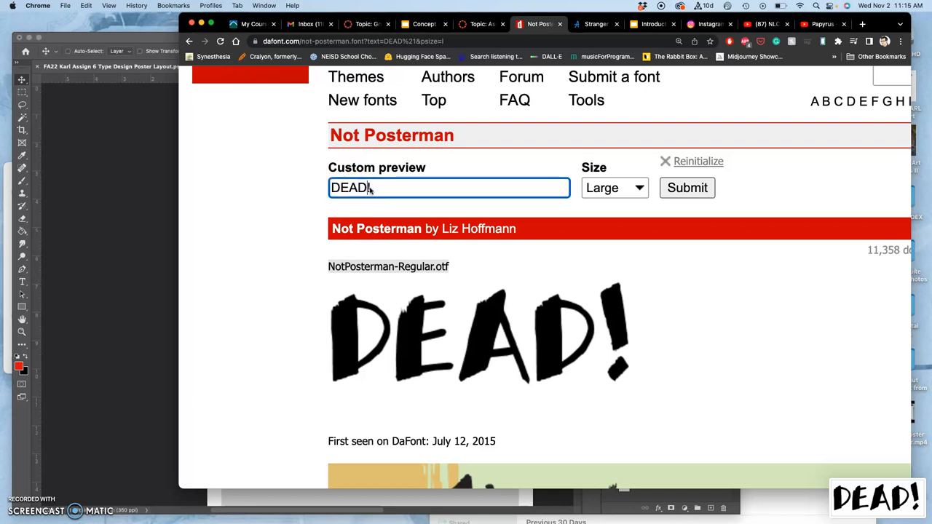
pyautogui.write('DAY')
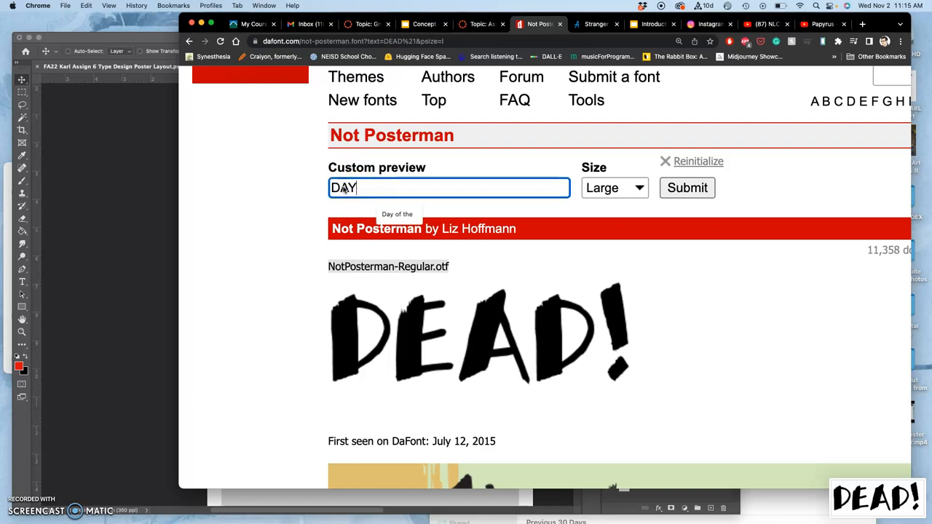
pyautogui.write('OF THE')
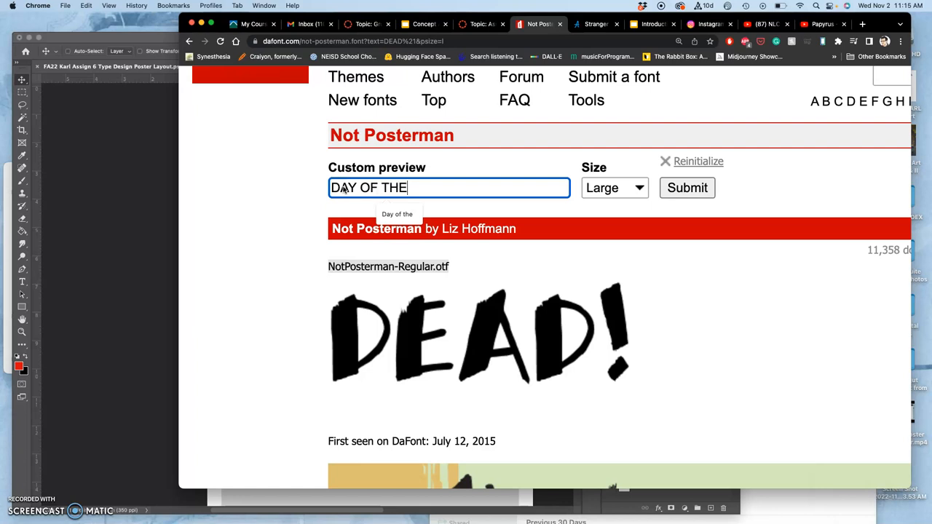
pyautogui.click(687, 188)
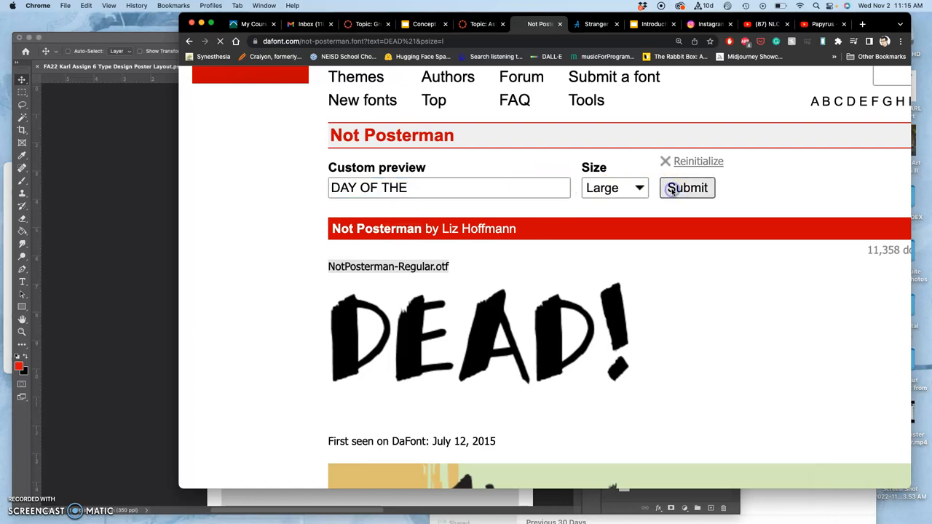
# Step: Resubmit the DAY OF THE preview and bring it into view for the screenshot
pyautogui.click(687, 188)
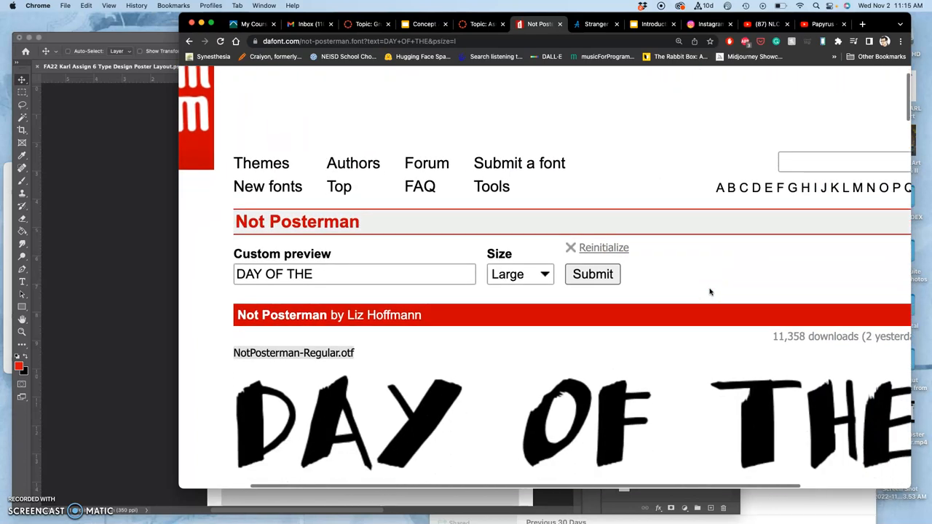
pyautogui.scroll(-3)
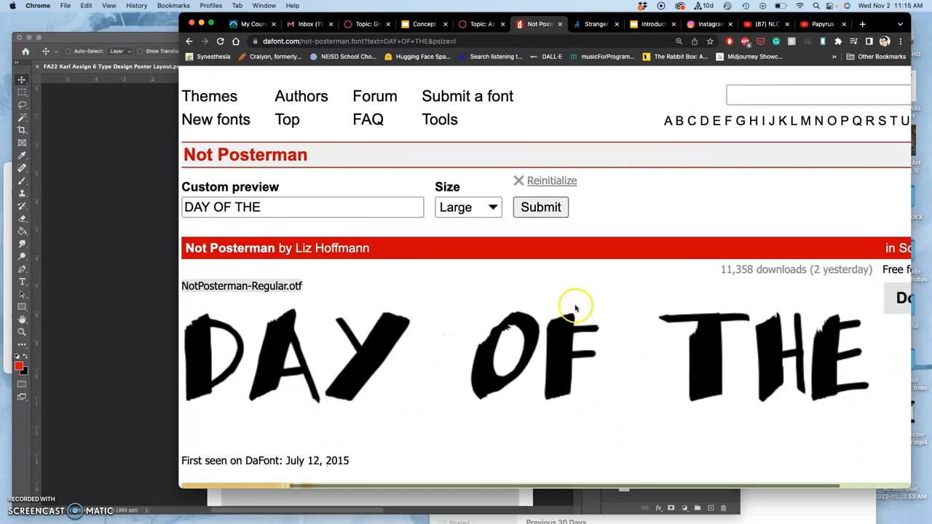
pyautogui.moveTo(728, 346)
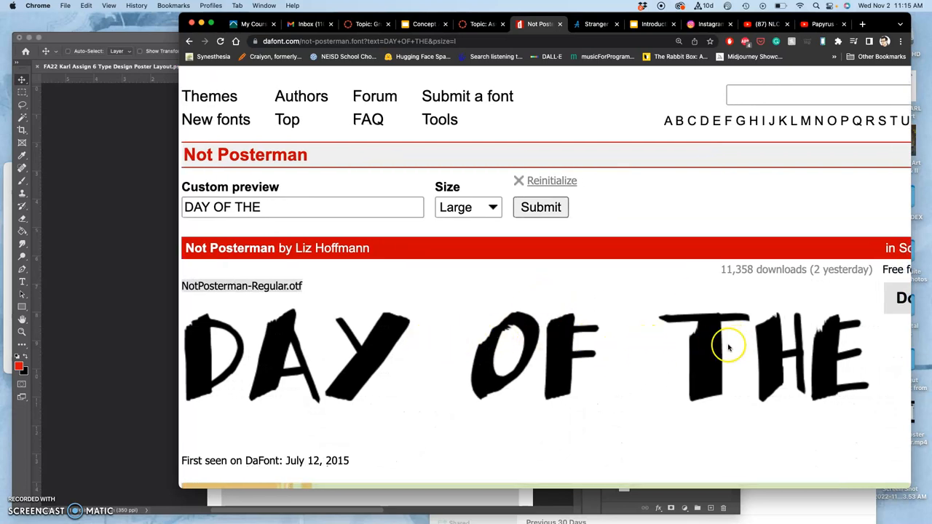
pyautogui.moveTo(624, 365)
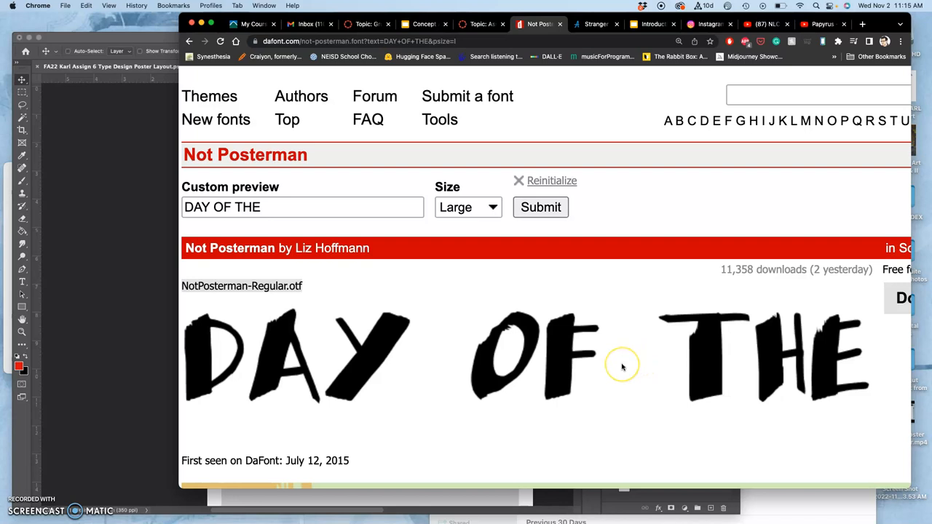
pyautogui.moveTo(623, 367)
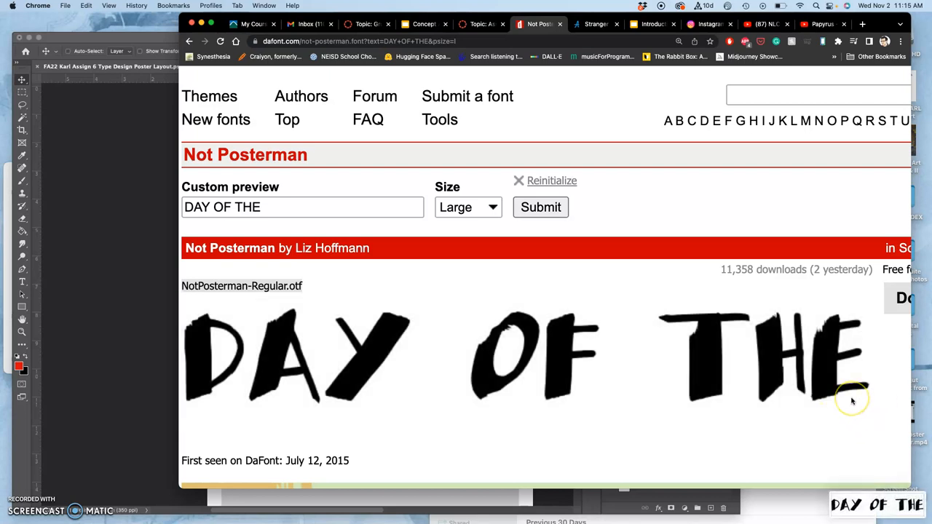
pyautogui.moveTo(852, 402)
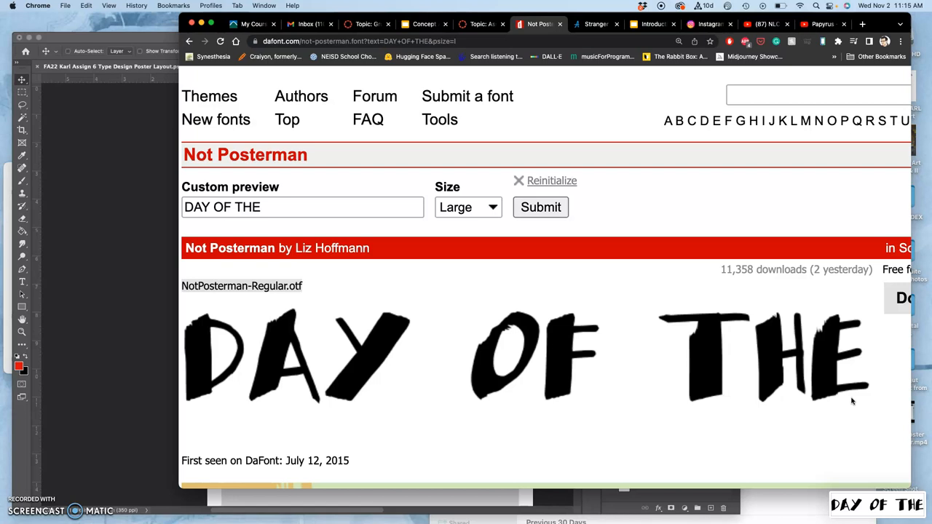
pyautogui.moveTo(489, 419)
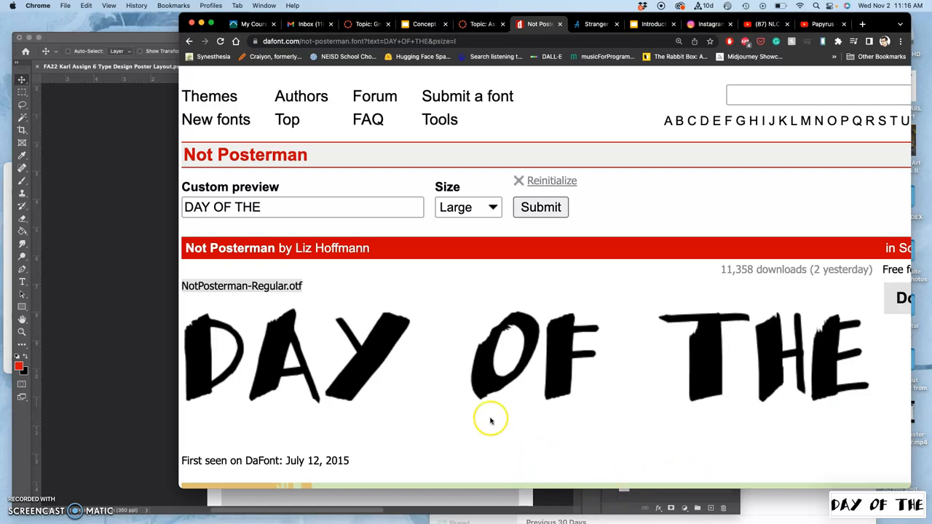
pyautogui.click(303, 207)
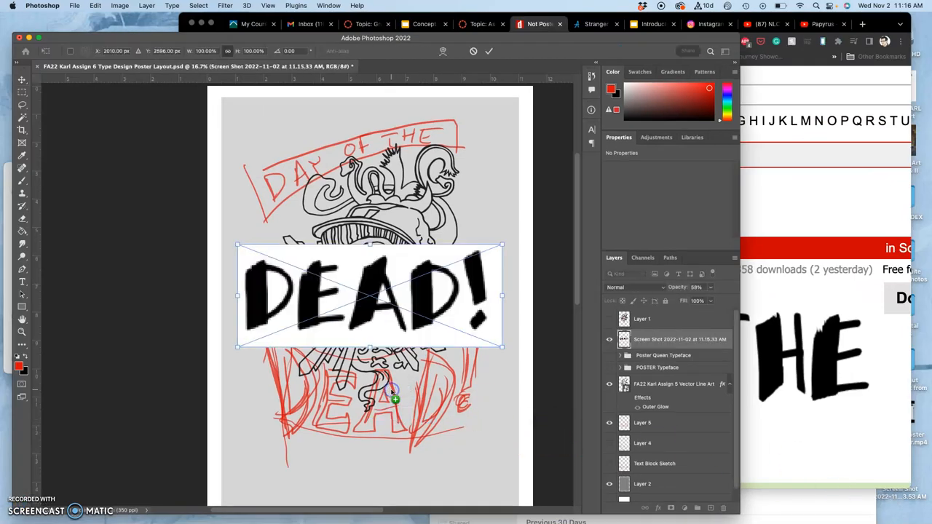
# Step: Shrink the pasted DEAD! graphic, tilt it slightly and place it over the sketched DEAD! lettering
pyautogui.moveTo(371, 295); pyautogui.dragTo(382, 364)
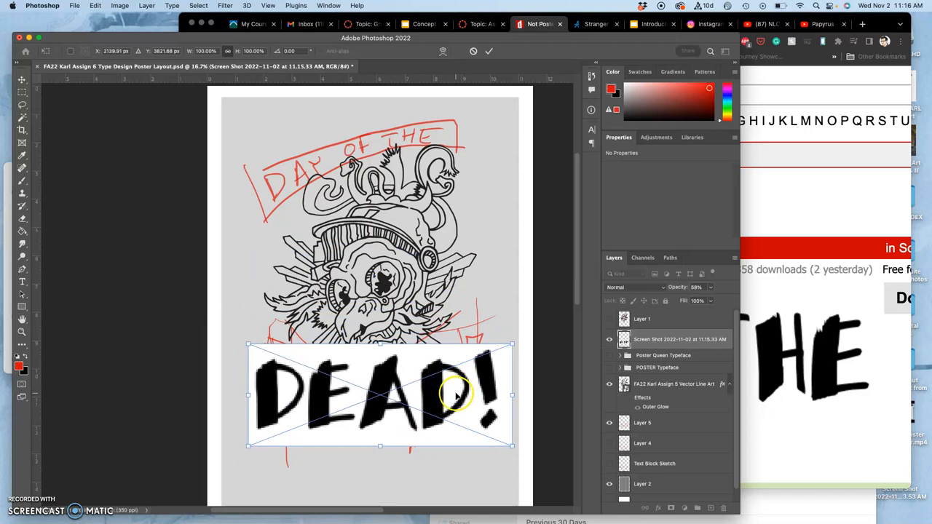
pyautogui.rightClick(457, 396)
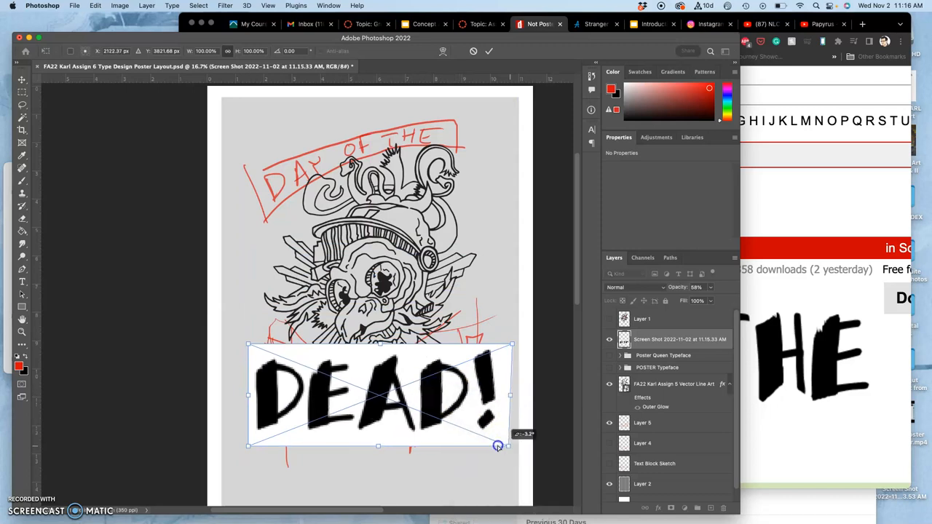
pyautogui.moveTo(498, 446); pyautogui.dragTo(513, 344)
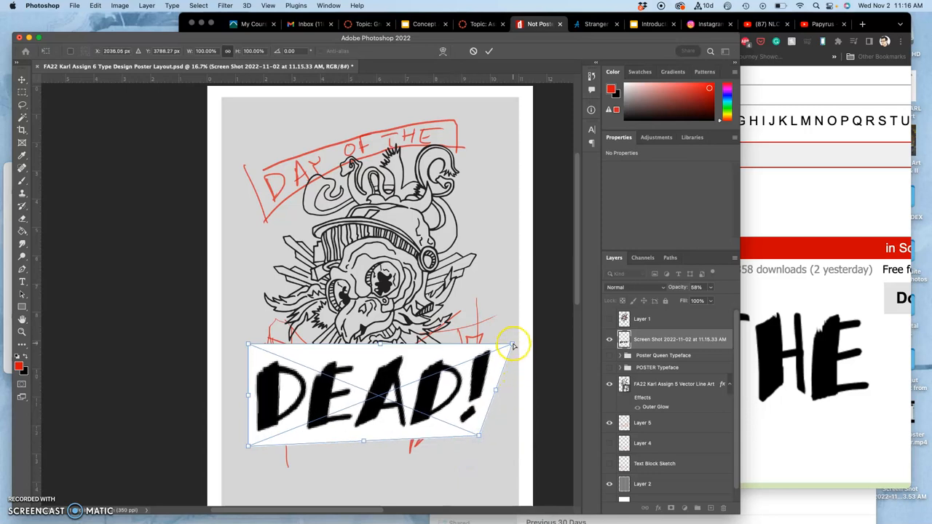
pyautogui.moveTo(512, 343); pyautogui.dragTo(495, 323)
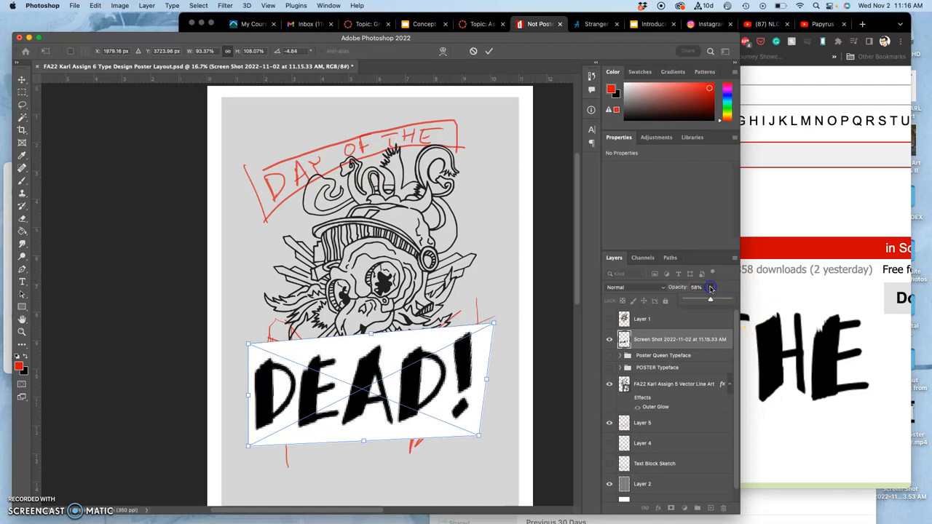
pyautogui.moveTo(693, 339)
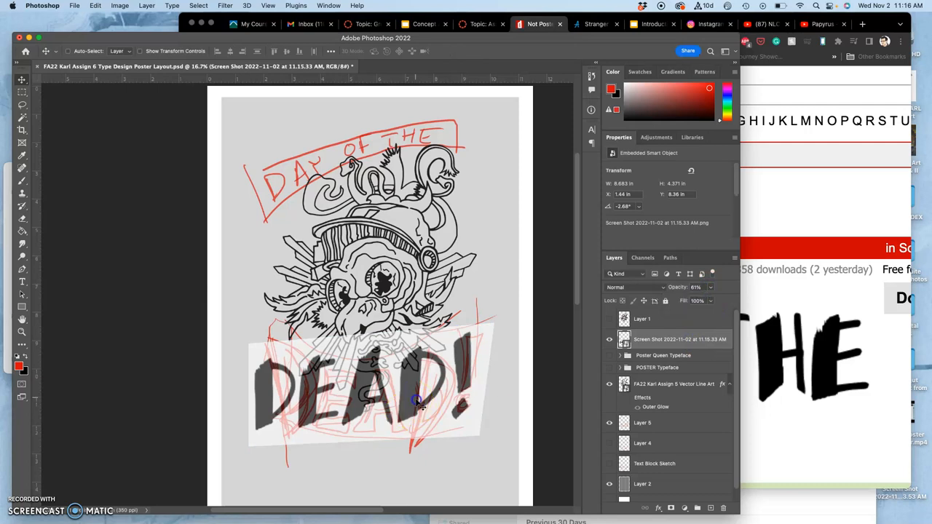
pyautogui.moveTo(420, 401); pyautogui.dragTo(444, 422)
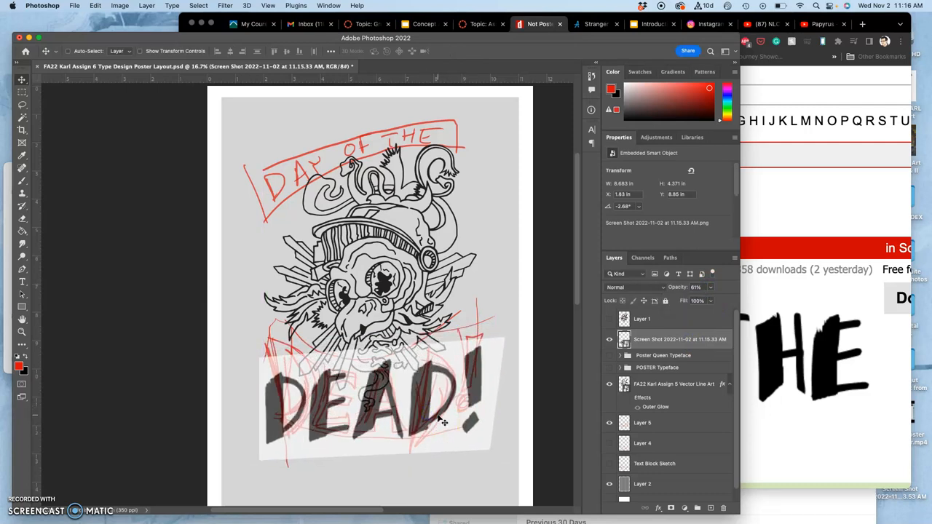
# Step: Distort DEAD!, pulling its upper-left and right corners outward to enlarge and angle it over the sketch
pyautogui.rightClick(437, 423)
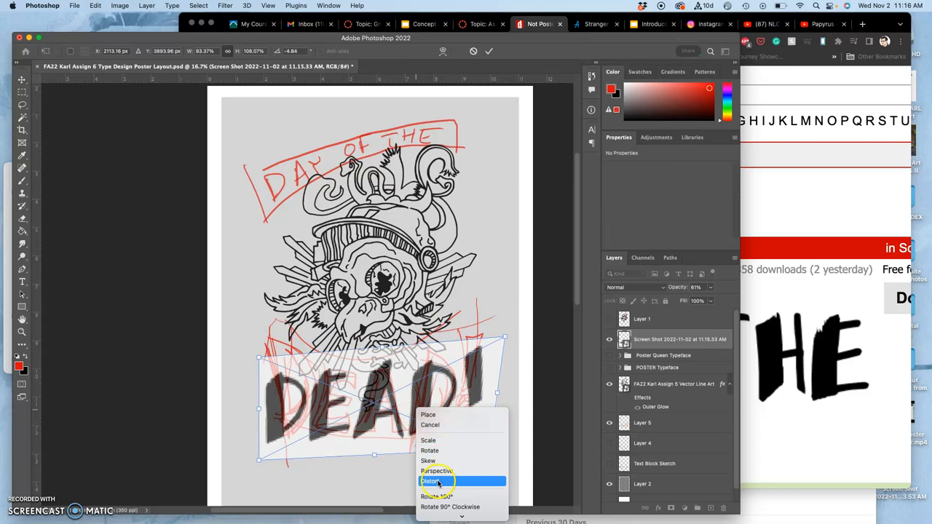
pyautogui.click(431, 481)
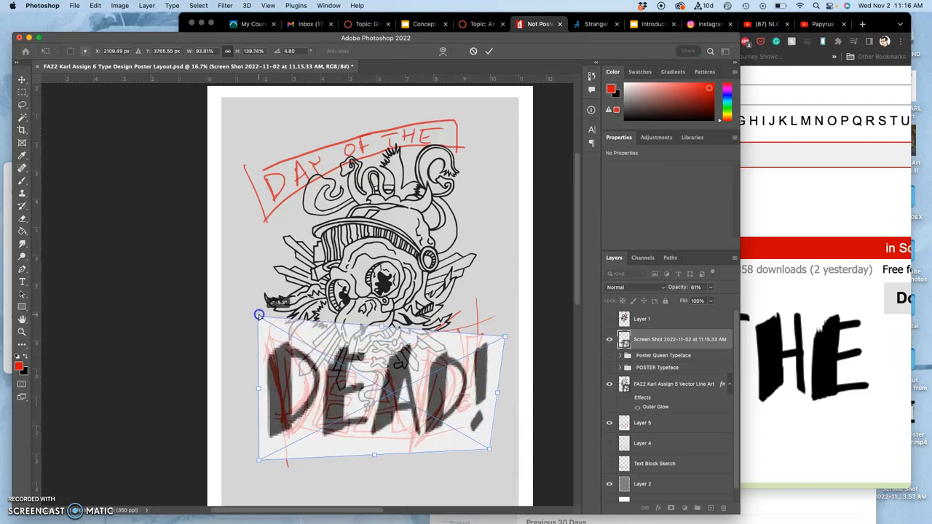
pyautogui.moveTo(260, 314); pyautogui.dragTo(268, 463)
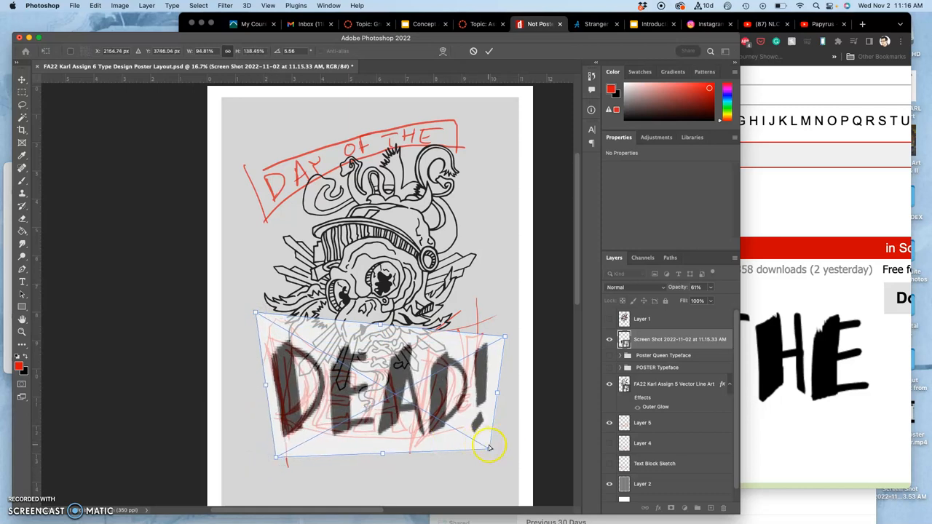
pyautogui.moveTo(489, 445); pyautogui.dragTo(471, 445)
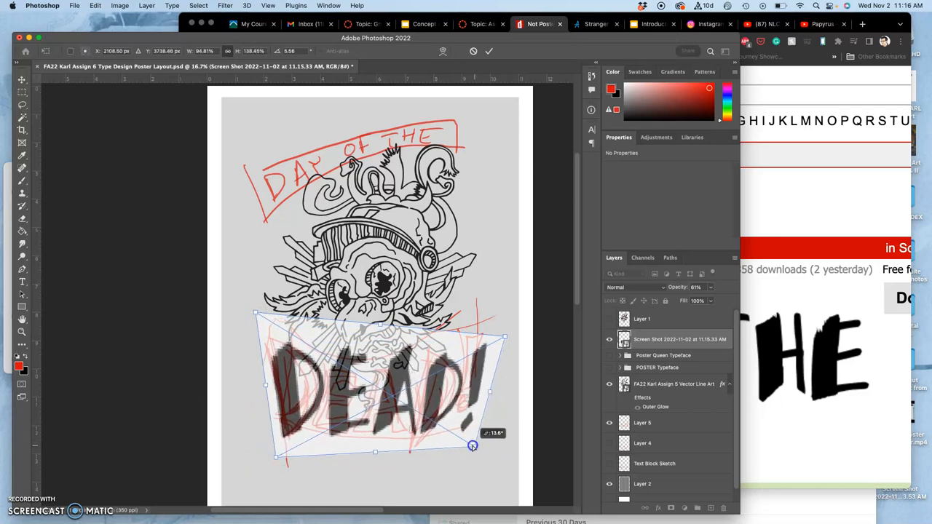
pyautogui.moveTo(472, 445); pyautogui.dragTo(500, 332)
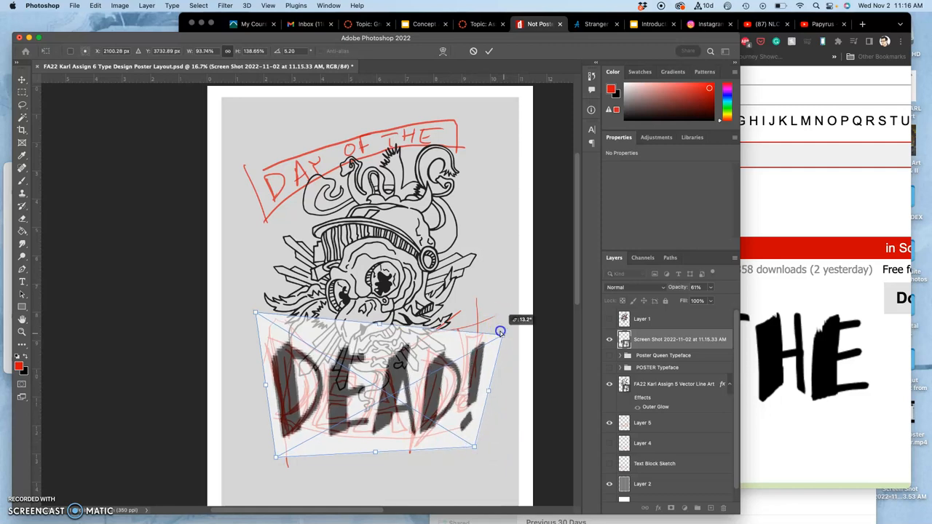
pyautogui.moveTo(501, 332); pyautogui.dragTo(500, 329)
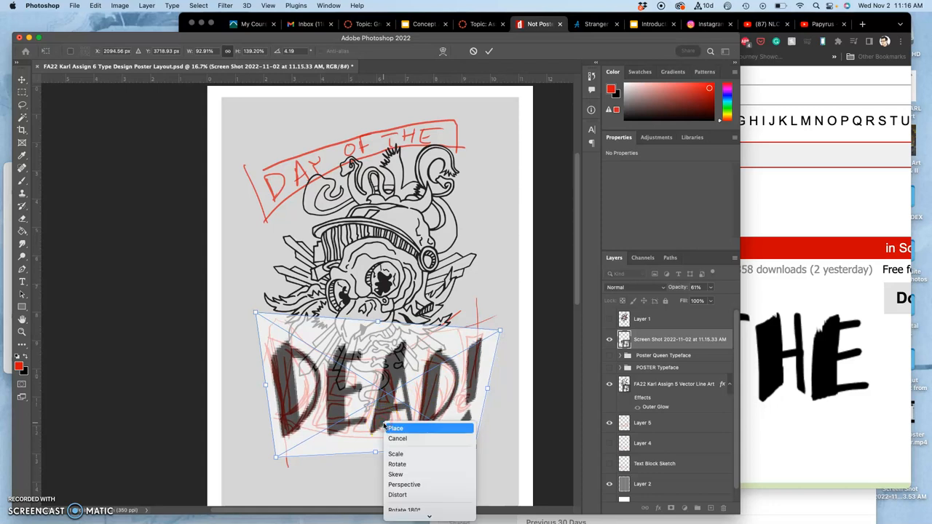
pyautogui.moveTo(397, 495)
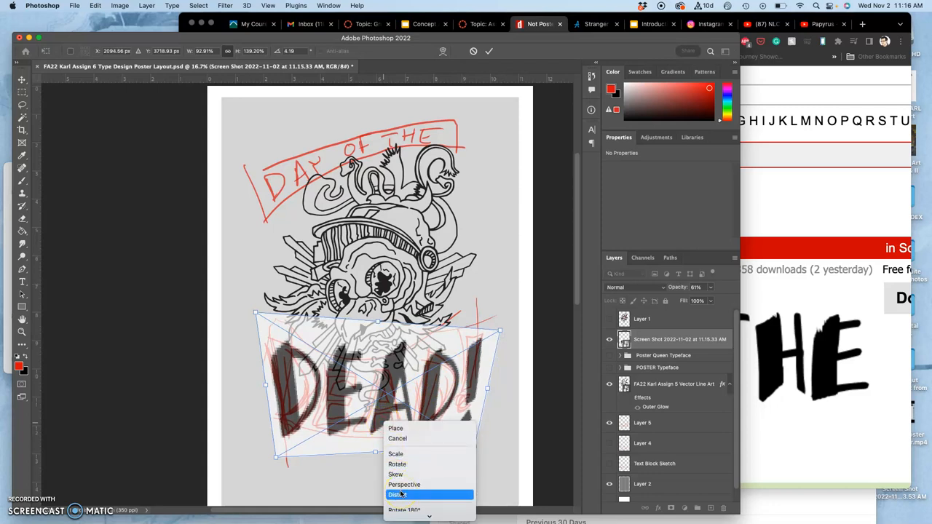
# Step: Warp DEAD! so its bottom edge bows downward and its upper-left bends along the banner
pyautogui.click(396, 495)
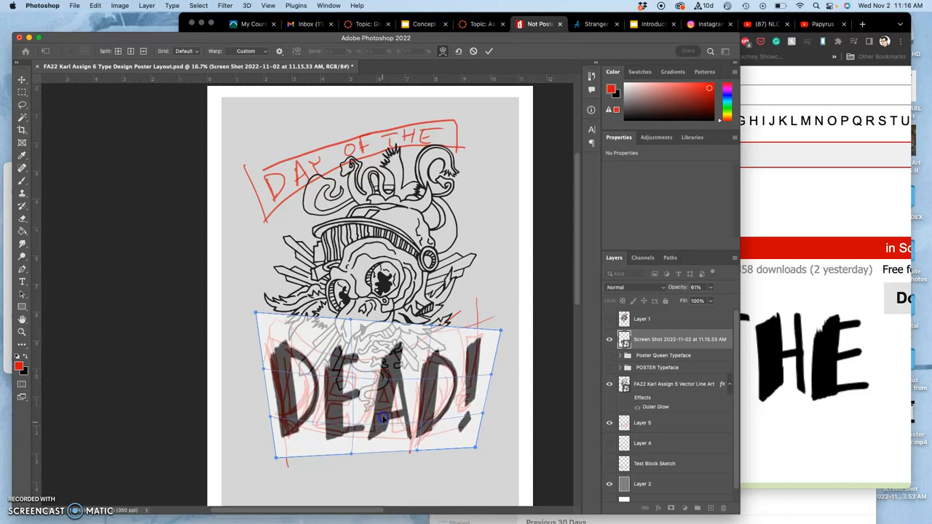
pyautogui.moveTo(381, 416); pyautogui.dragTo(373, 463)
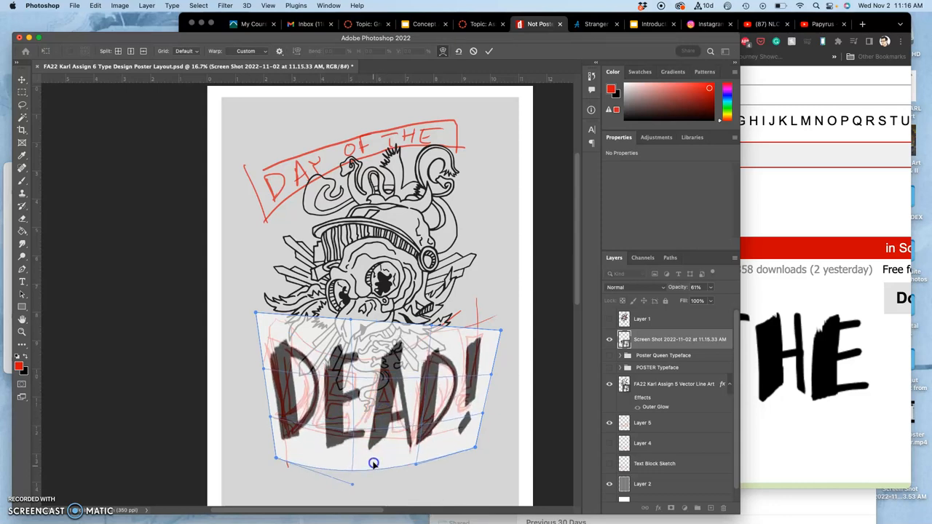
pyautogui.moveTo(372, 463); pyautogui.dragTo(370, 454)
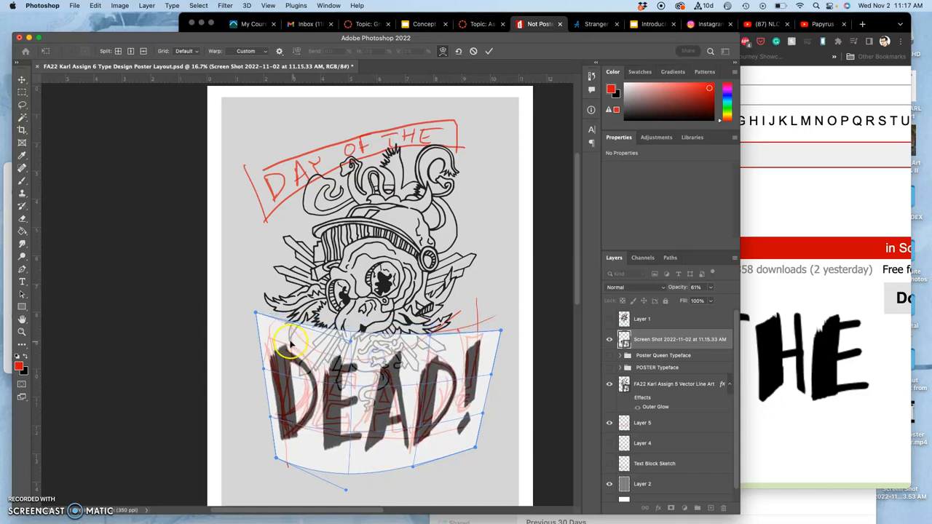
pyautogui.moveTo(254, 315); pyautogui.dragTo(246, 283)
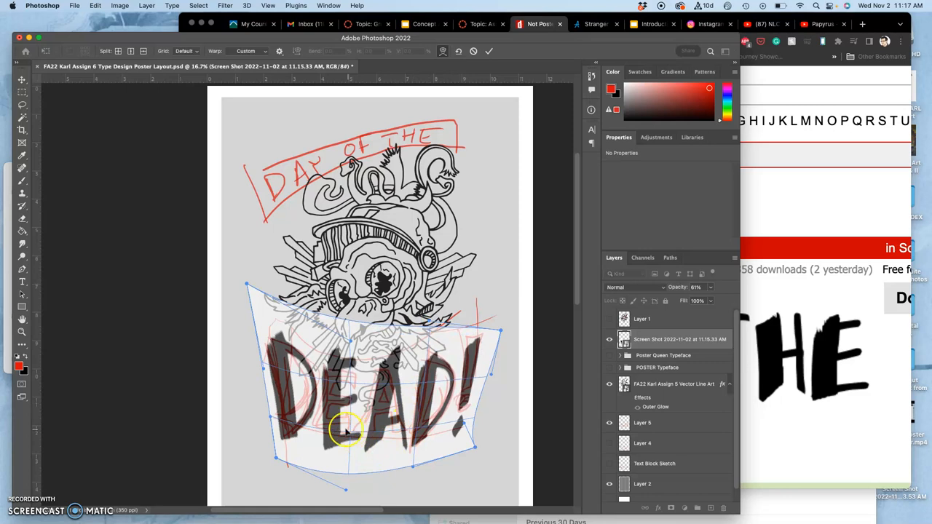
pyautogui.moveTo(357, 459)
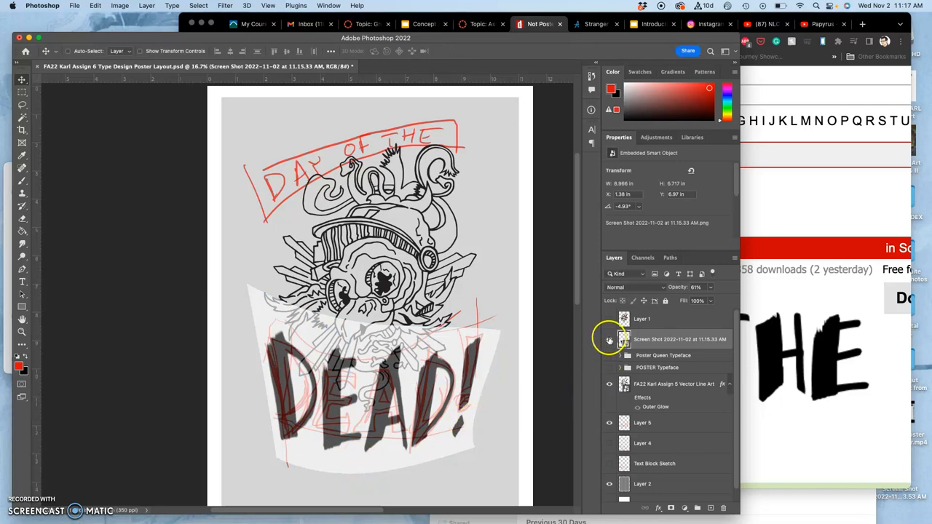
pyautogui.click(608, 355)
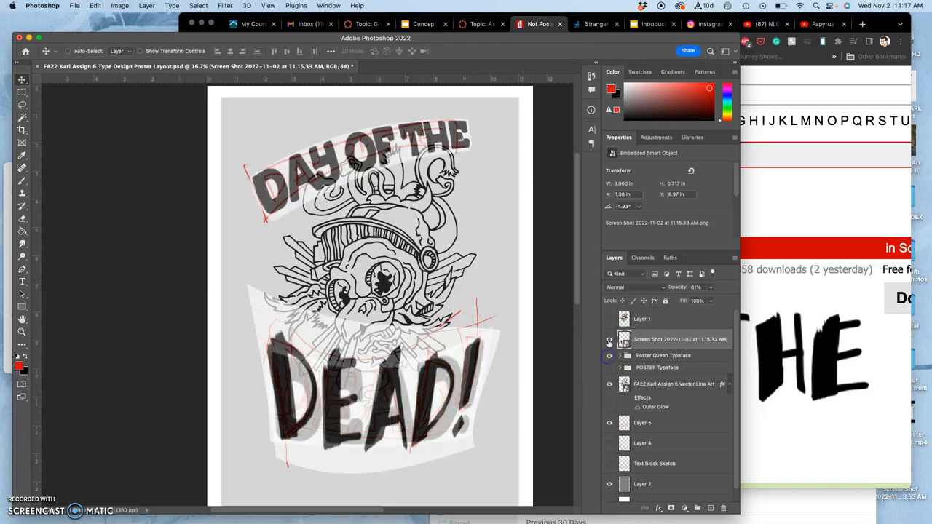
pyautogui.click(609, 339)
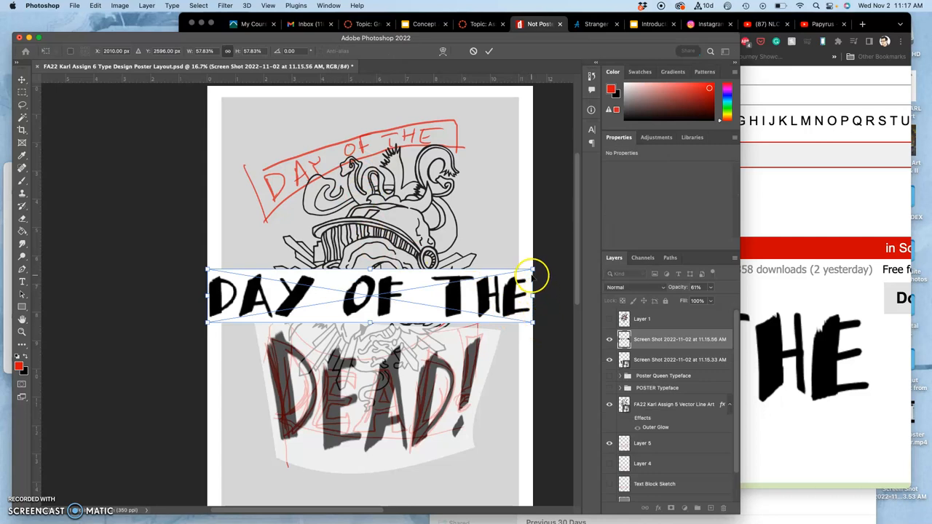
# Step: Shrink, raise and tilt the DAY OF THE graphic onto the sketched top banner
pyautogui.moveTo(532, 275); pyautogui.dragTo(375, 243)
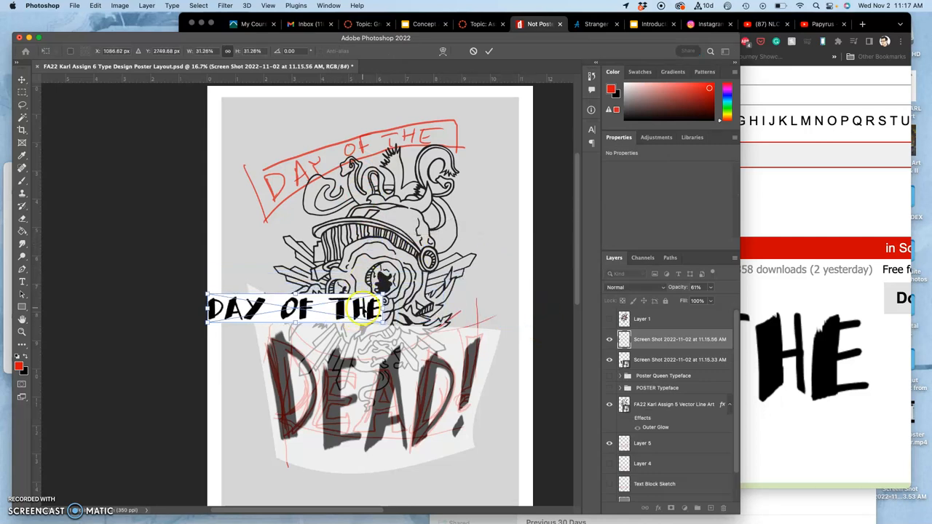
pyautogui.moveTo(291, 306); pyautogui.dragTo(364, 157)
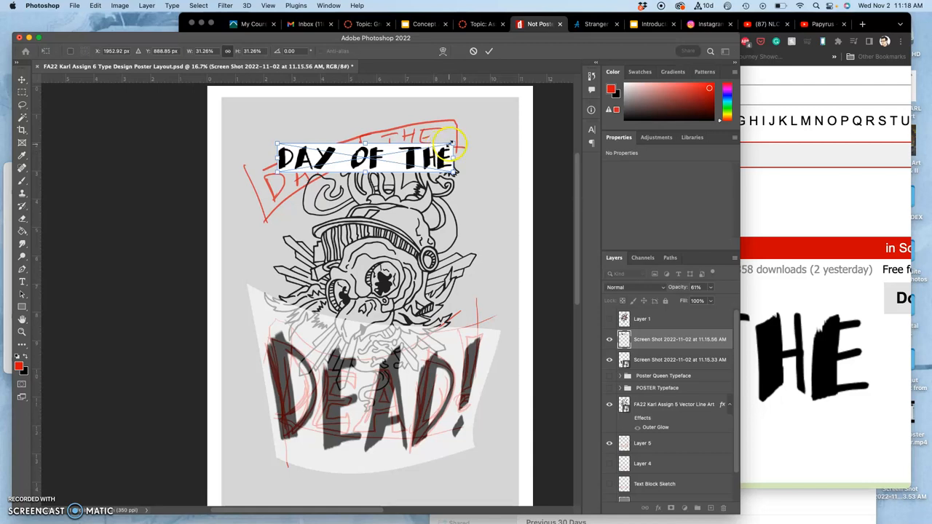
pyautogui.moveTo(451, 143); pyautogui.dragTo(437, 131)
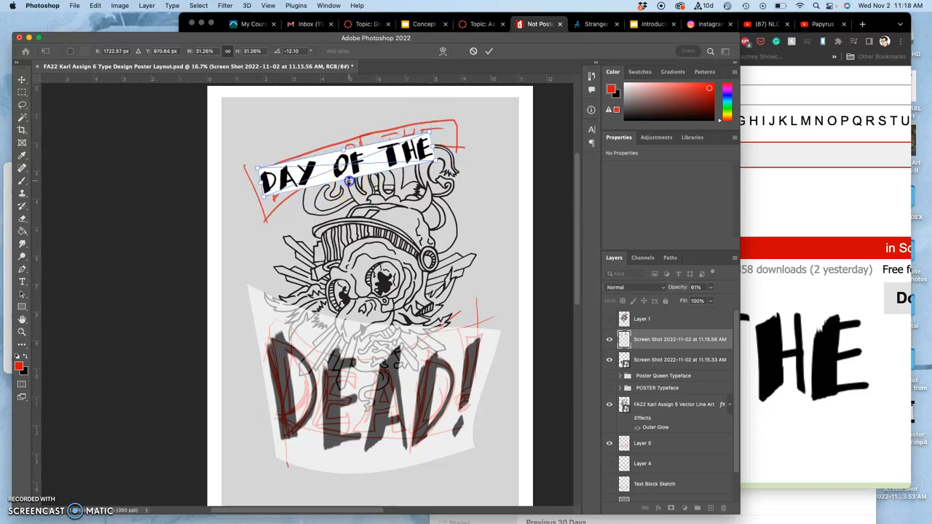
pyautogui.moveTo(350, 182); pyautogui.dragTo(356, 198)
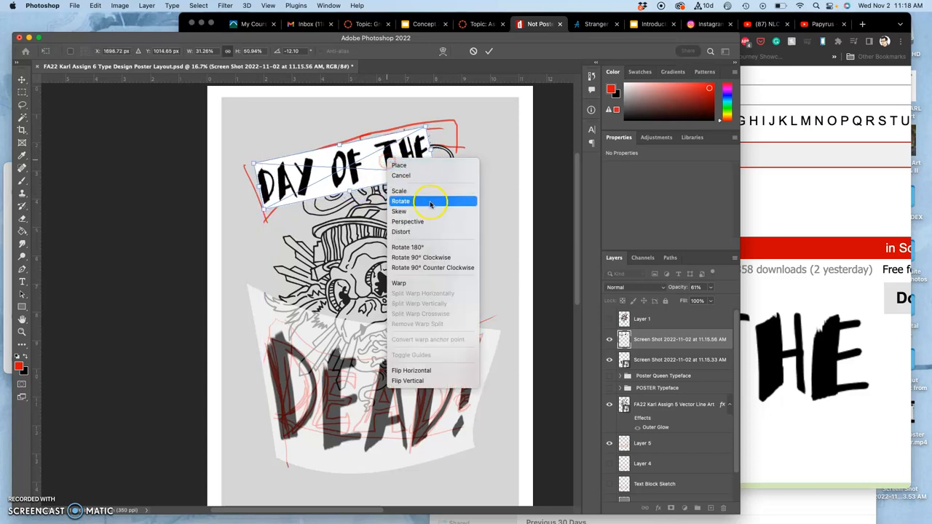
pyautogui.moveTo(421, 256)
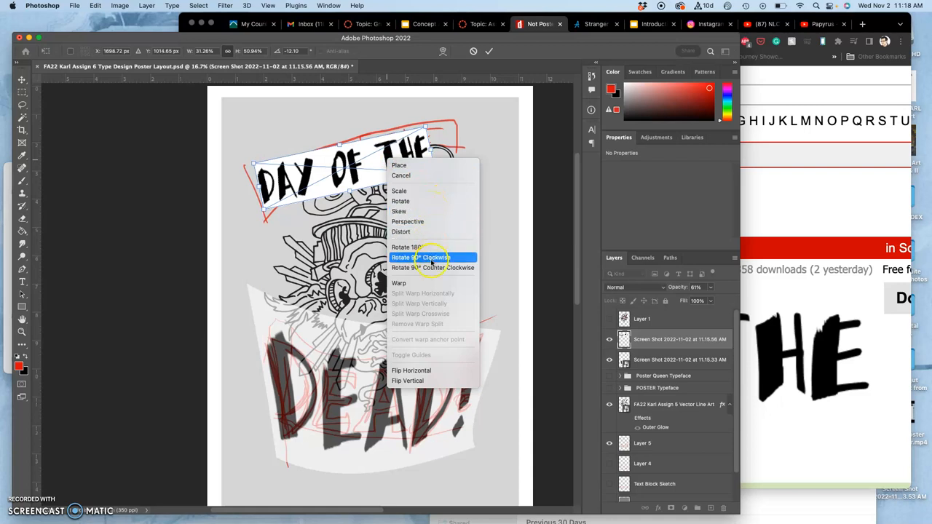
pyautogui.moveTo(410, 231)
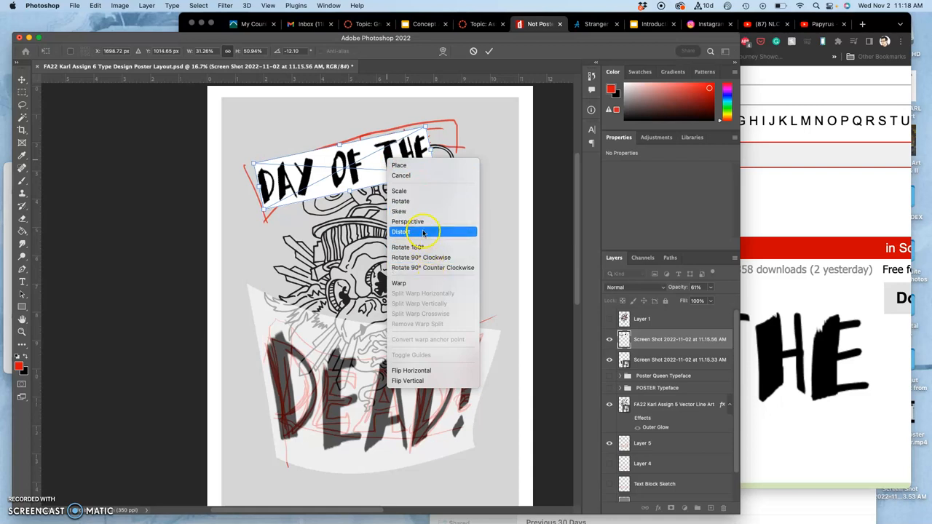
# Step: Distort the banner's corners to follow the arc, then move on to warping it
pyautogui.click(400, 231)
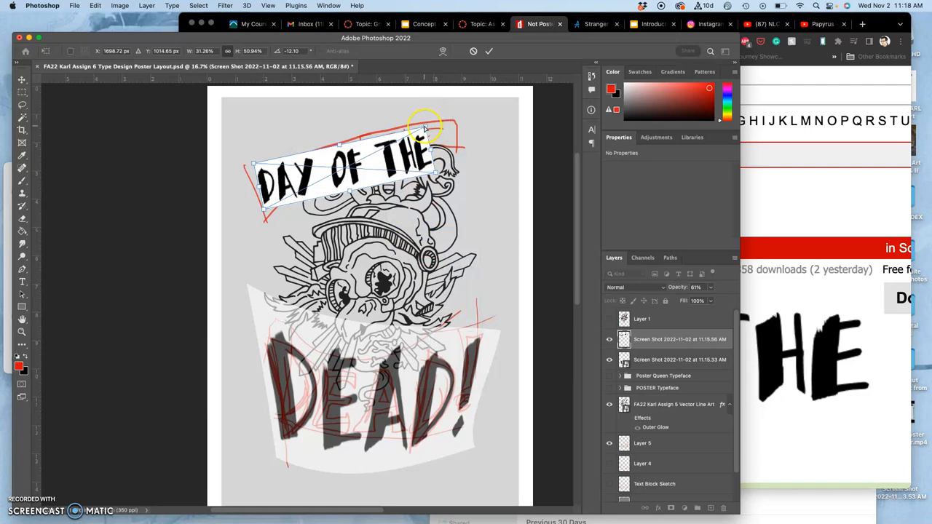
pyautogui.moveTo(425, 124); pyautogui.dragTo(447, 114)
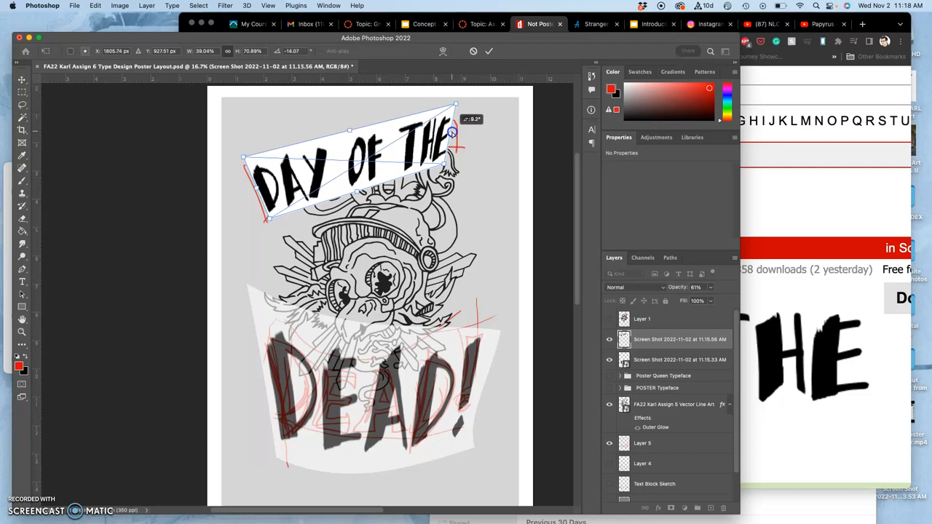
pyautogui.moveTo(452, 134); pyautogui.dragTo(455, 131)
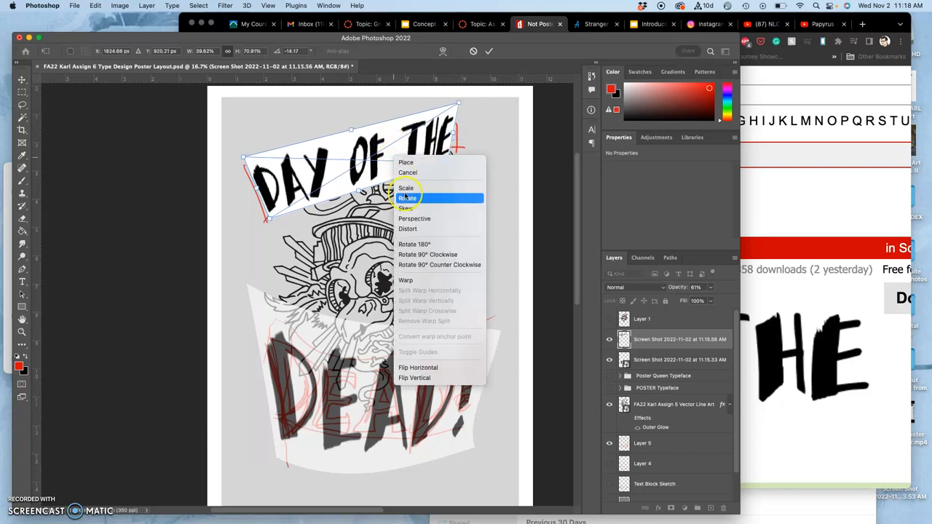
pyautogui.moveTo(404, 279)
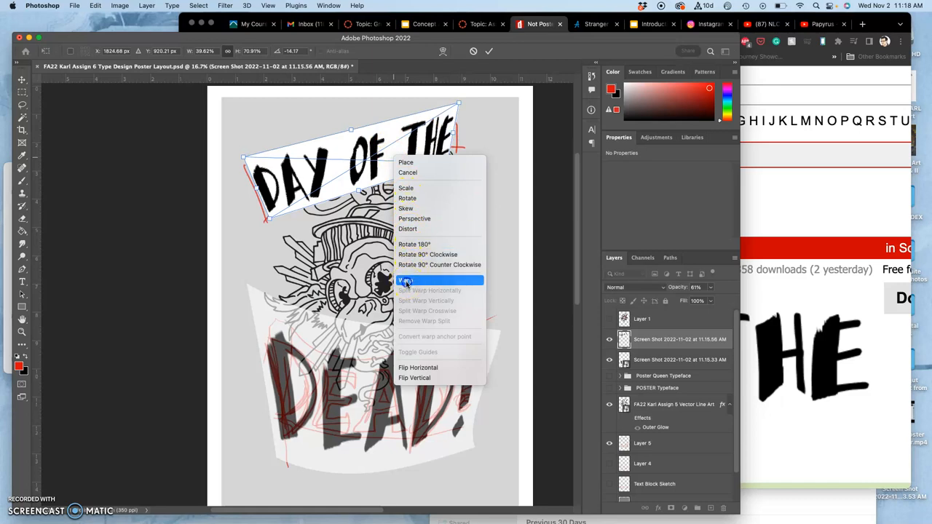
pyautogui.click(405, 280)
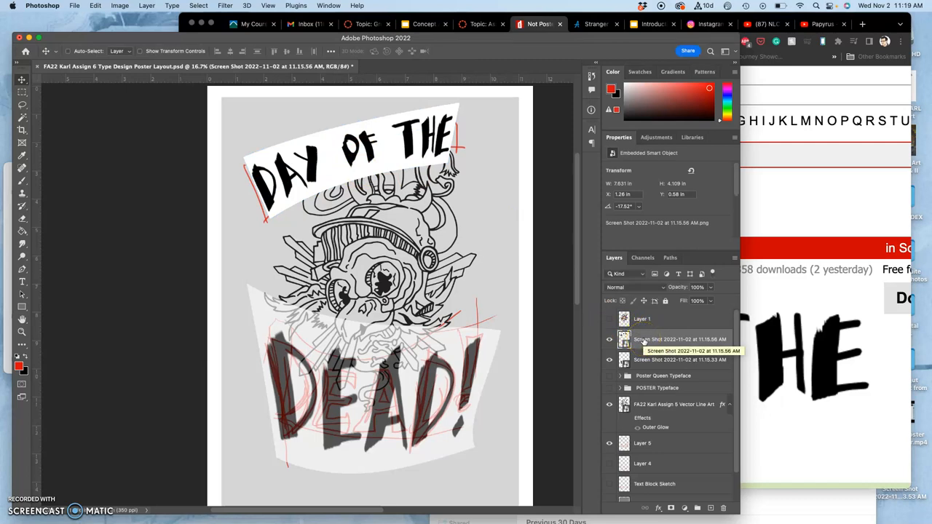
pyautogui.moveTo(667, 346)
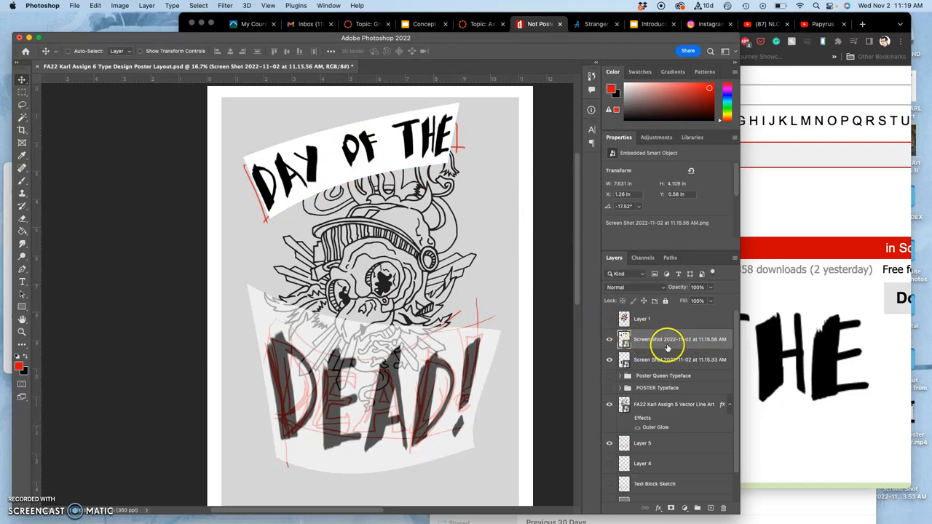
pyautogui.moveTo(670, 346)
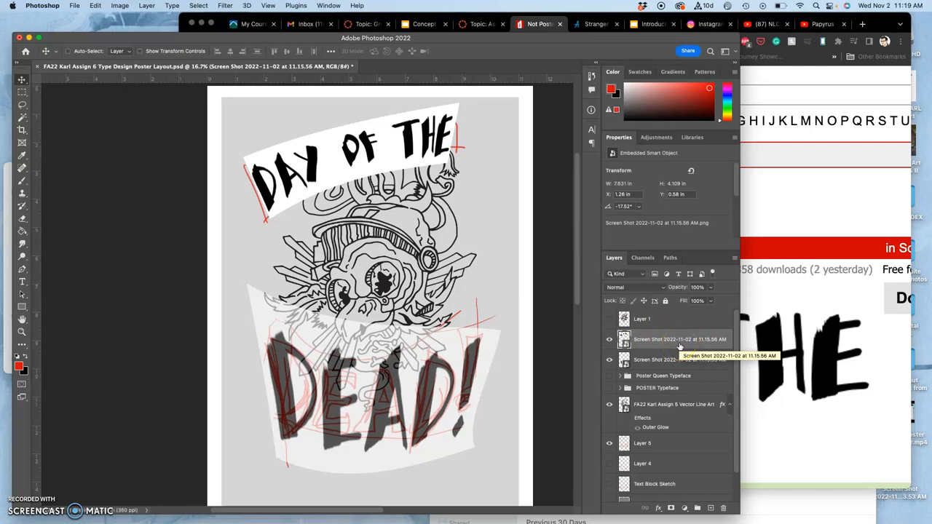
# Step: Rasterize the banner layer and lasso each word out to its own layer
pyautogui.rightClick(658, 339)
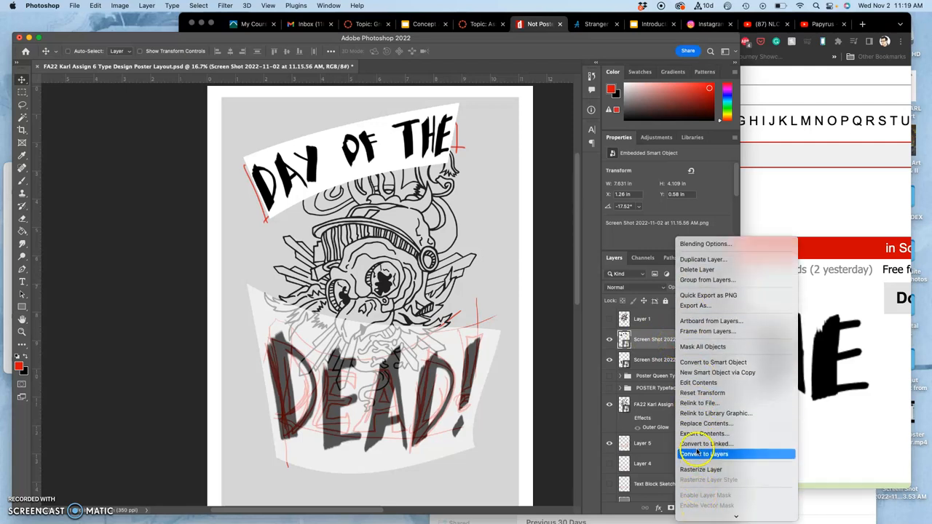
pyautogui.click(704, 454)
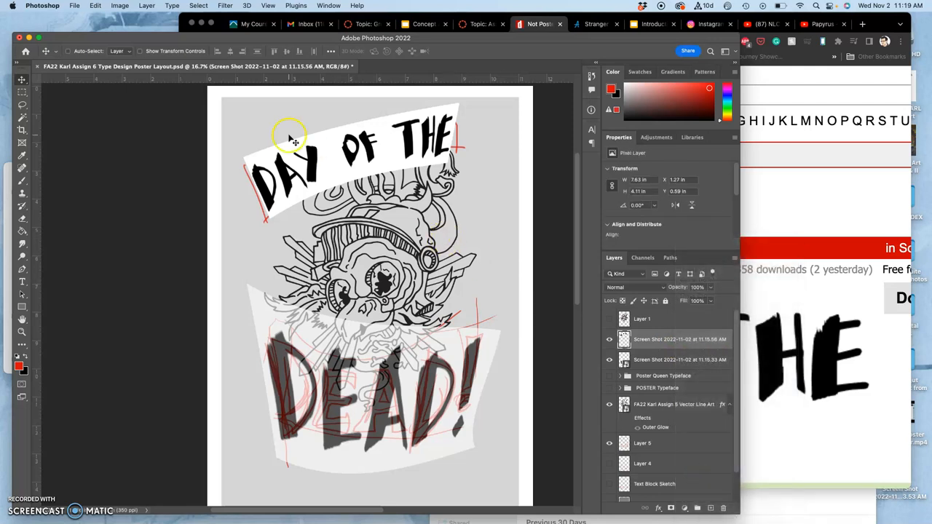
pyautogui.click(22, 105)
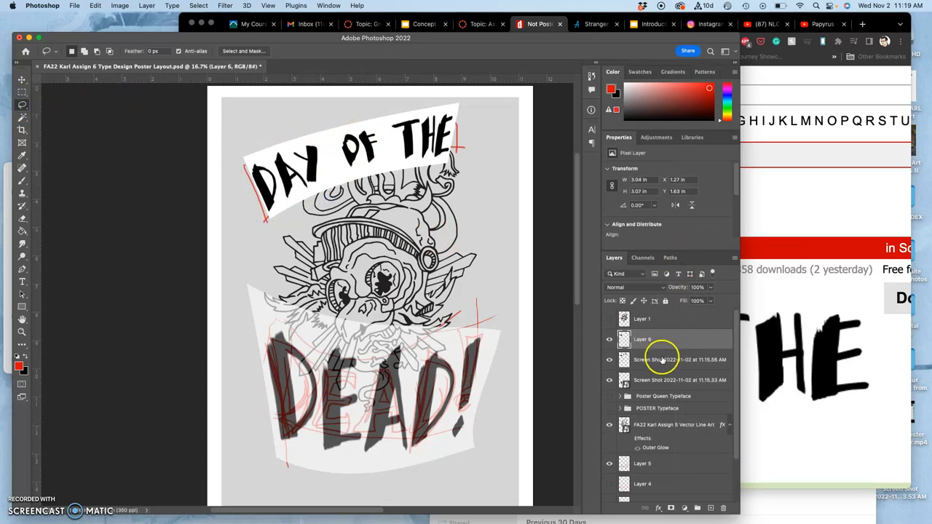
pyautogui.click(670, 359)
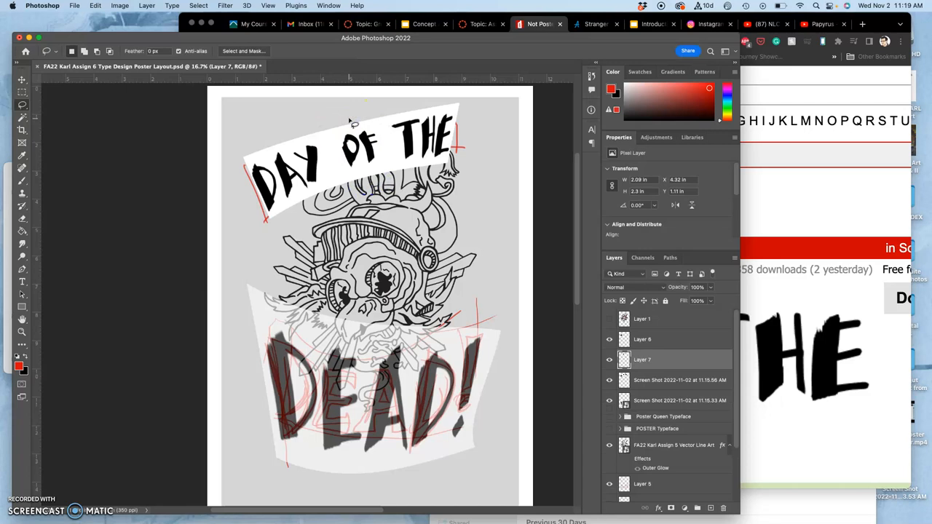
pyautogui.click(679, 379)
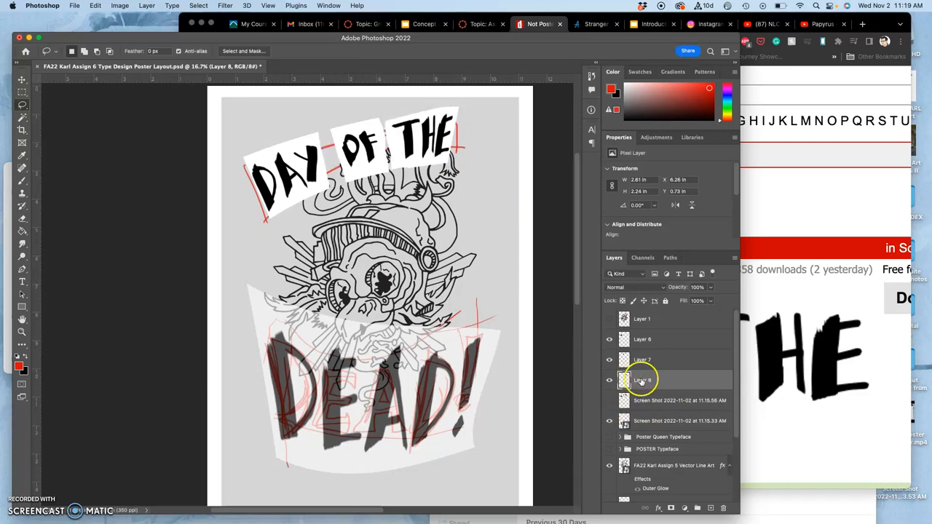
# Step: Fade one of the separated word layers to 62% opacity
pyautogui.click(642, 337)
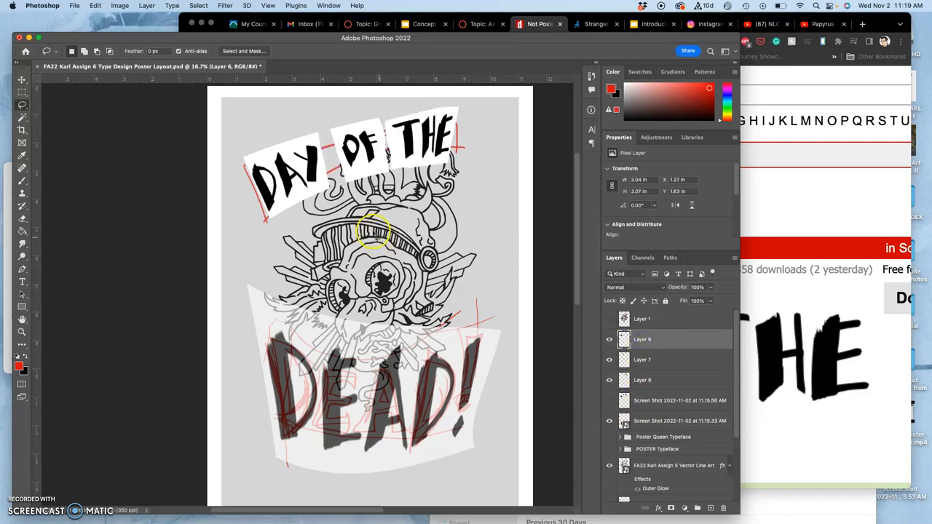
pyautogui.moveTo(652, 300)
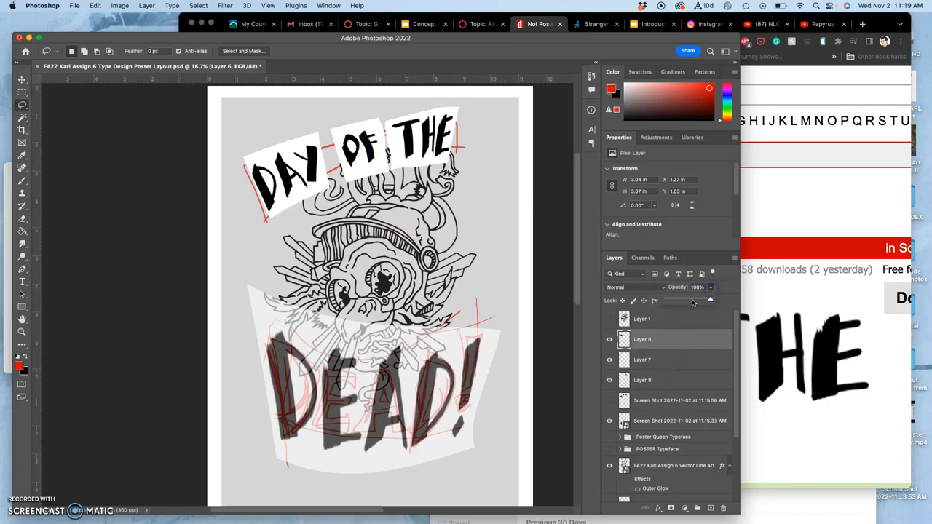
pyautogui.click(642, 359)
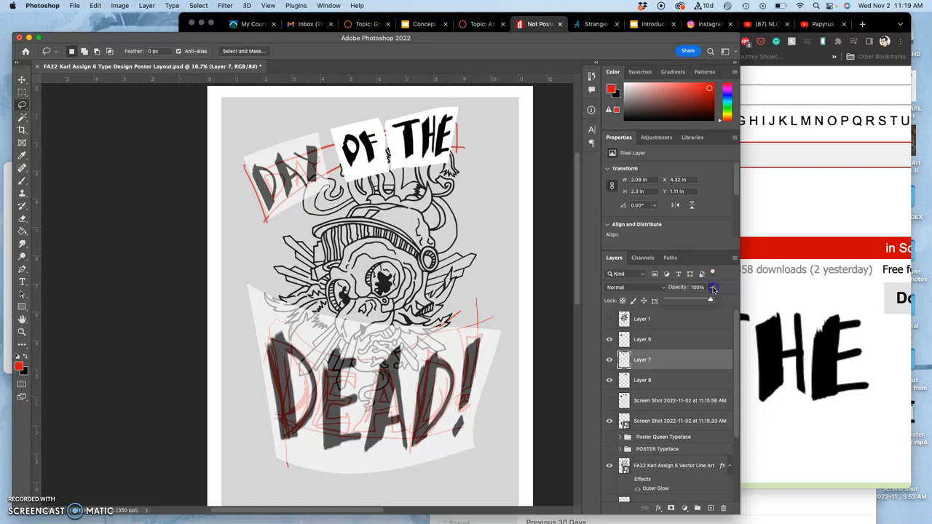
pyautogui.click(713, 287)
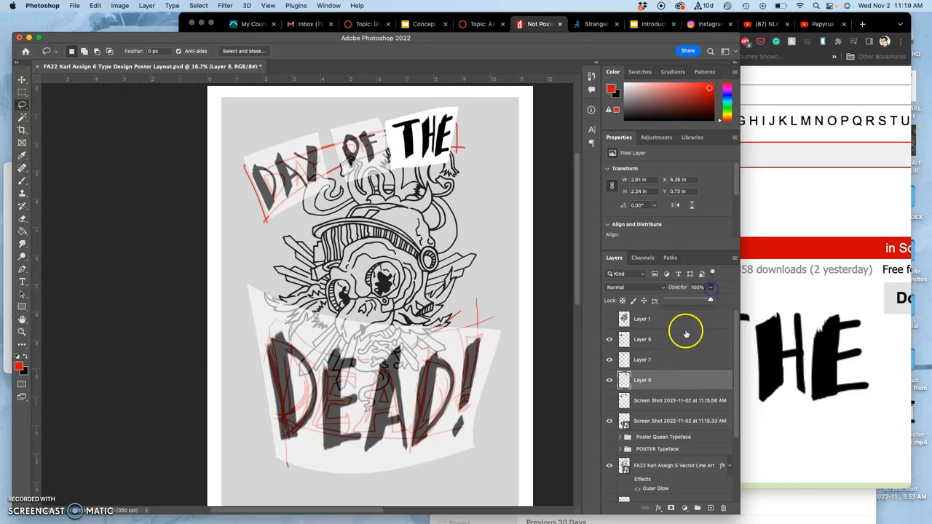
pyautogui.moveTo(711, 300); pyautogui.dragTo(687, 300)
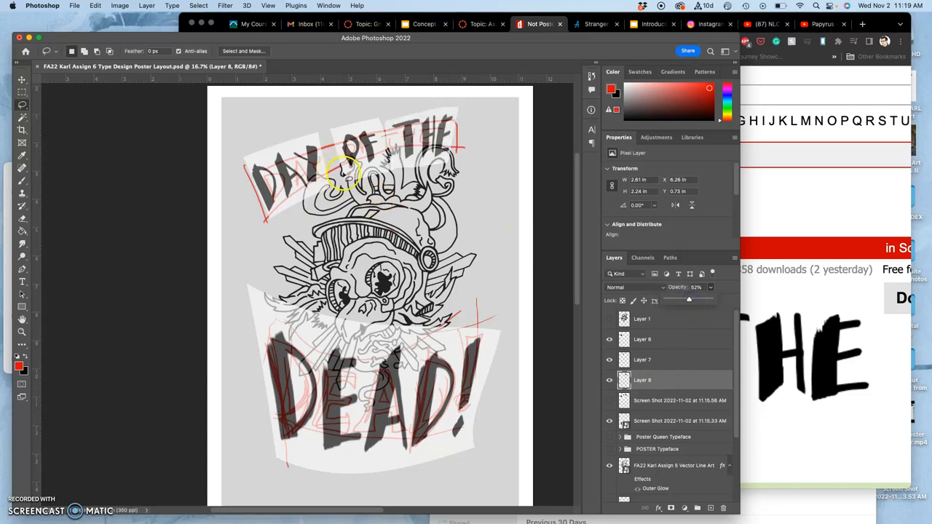
pyautogui.moveTo(473, 240)
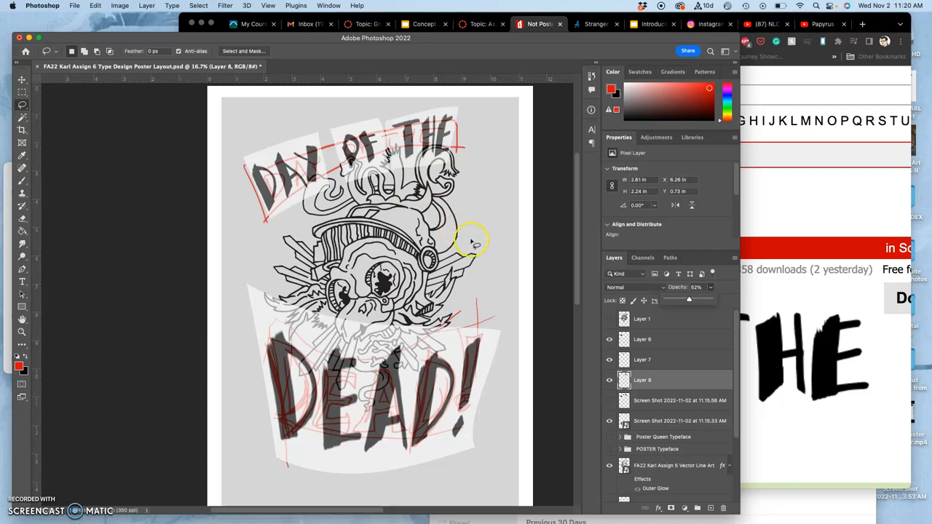
# Step: Distort and rescale the DAY word on Layer 6 to follow the title's curve
pyautogui.click(648, 341)
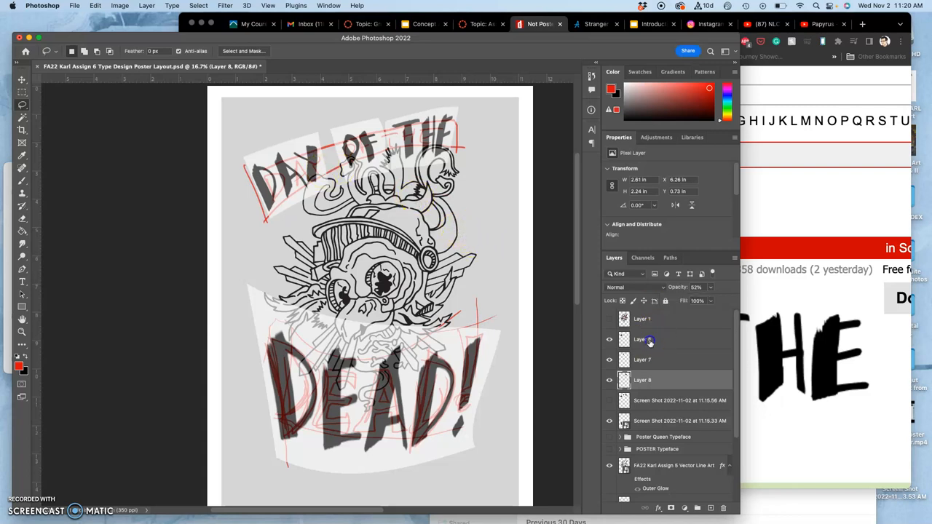
pyautogui.click(642, 340)
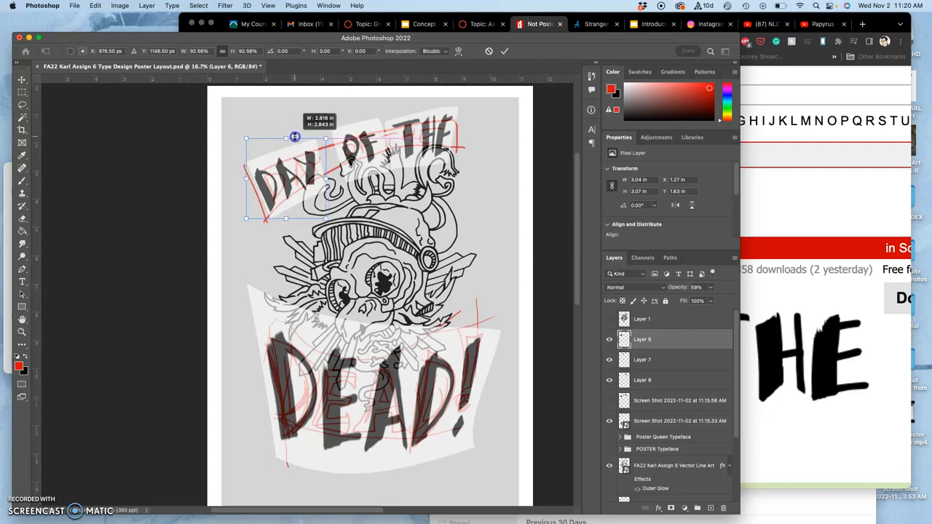
pyautogui.rightClick(294, 138)
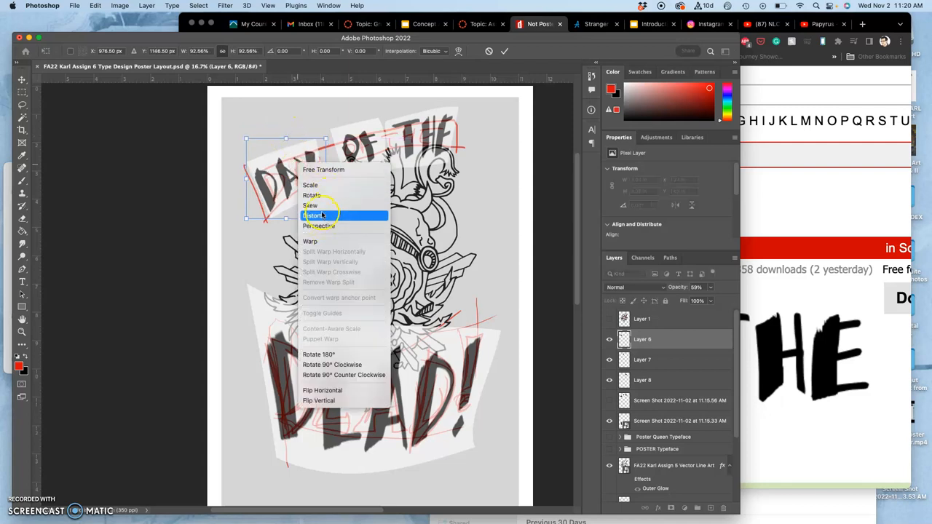
pyautogui.click(315, 216)
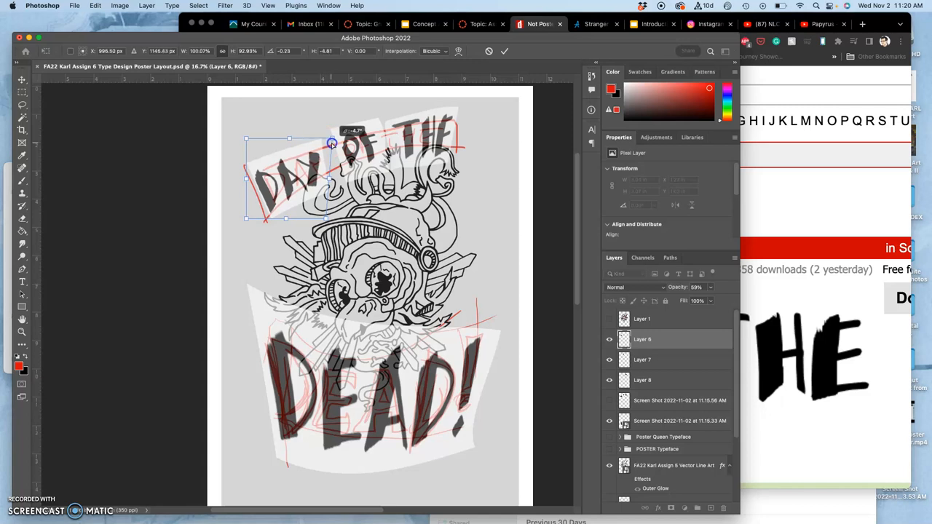
pyautogui.rightClick(332, 142)
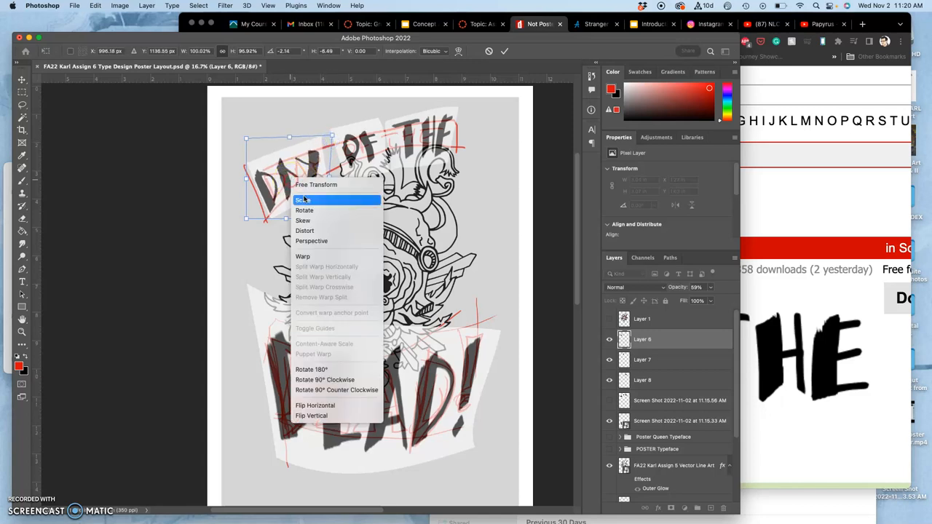
pyautogui.click(303, 256)
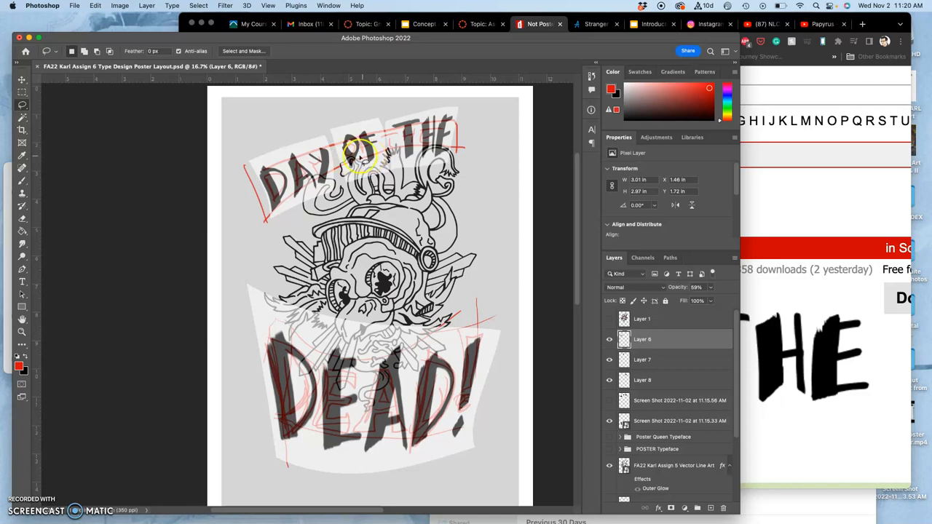
pyautogui.moveTo(338, 153)
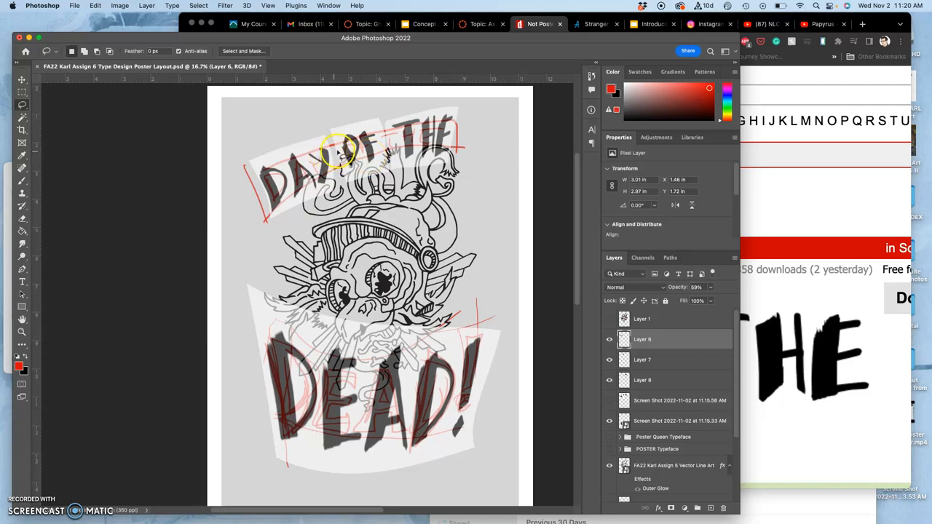
pyautogui.moveTo(570, 259)
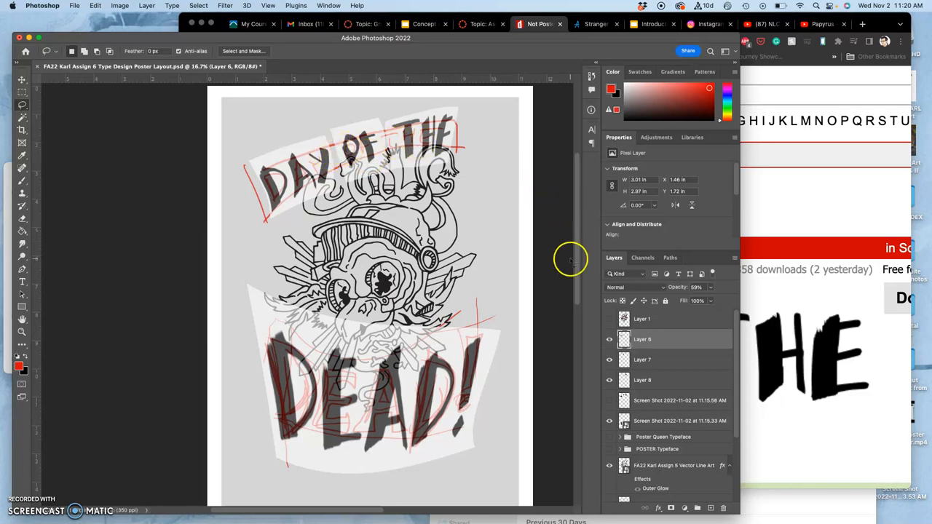
# Step: Distort and warp the THE word on Layer 8 to follow the top banner
pyautogui.click(642, 378)
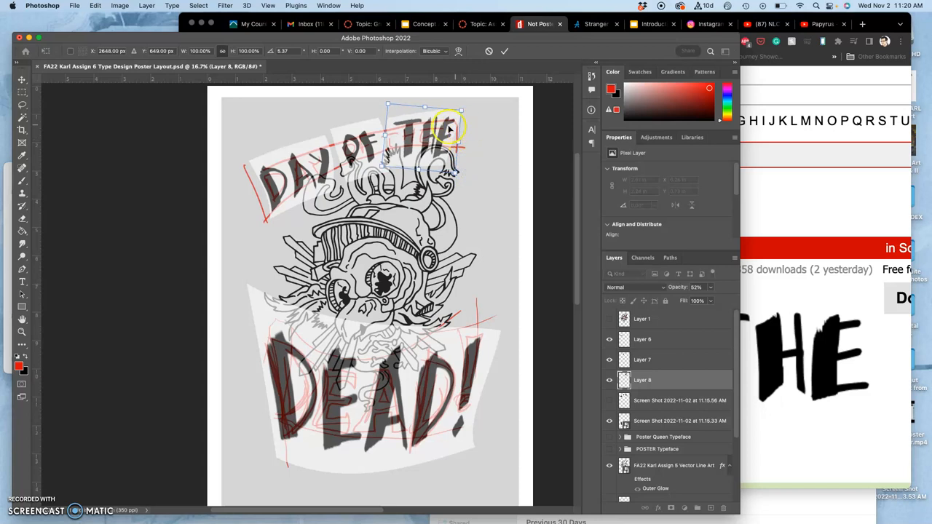
pyautogui.rightClick(426, 131)
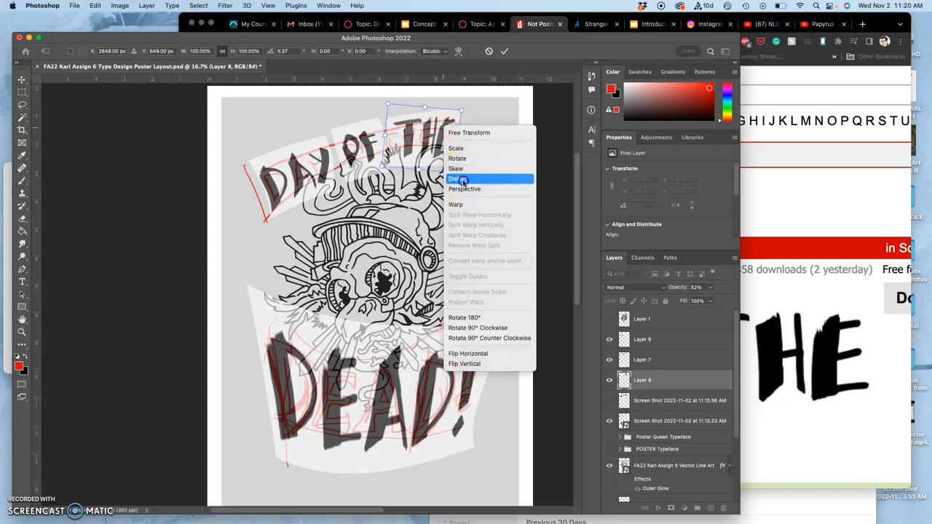
pyautogui.click(455, 178)
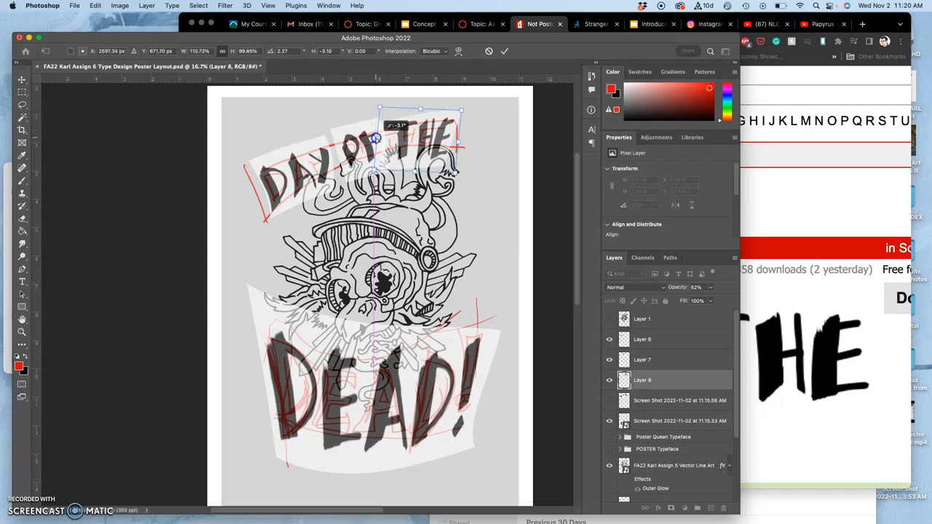
pyautogui.rightClick(420, 138)
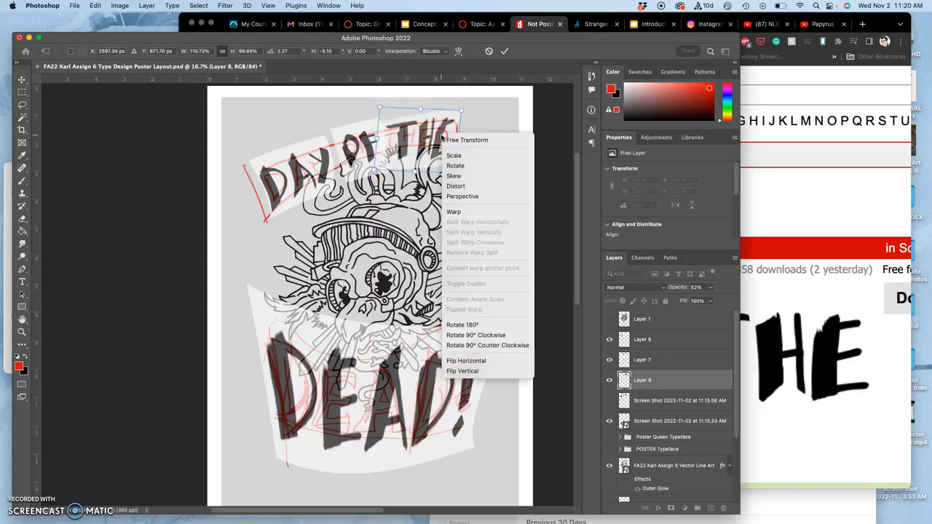
pyautogui.moveTo(454, 213)
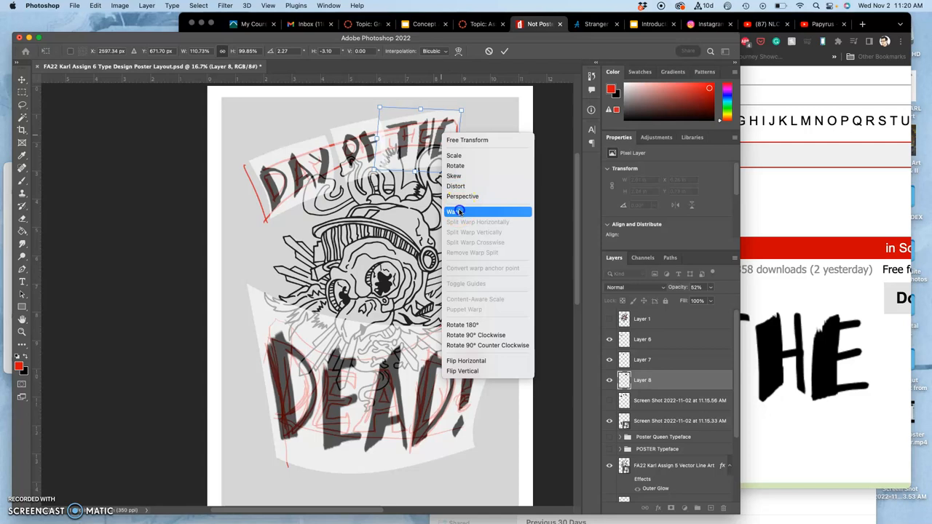
pyautogui.click(452, 211)
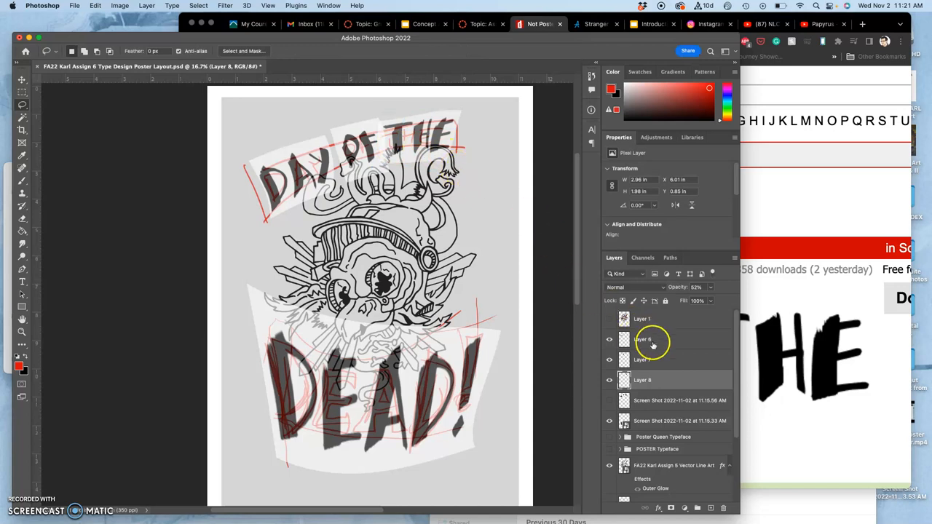
# Step: Gather the lettering layers and the reference screenshot into Group 1 and check its contents
pyautogui.click(697, 506)
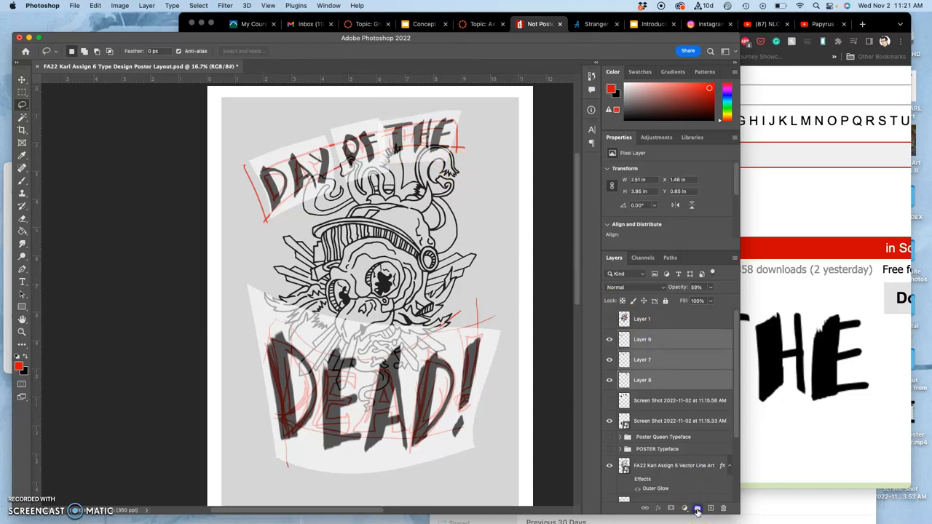
pyautogui.click(696, 507)
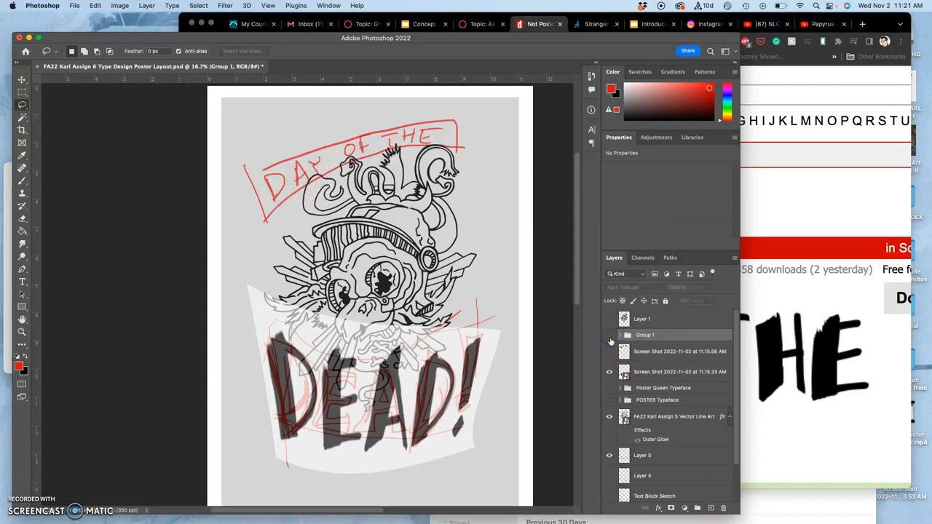
pyautogui.click(620, 334)
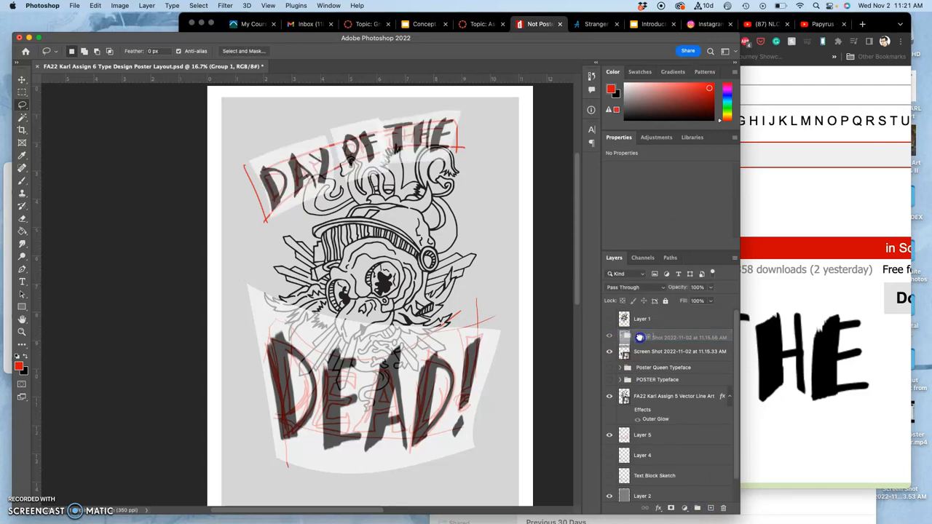
pyautogui.click(609, 337)
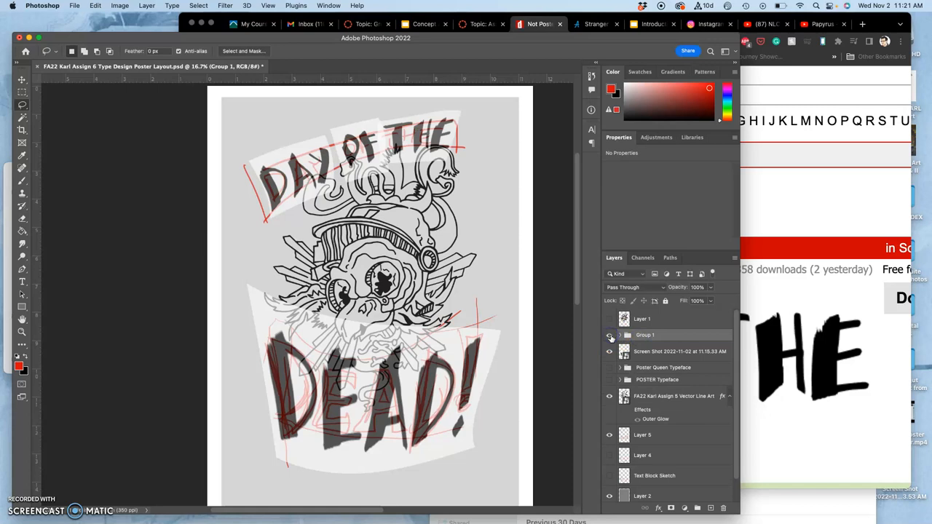
pyautogui.click(621, 335)
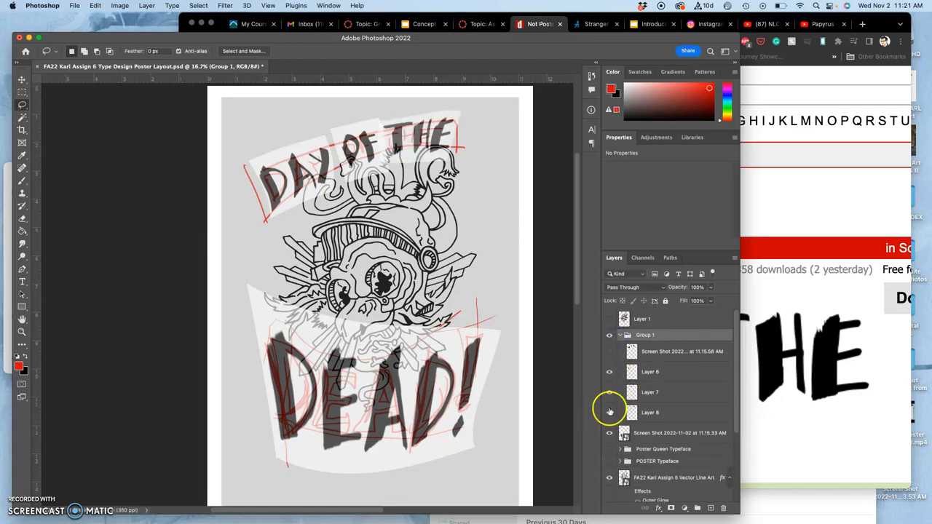
pyautogui.scroll(-3)
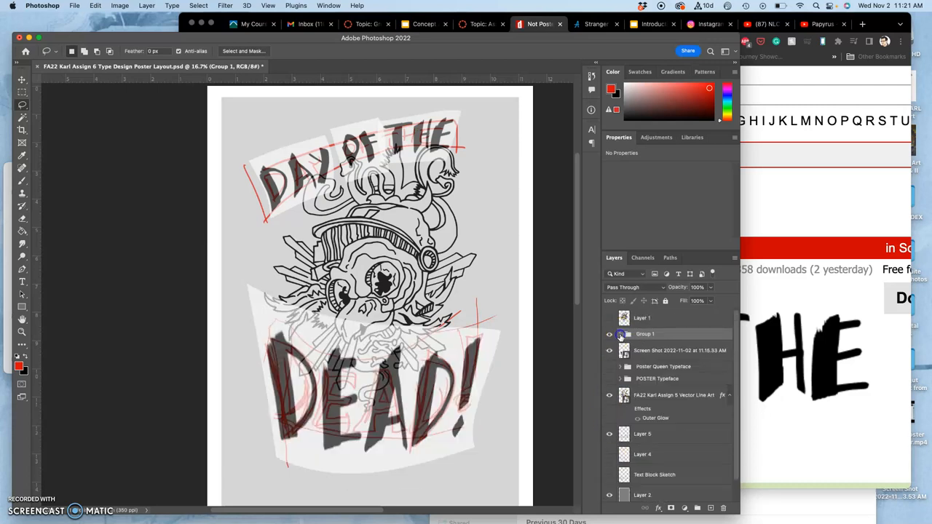
pyautogui.click(620, 334)
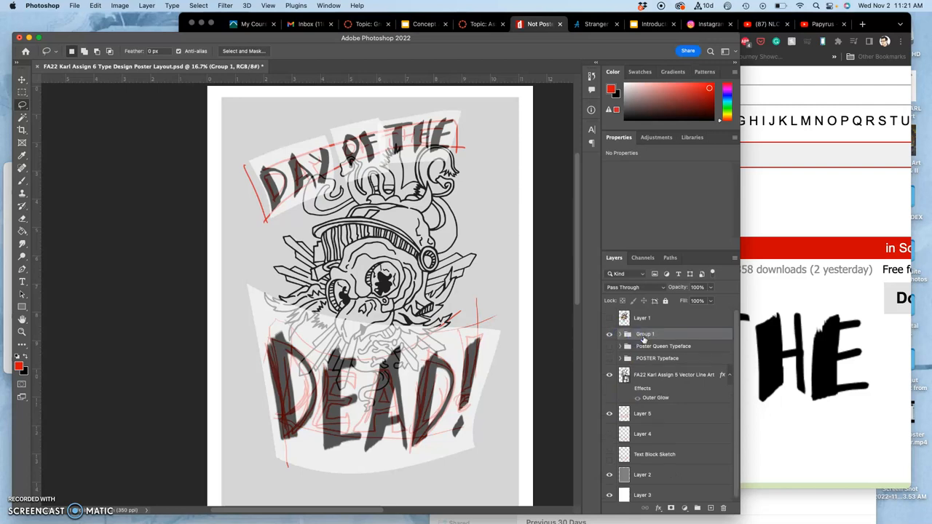
# Step: Hide the red guide sketch and blend Group 1 with Multiply
pyautogui.click(609, 333)
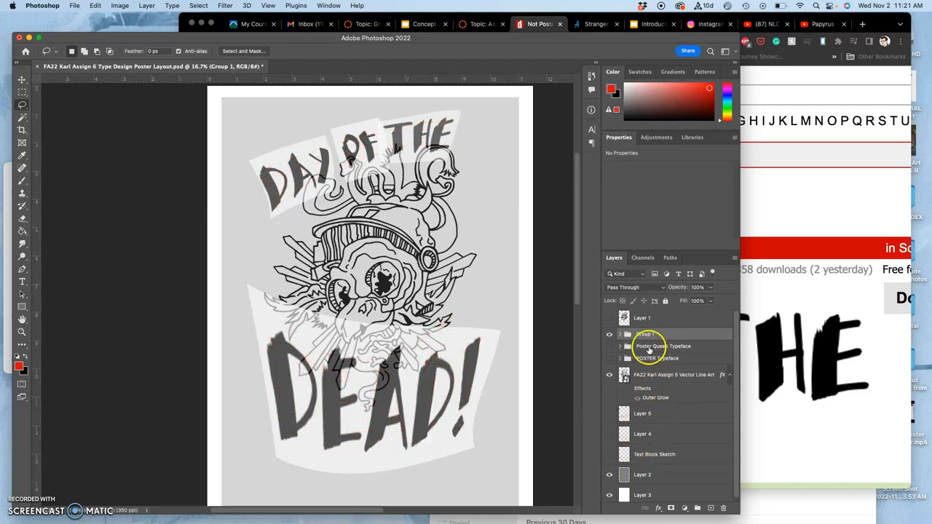
pyautogui.click(634, 287)
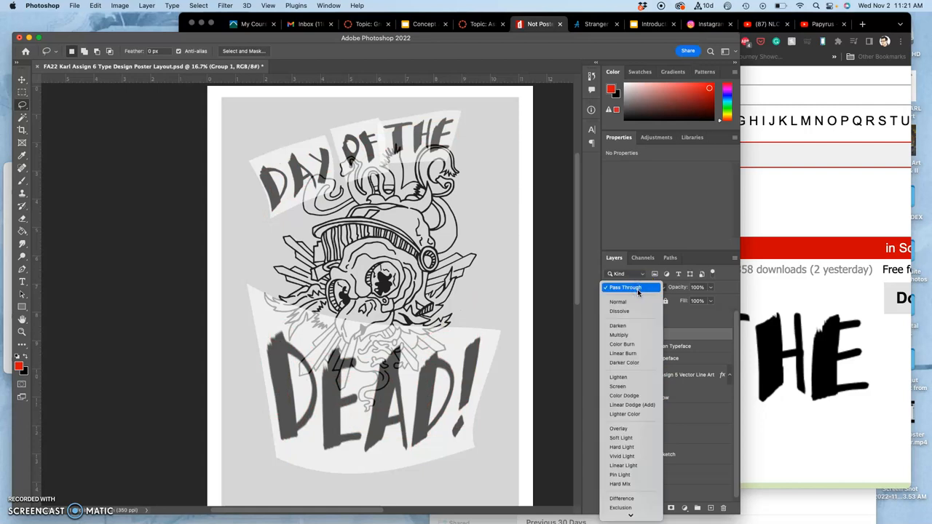
pyautogui.click(618, 333)
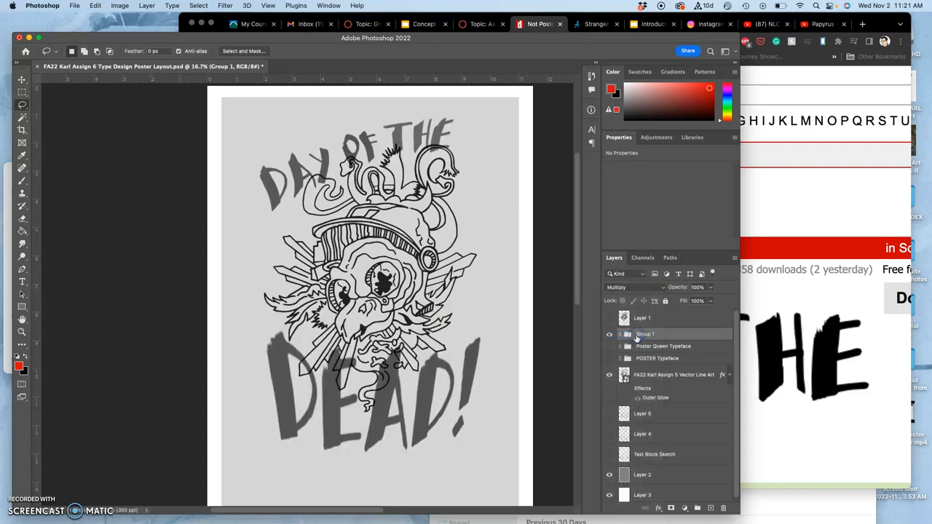
pyautogui.click(609, 317)
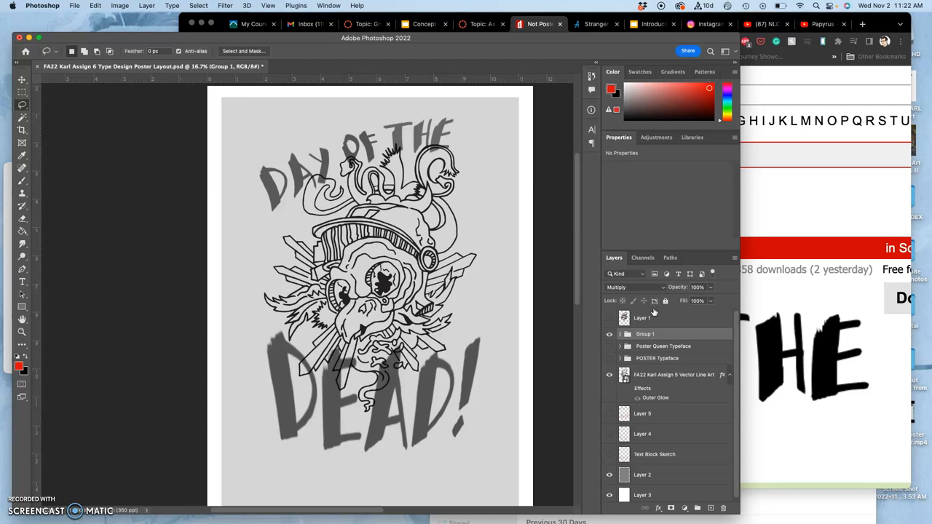
pyautogui.click(609, 317)
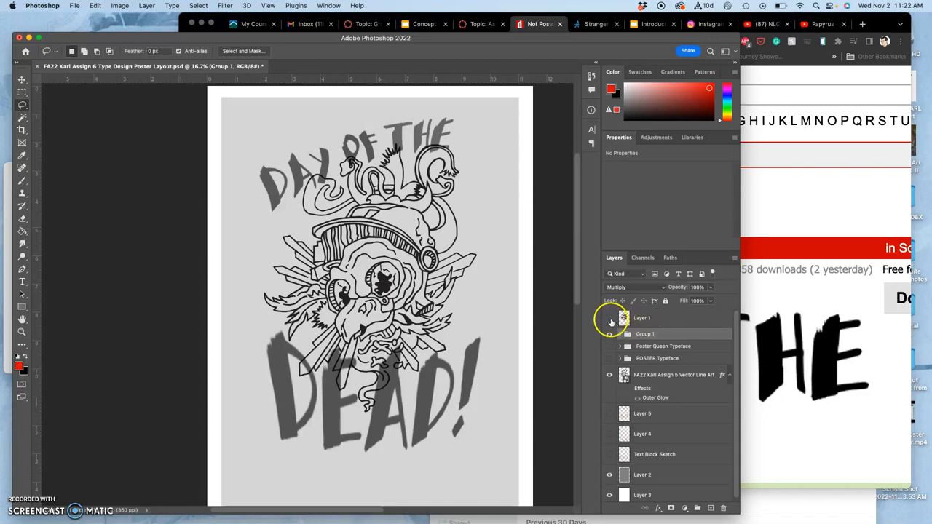
# Step: Show the colored skull illustration and rename the group Not Posterman Typeface
pyautogui.click(609, 320)
pyautogui.write('Not Posterman Typeface')
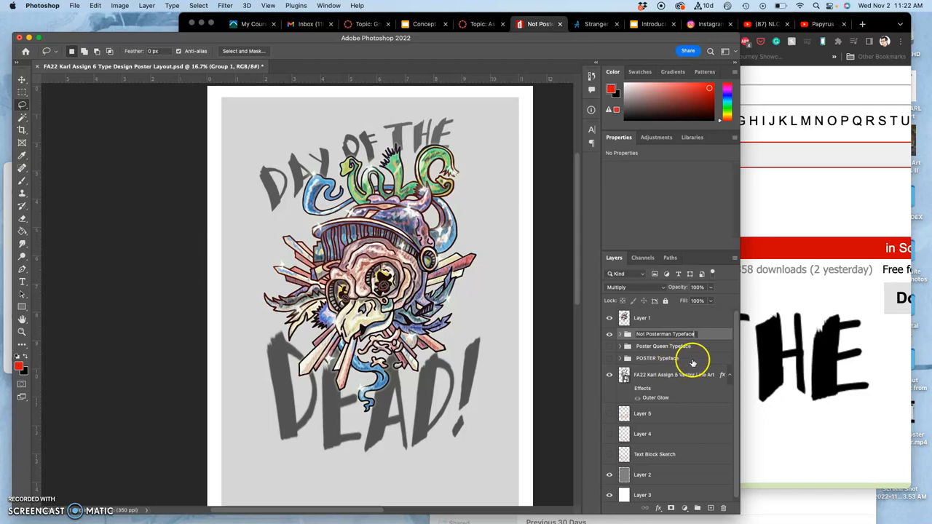
pyautogui.click(663, 334)
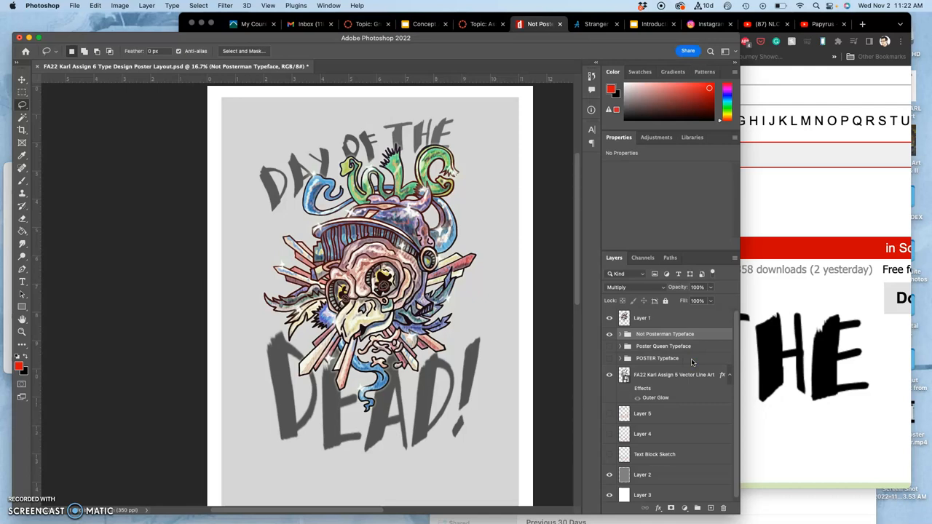
pyautogui.moveTo(540, 346)
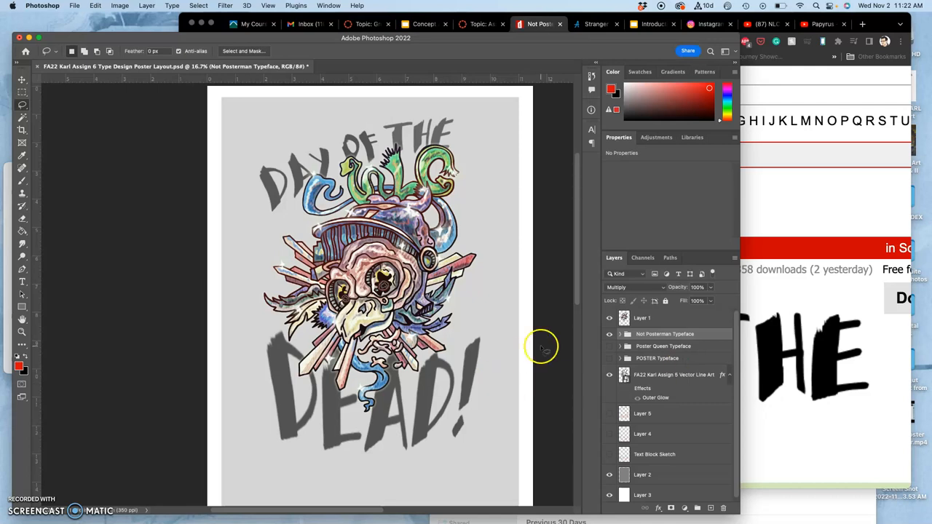
pyautogui.moveTo(385, 292)
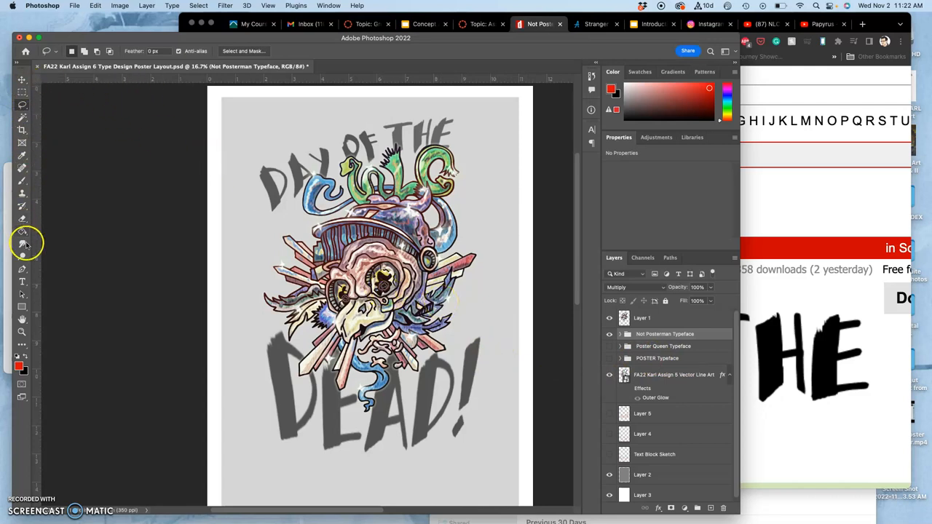
# Step: Place a Lorem Ipsum placeholder text layer in Athelas near the top of the poster
pyautogui.click(22, 283)
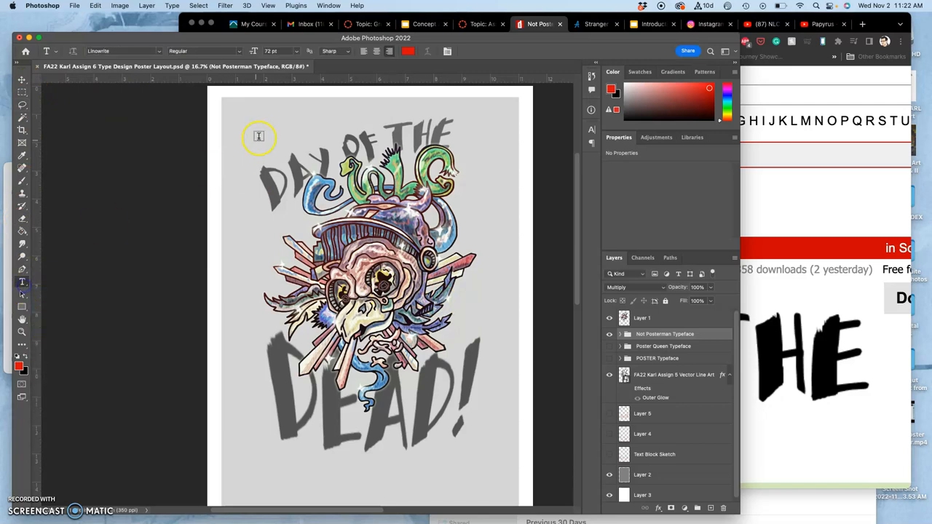
pyautogui.click(218, 119)
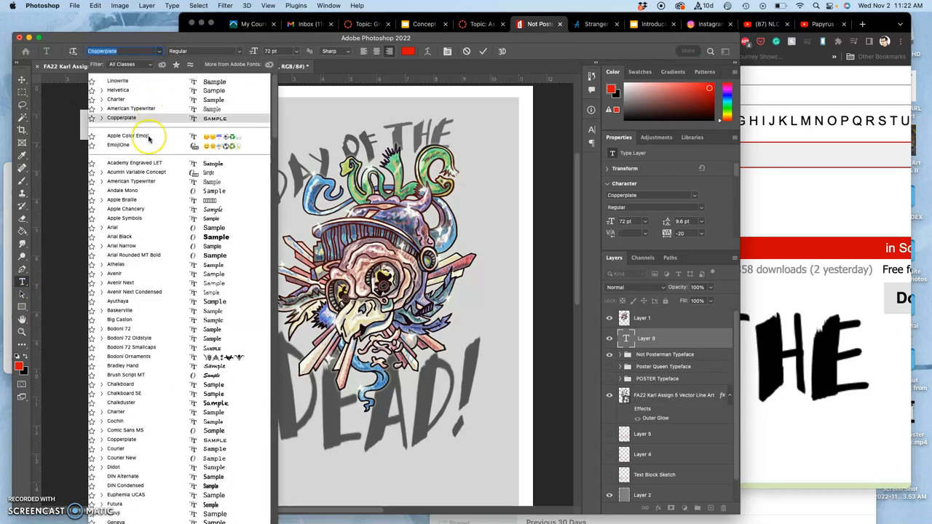
pyautogui.click(114, 274)
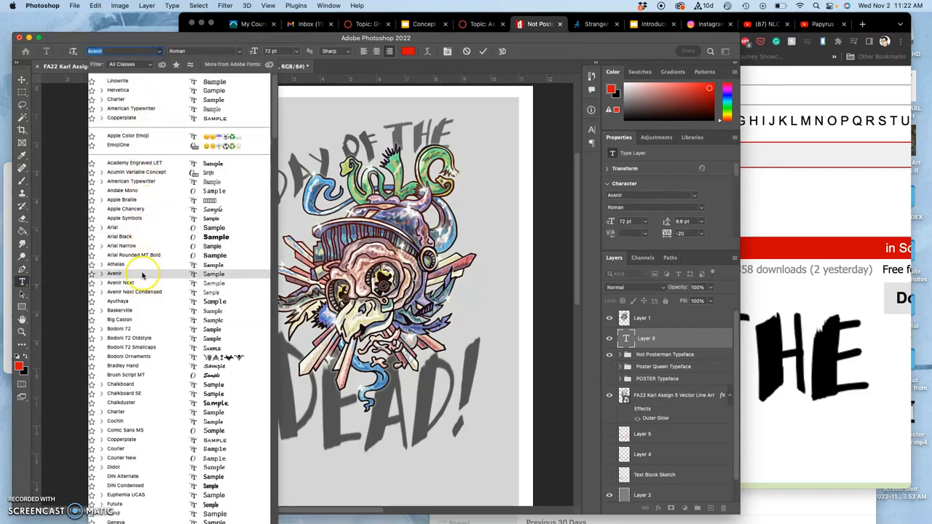
pyautogui.click(116, 265)
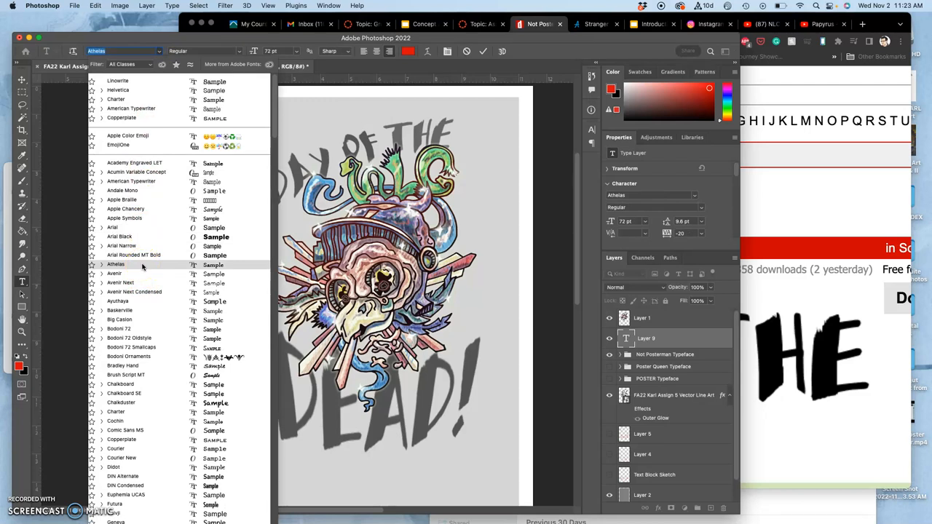
pyautogui.click(117, 265)
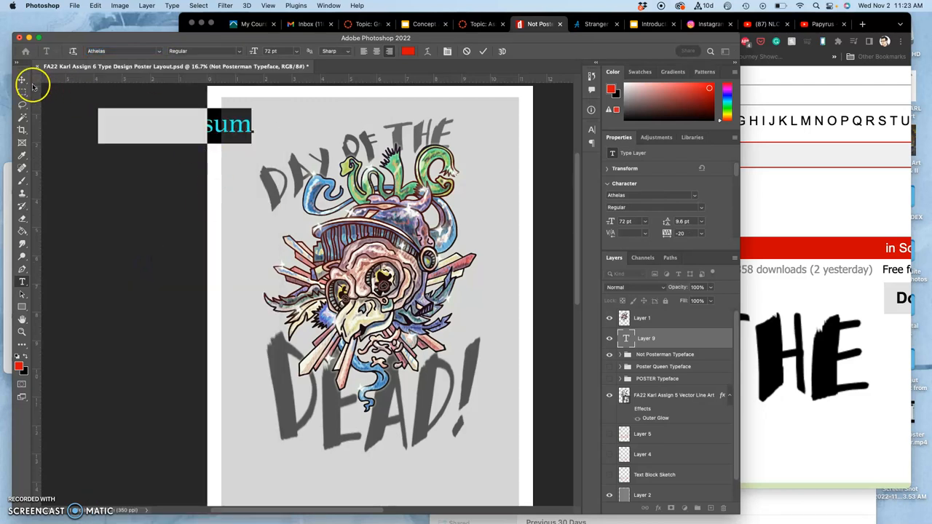
pyautogui.click(22, 80)
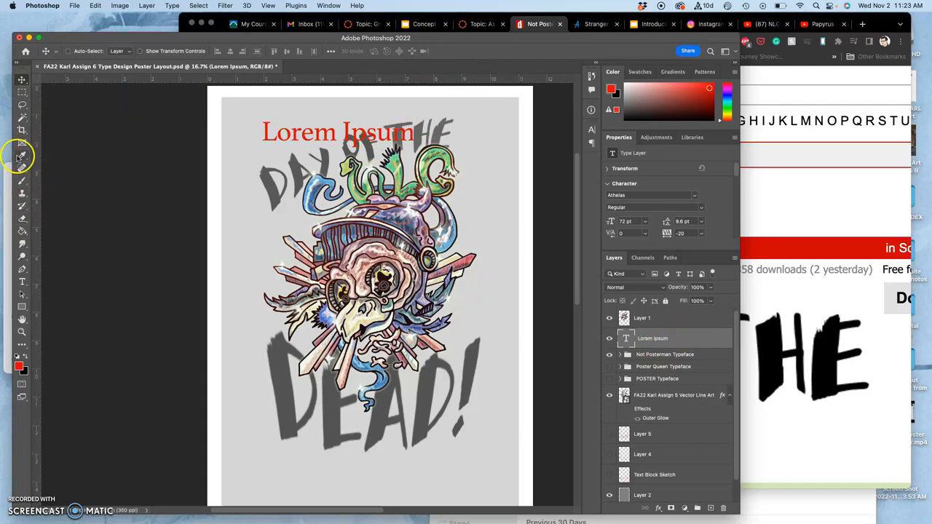
pyautogui.click(22, 281)
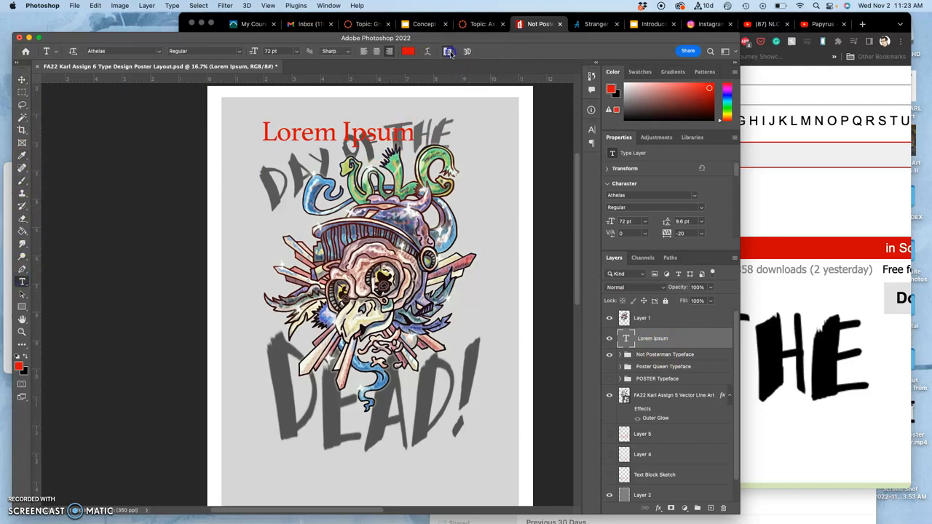
pyautogui.click(448, 51)
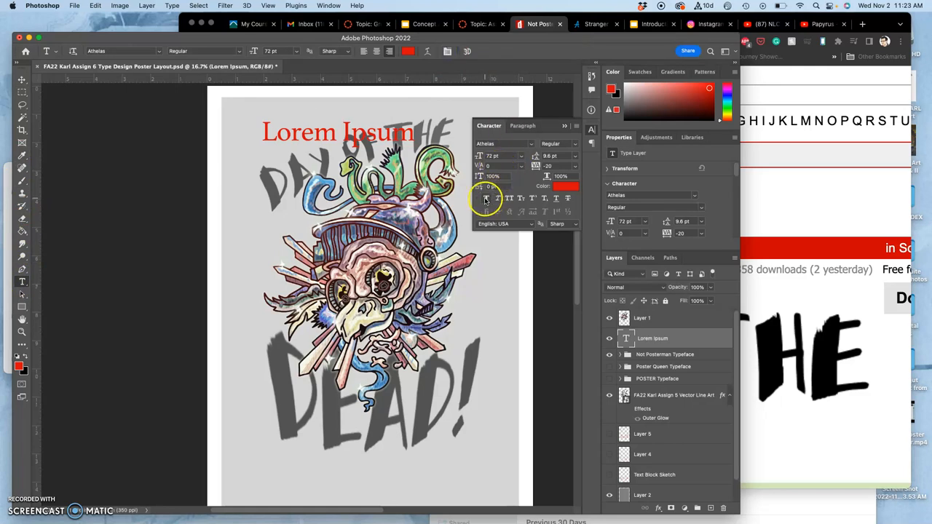
pyautogui.moveTo(502, 198)
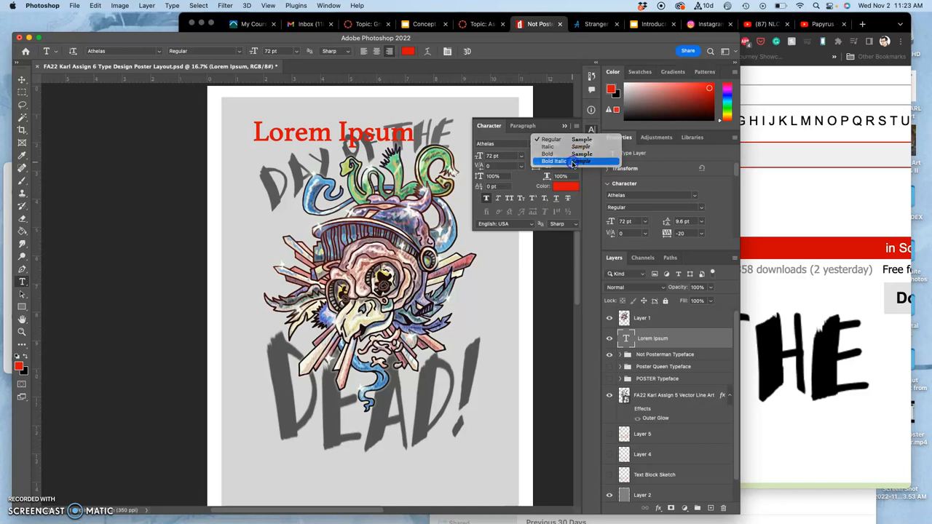
# Step: Set the Lorem Ipsum placeholder to bold italic at a larger size
pyautogui.click(554, 160)
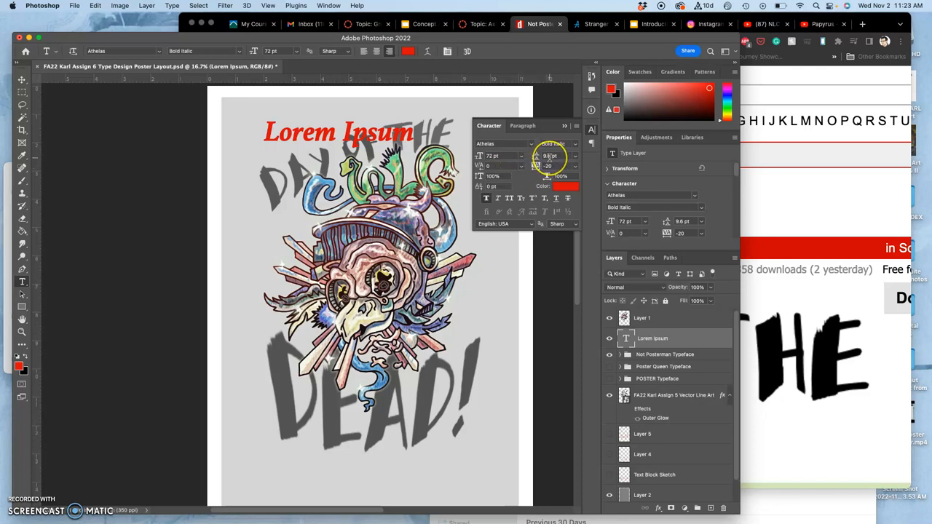
pyautogui.moveTo(550, 156)
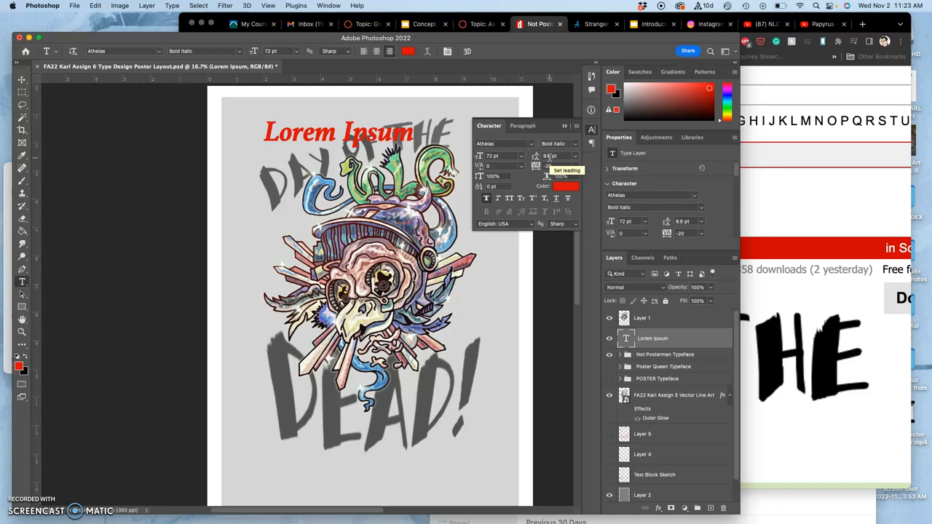
pyautogui.moveTo(488, 155)
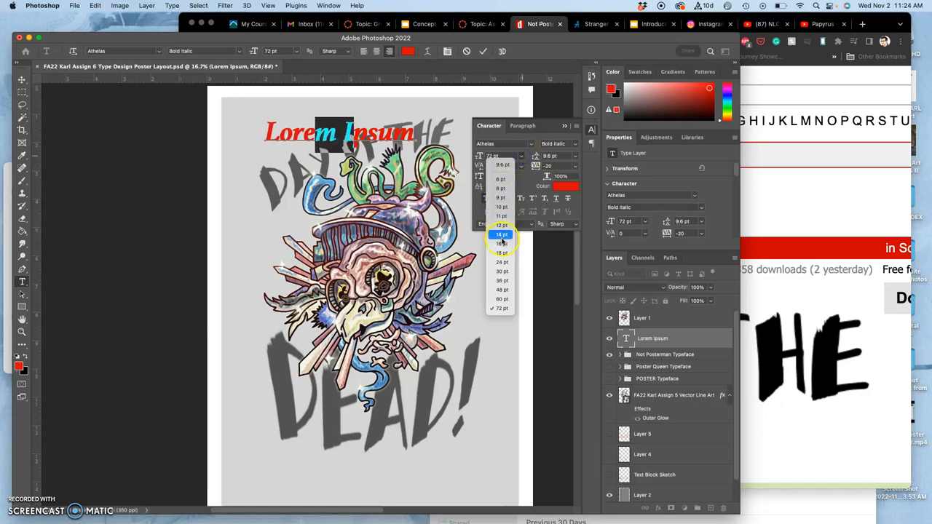
pyautogui.click(500, 235)
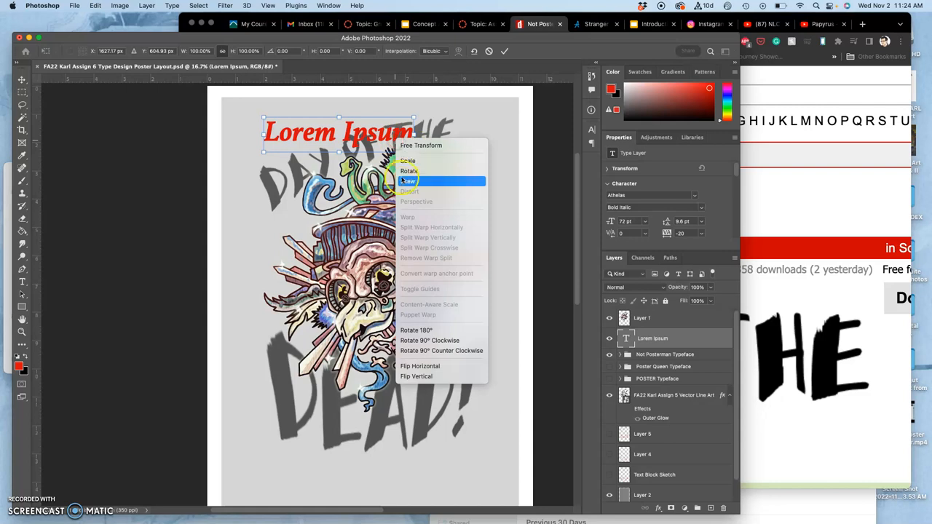
pyautogui.moveTo(413, 181)
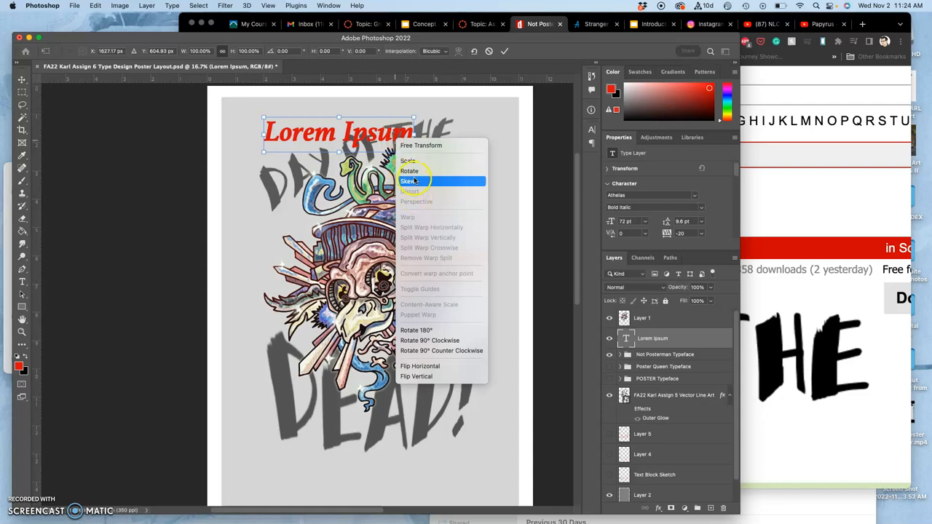
pyautogui.moveTo(408, 180)
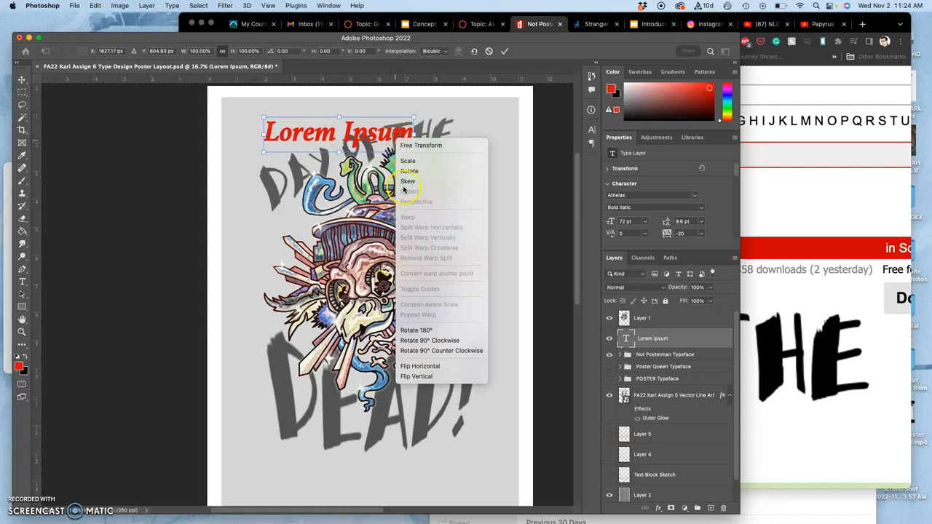
pyautogui.moveTo(381, 143)
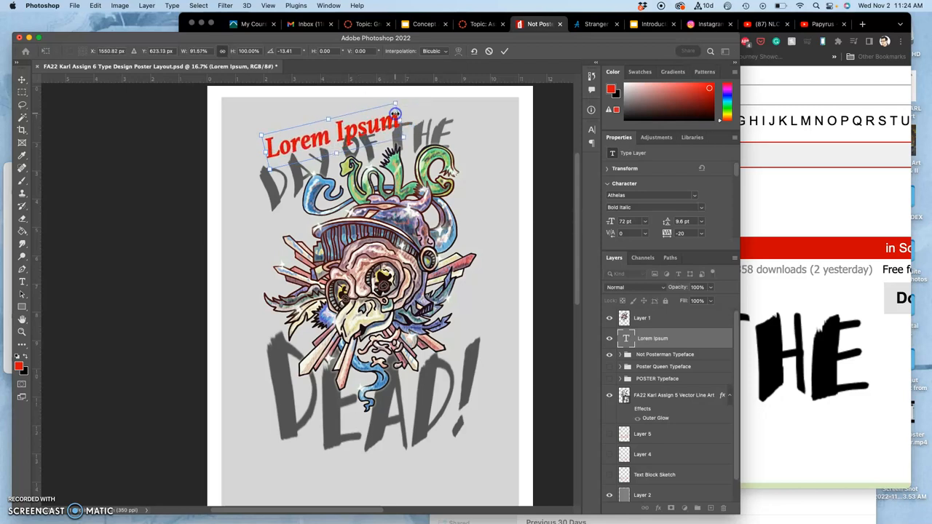
pyautogui.moveTo(444, 117)
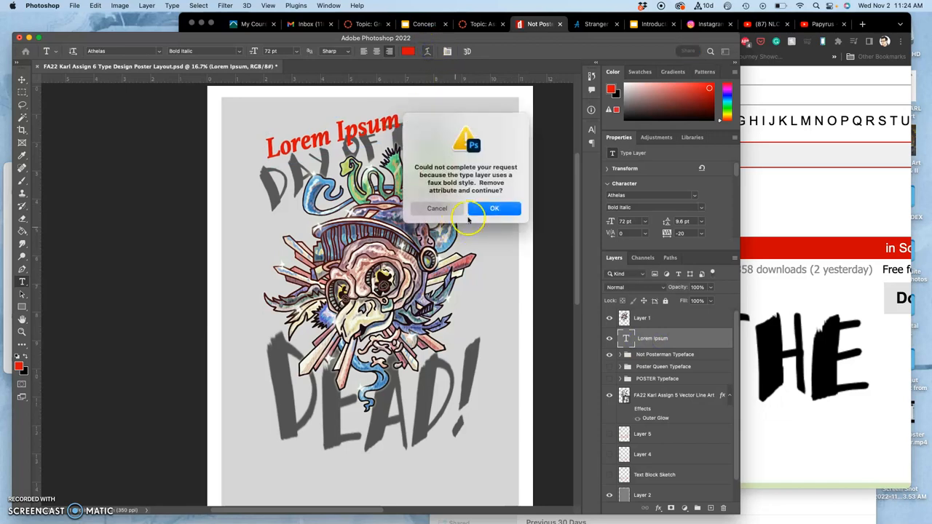
# Step: Apply an Arc warp to the text with reduced bend and some horizontal distortion
pyautogui.click(495, 208)
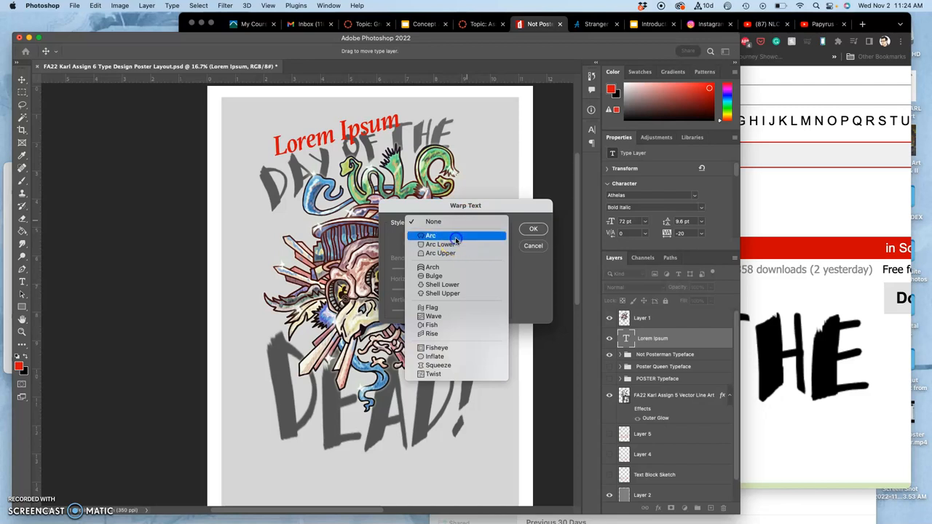
pyautogui.click(430, 235)
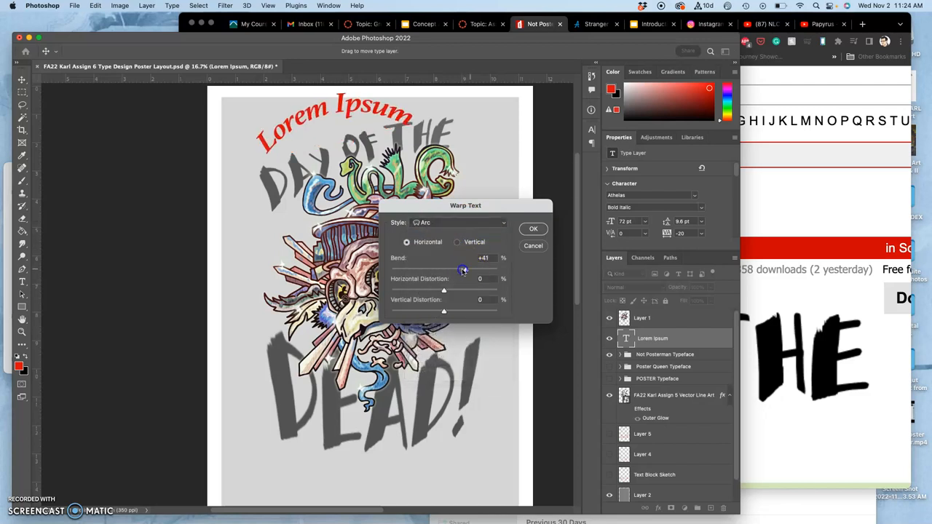
pyautogui.moveTo(463, 269); pyautogui.dragTo(454, 269)
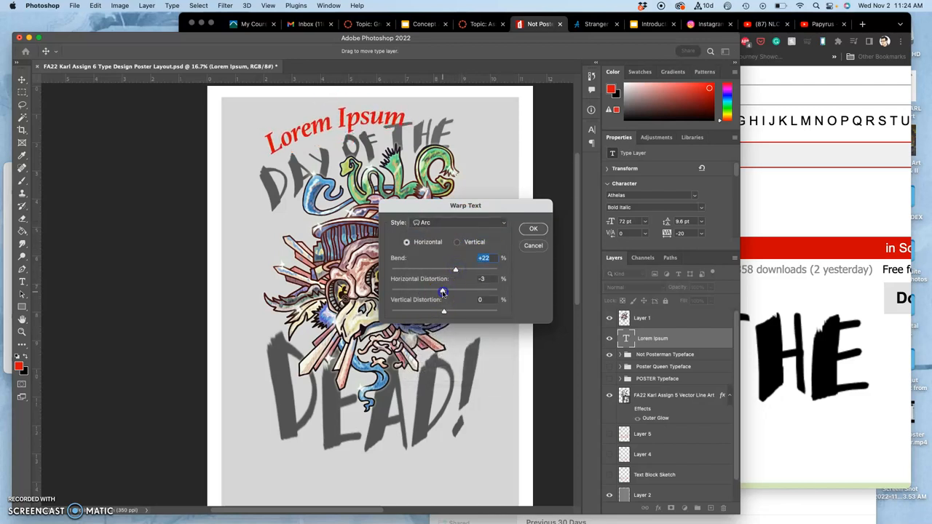
pyautogui.moveTo(442, 292); pyautogui.dragTo(429, 291)
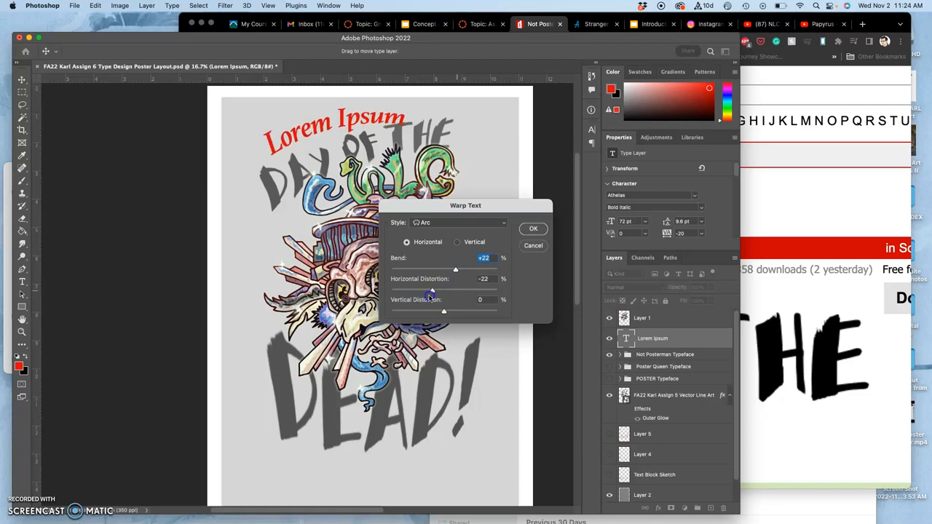
pyautogui.click(532, 229)
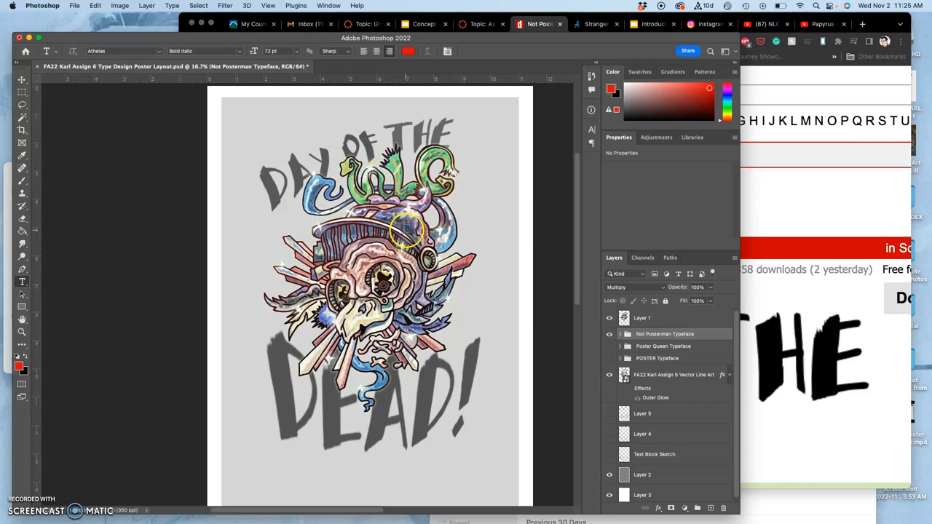
pyautogui.moveTo(538, 221)
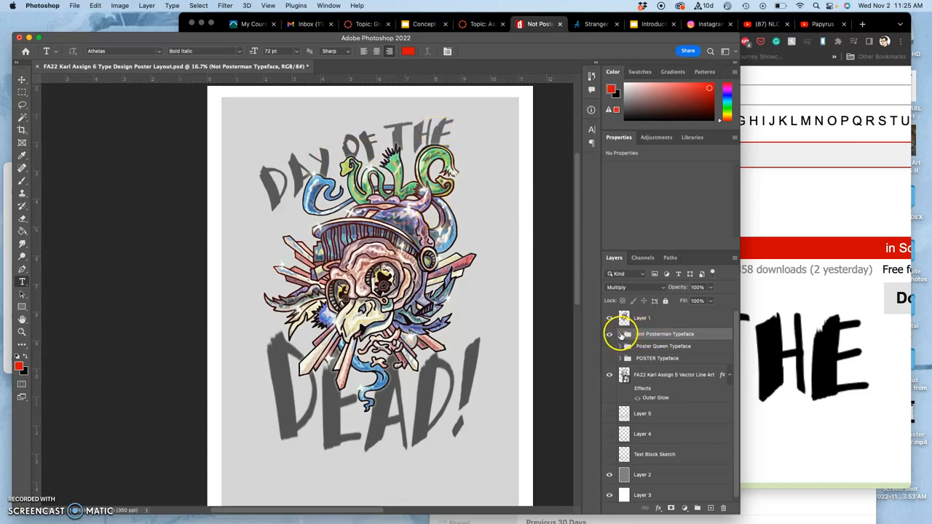
# Step: Tilt the THE lettering slightly inside the Not Posterman Typeface group's transform
pyautogui.click(620, 333)
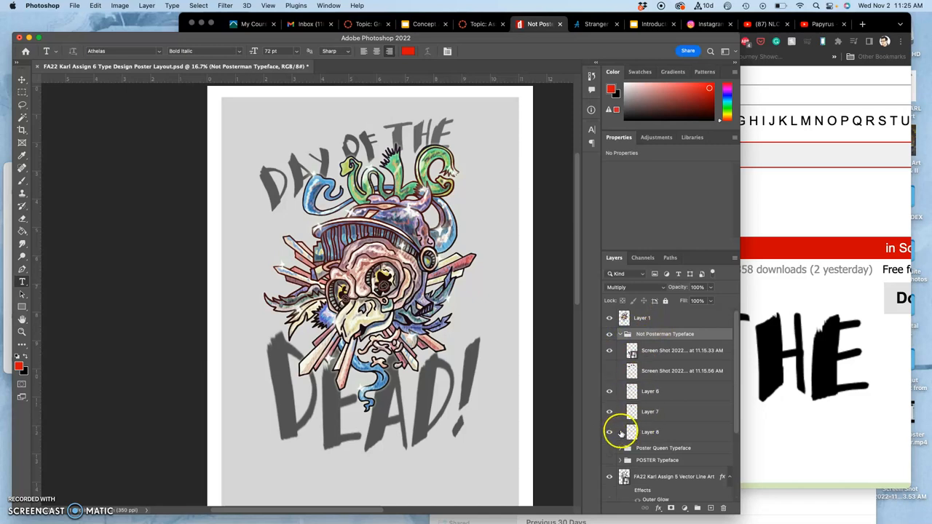
pyautogui.click(649, 431)
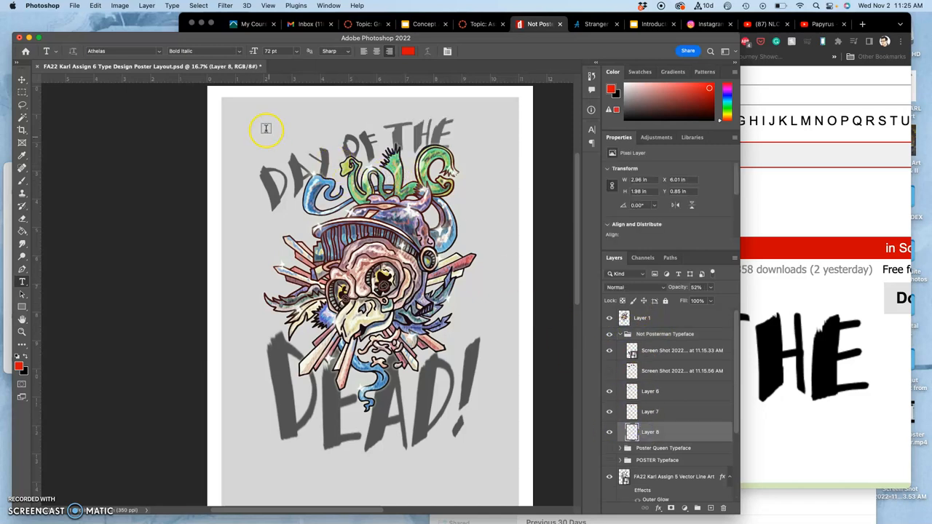
pyautogui.click(22, 80)
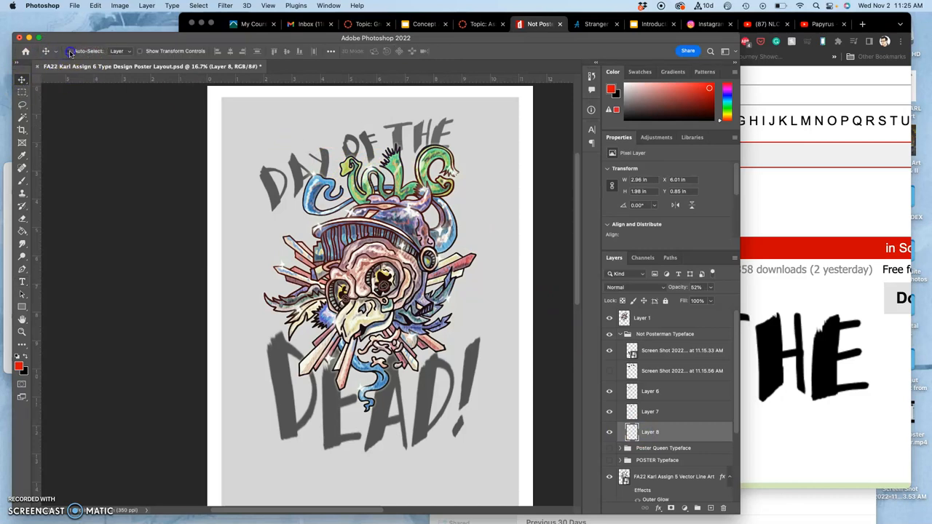
pyautogui.moveTo(405, 137)
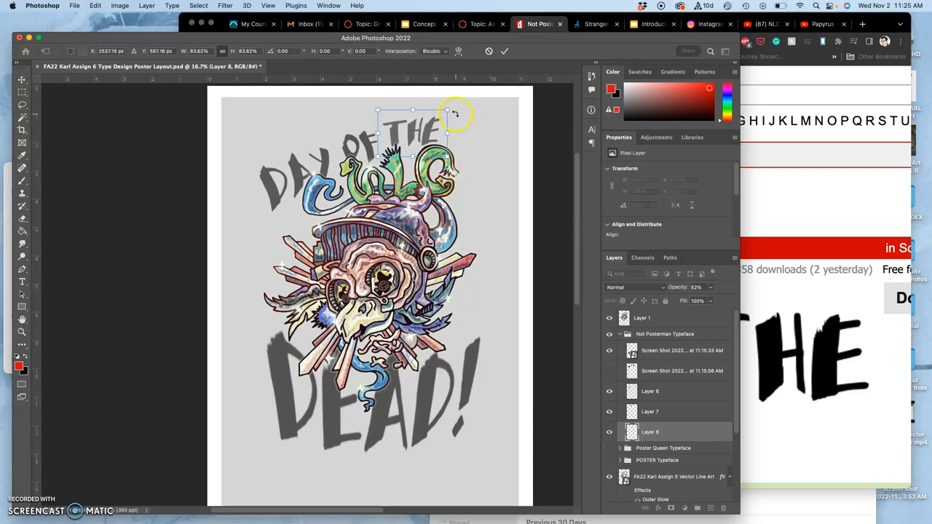
pyautogui.moveTo(454, 114); pyautogui.dragTo(448, 109)
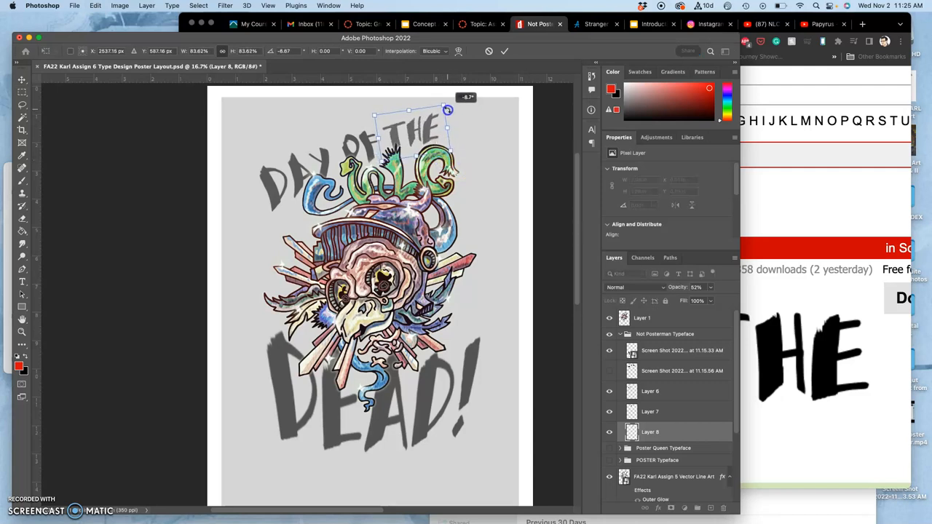
pyautogui.moveTo(448, 109); pyautogui.dragTo(429, 134)
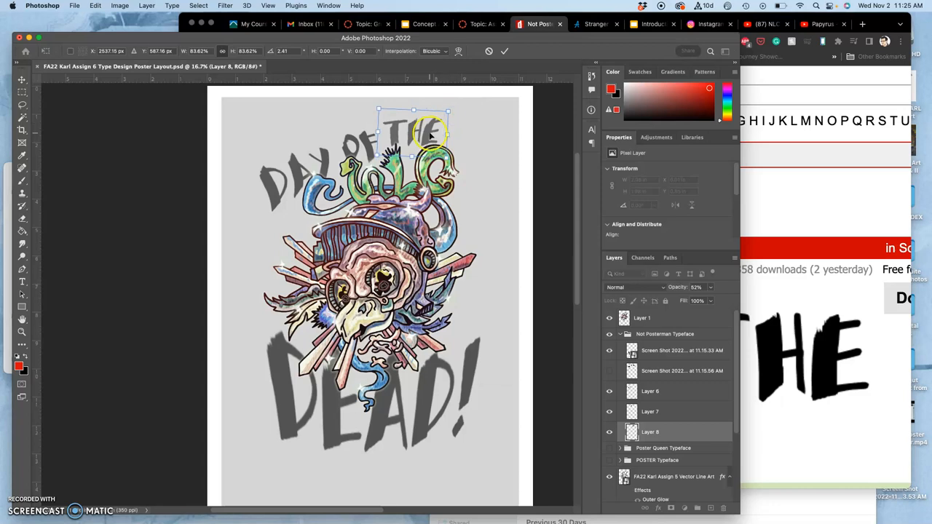
pyautogui.rightClick(430, 134)
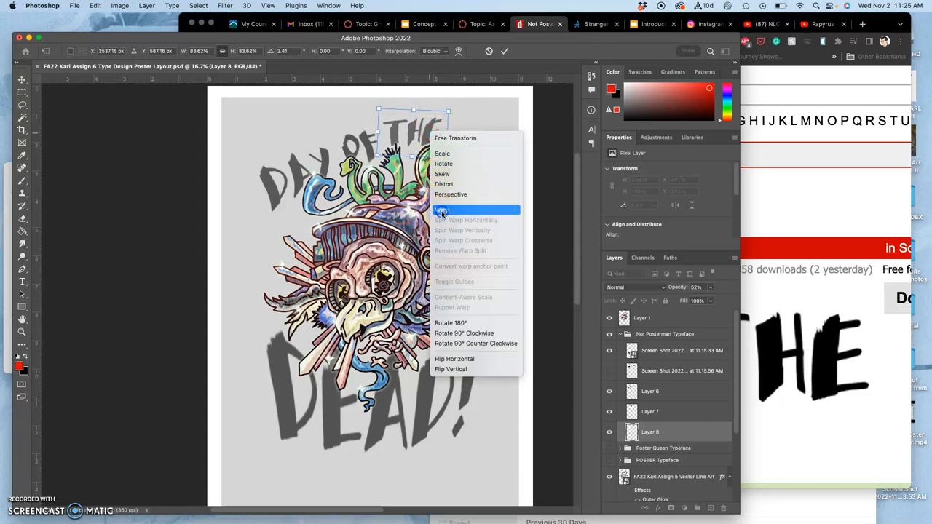
# Step: Rotate the THE lettering with Free Transform to follow the curve above the snake
pyautogui.click(443, 210)
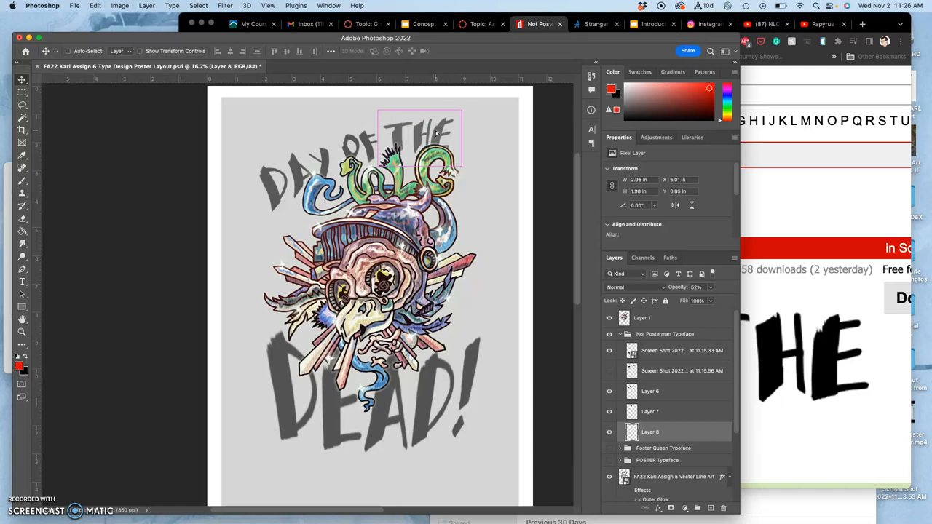
pyautogui.moveTo(419, 138); pyautogui.dragTo(415, 134)
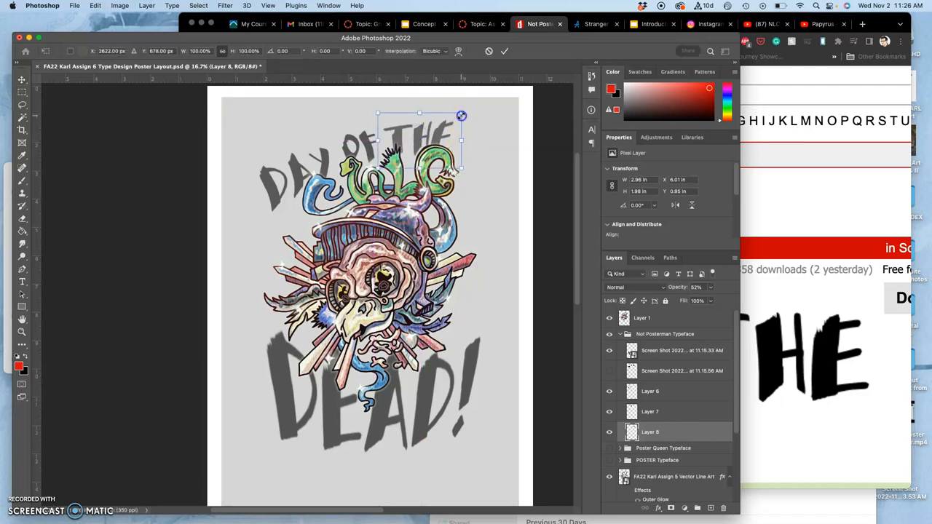
pyautogui.moveTo(461, 115); pyautogui.dragTo(450, 117)
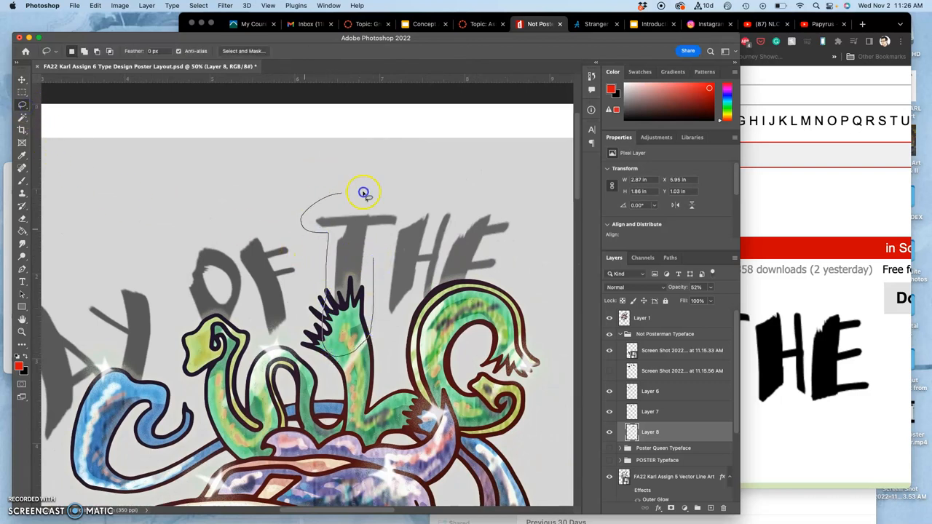
# Step: Lasso the T alone, then scale it and shift it into position
pyautogui.moveTo(364, 192); pyautogui.dragTo(378, 245)
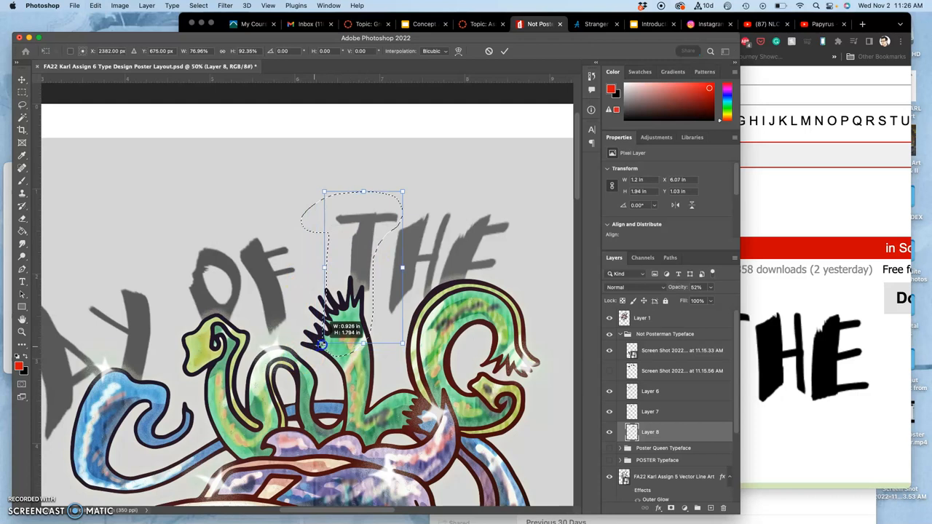
pyautogui.moveTo(326, 351); pyautogui.dragTo(318, 355)
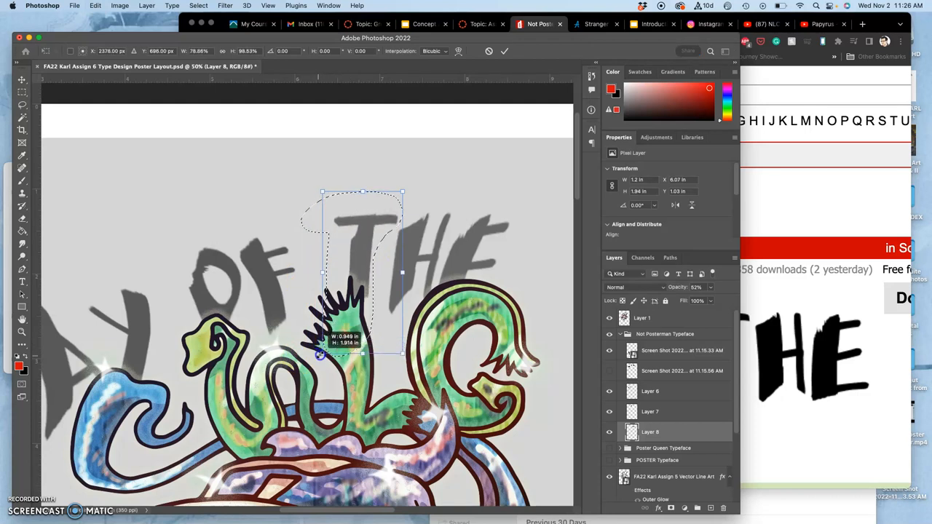
pyautogui.moveTo(342, 342); pyautogui.dragTo(356, 260)
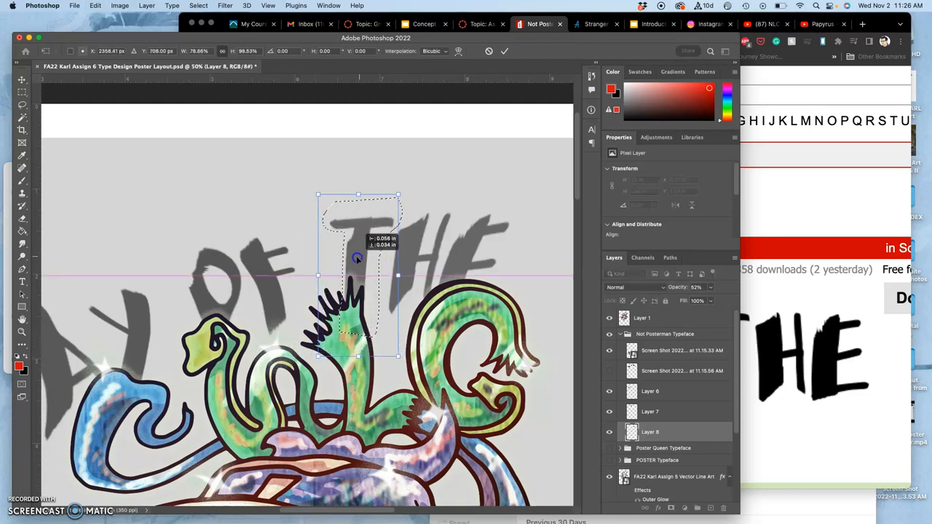